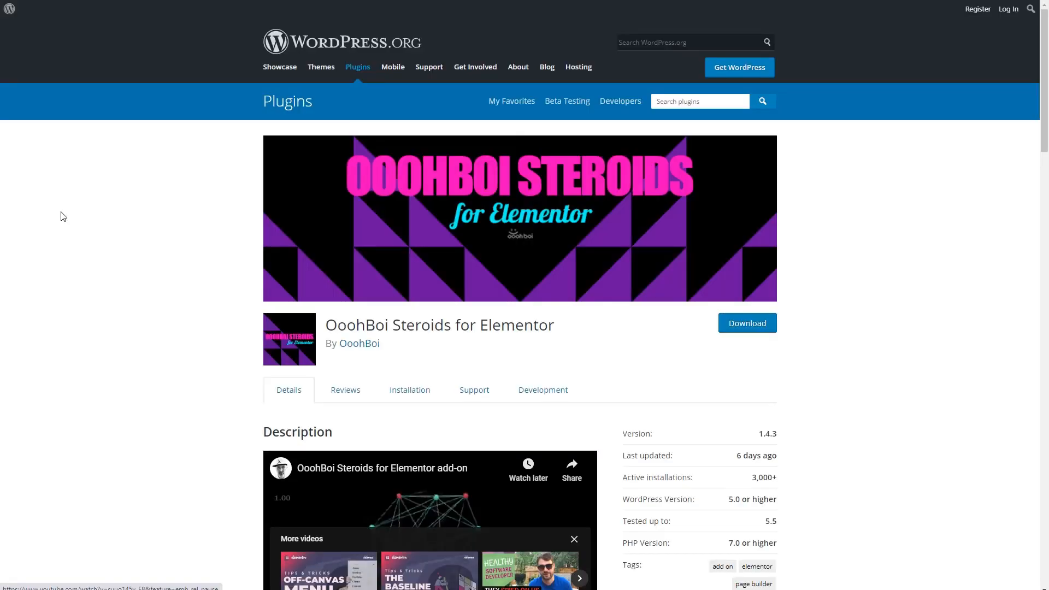
Scroll the OoohBoi Steroids plugin page down to the 'In the package so far' feature list.
scroll("down", 3)
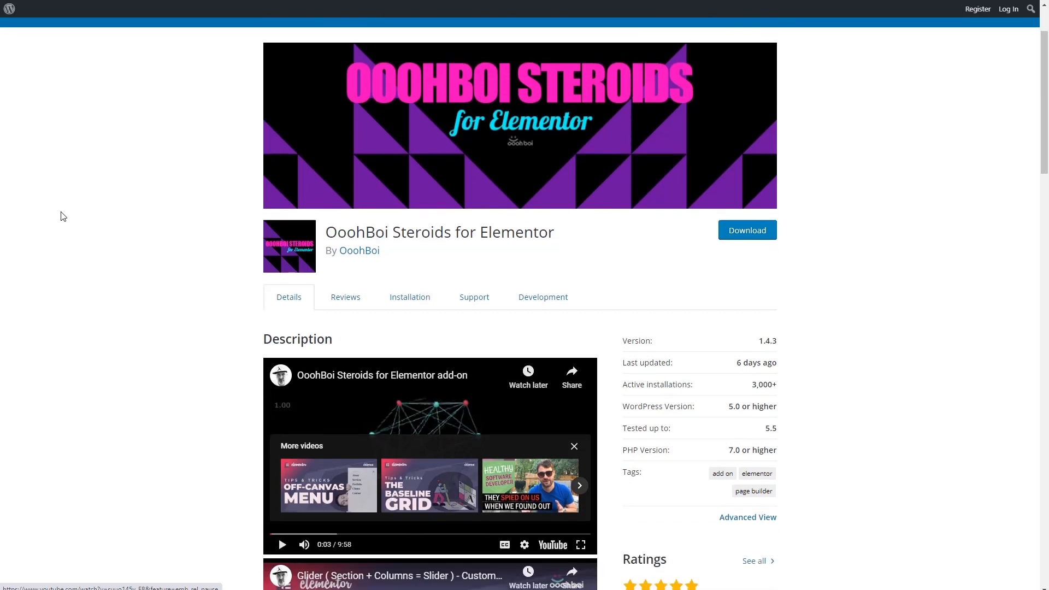
scroll("down", 3)
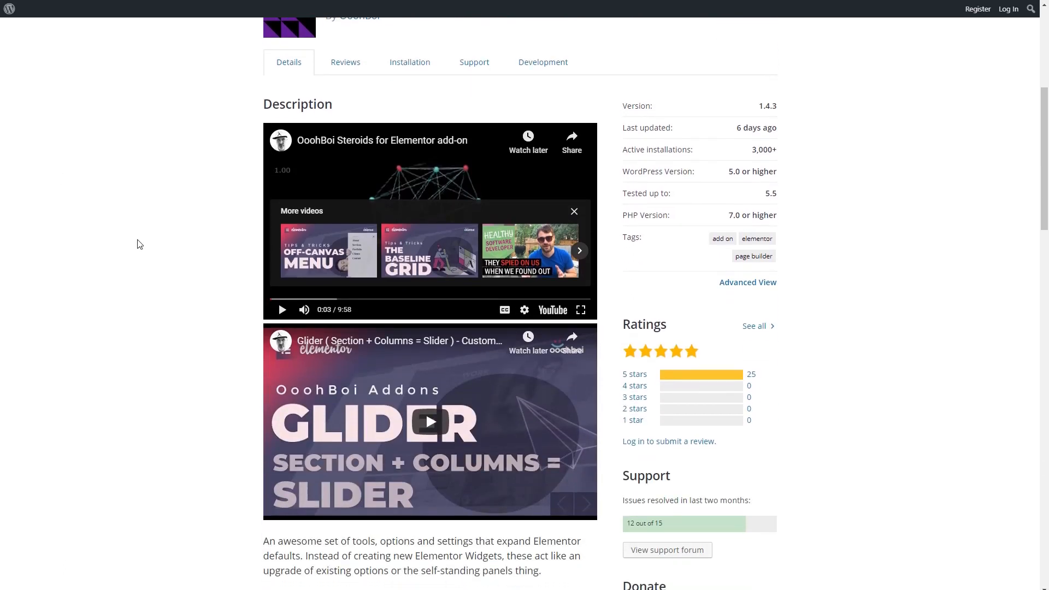
mouse_move(177, 377)
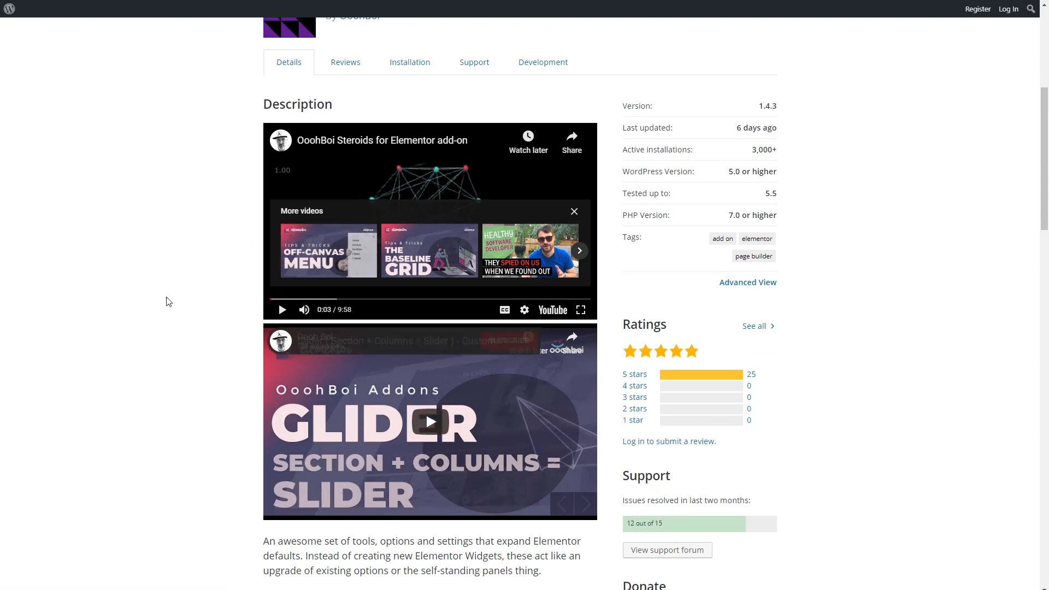
scroll("down", 3)
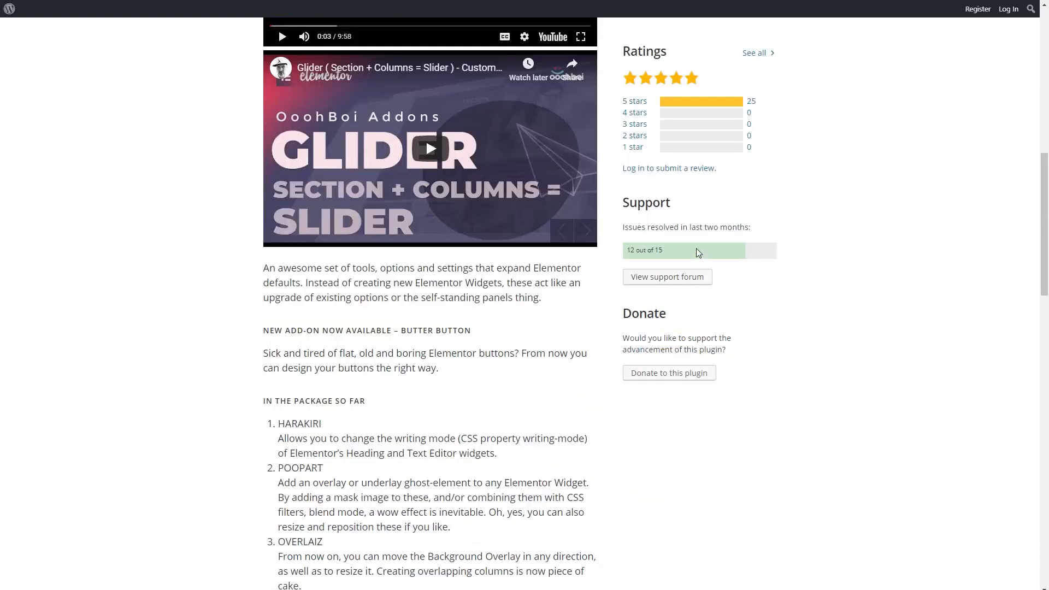
scroll("down", 3)
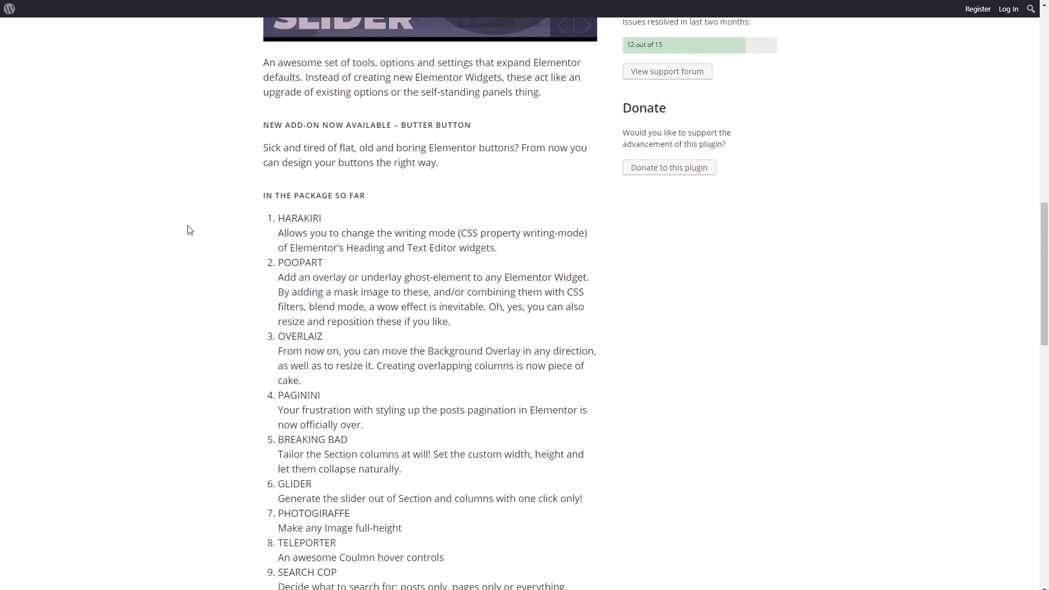
scroll("down", 3)
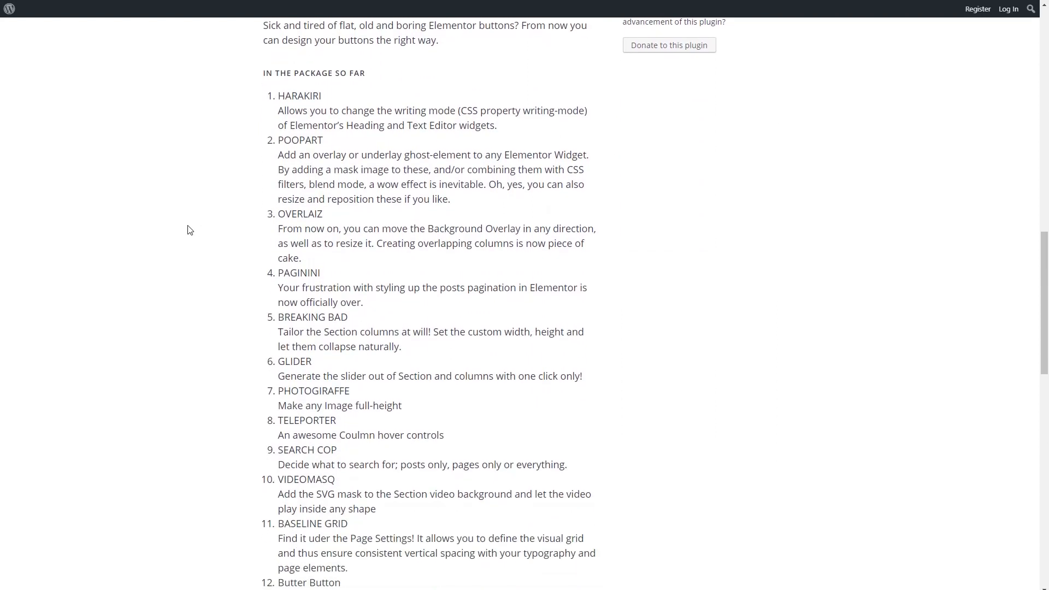
scroll("down", 3)
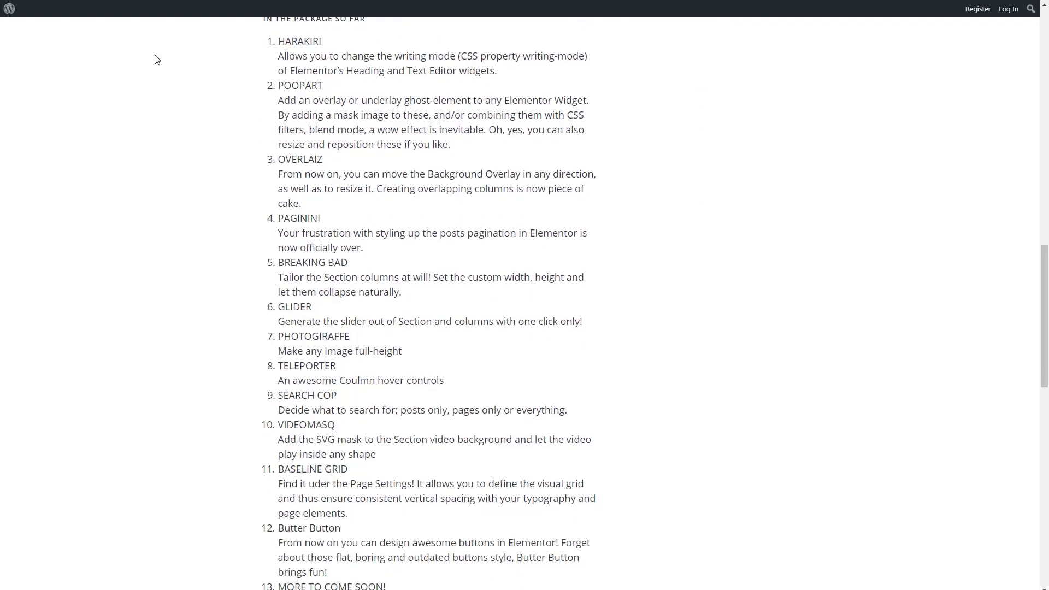
mouse_move(328, 91)
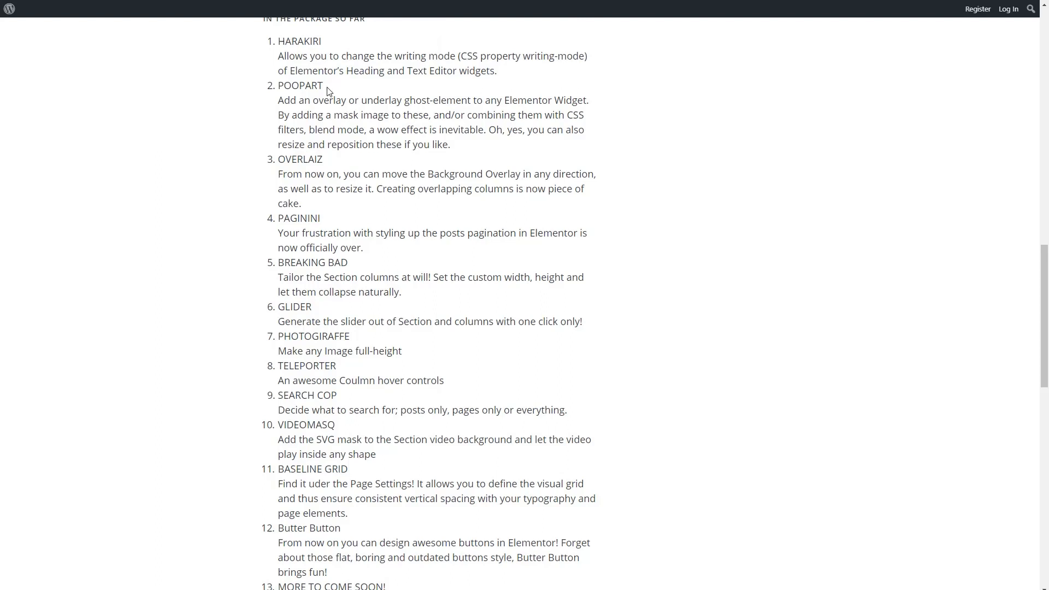
mouse_move(348, 118)
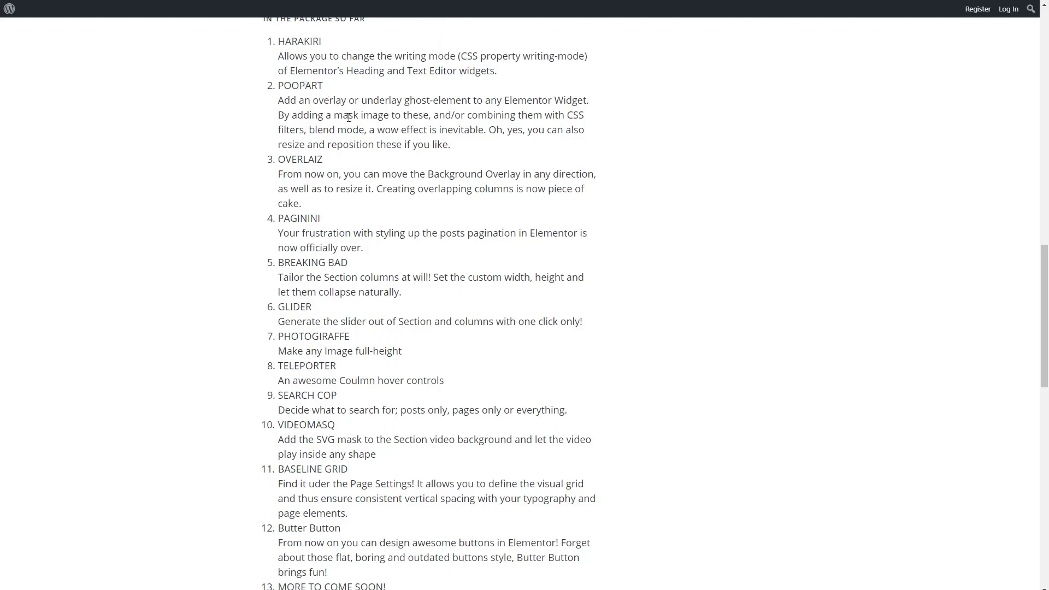
mouse_move(343, 266)
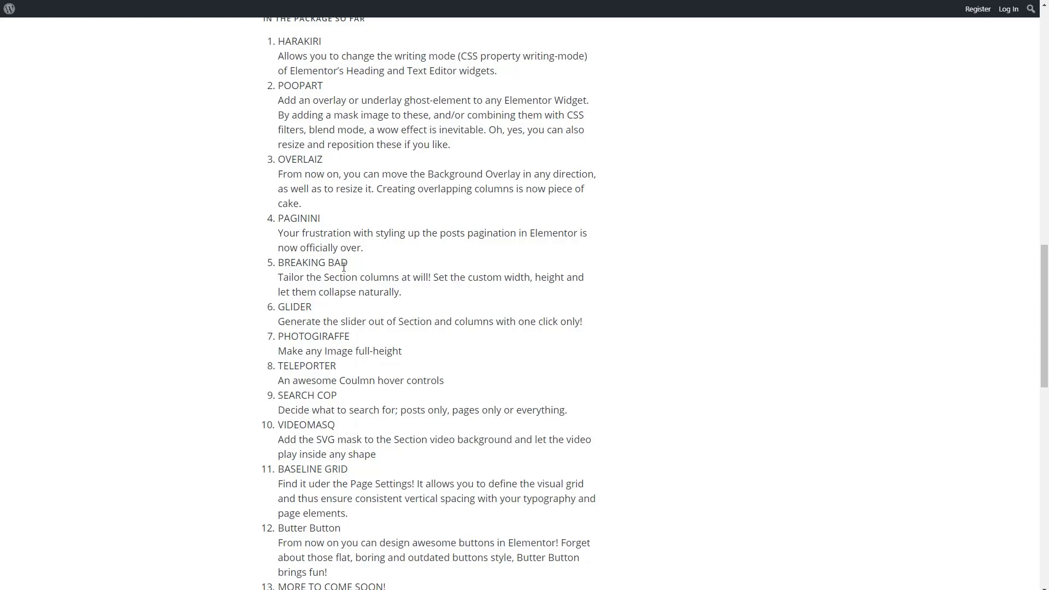
mouse_move(175, 220)
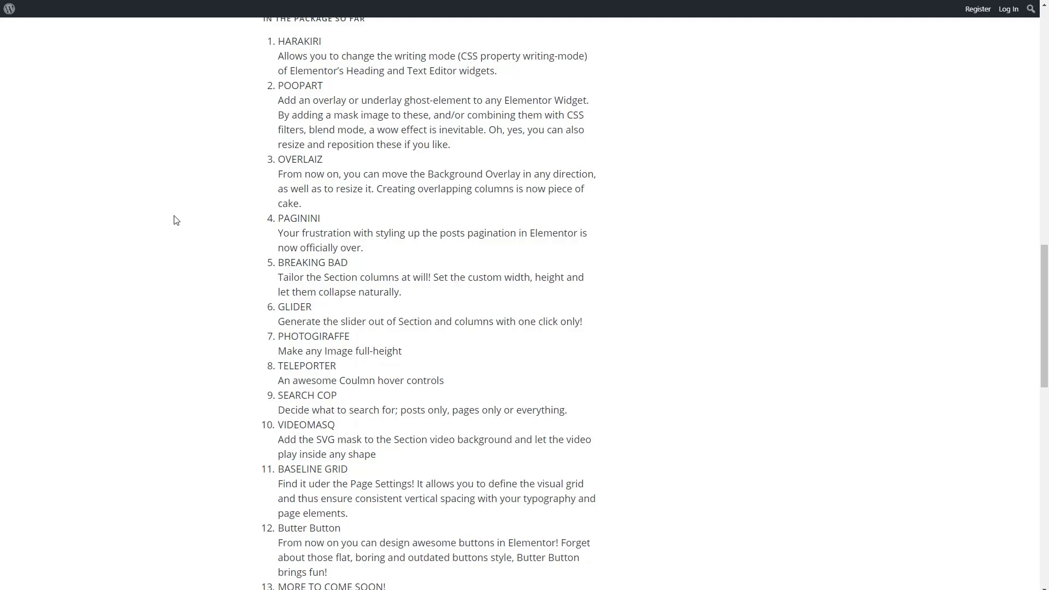
mouse_move(243, 217)
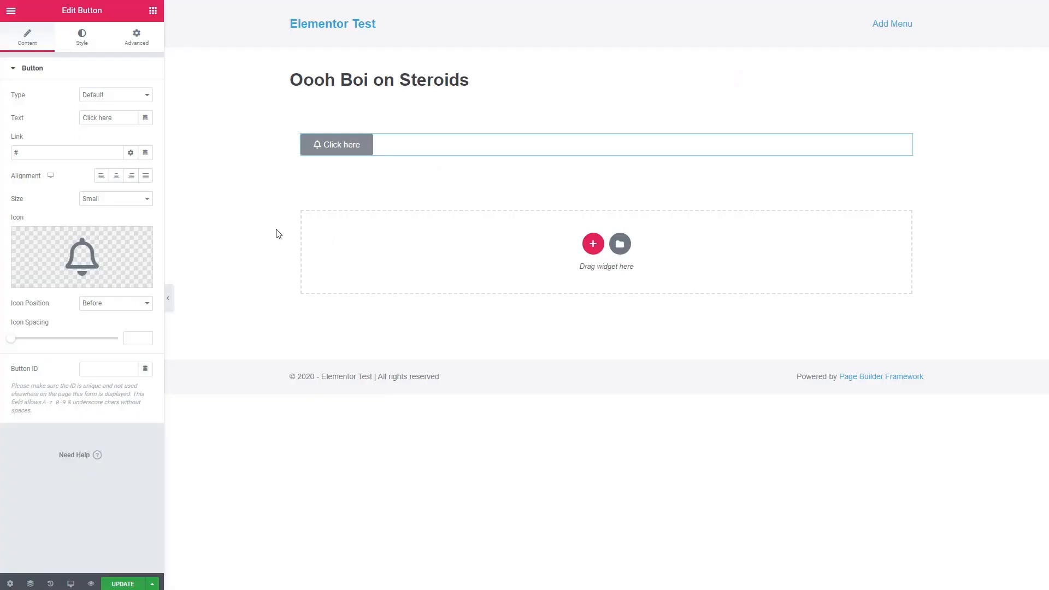
mouse_move(220, 194)
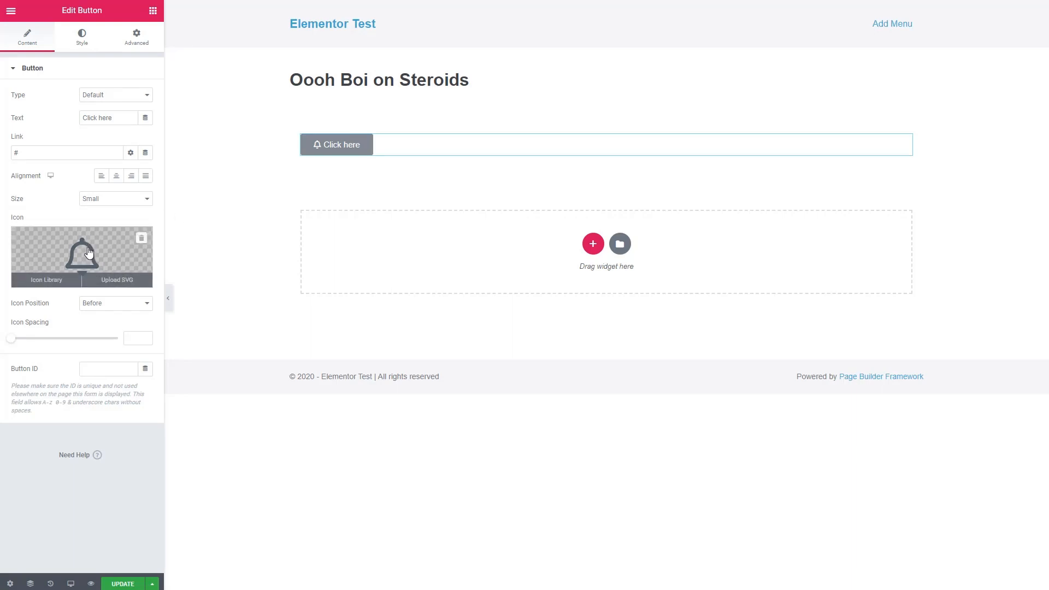
Show the Click here button's Style settings with the Butter-Button section expanded.
left_click(81, 36)
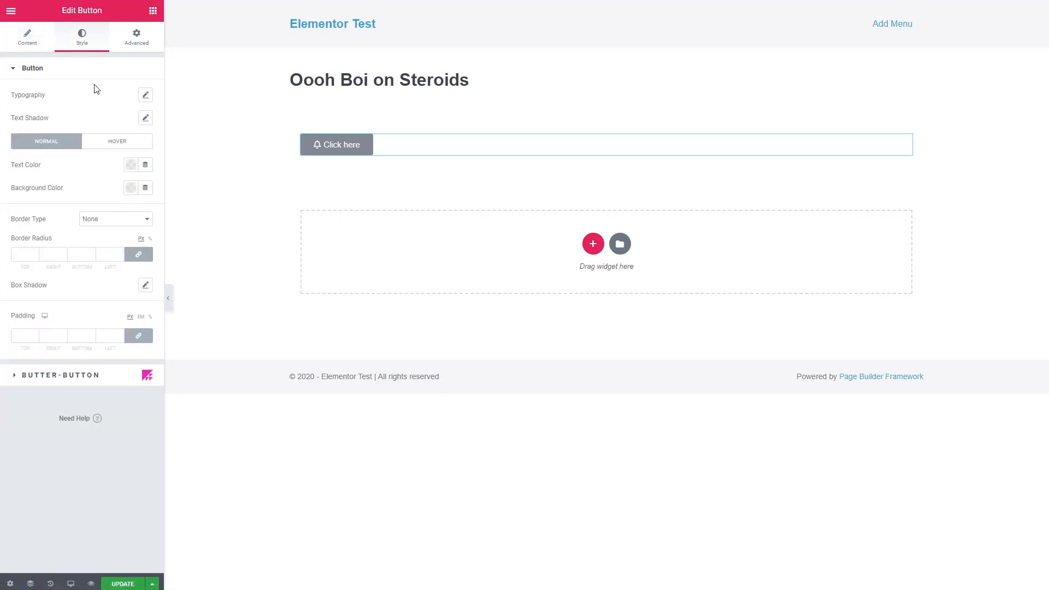
mouse_move(48, 125)
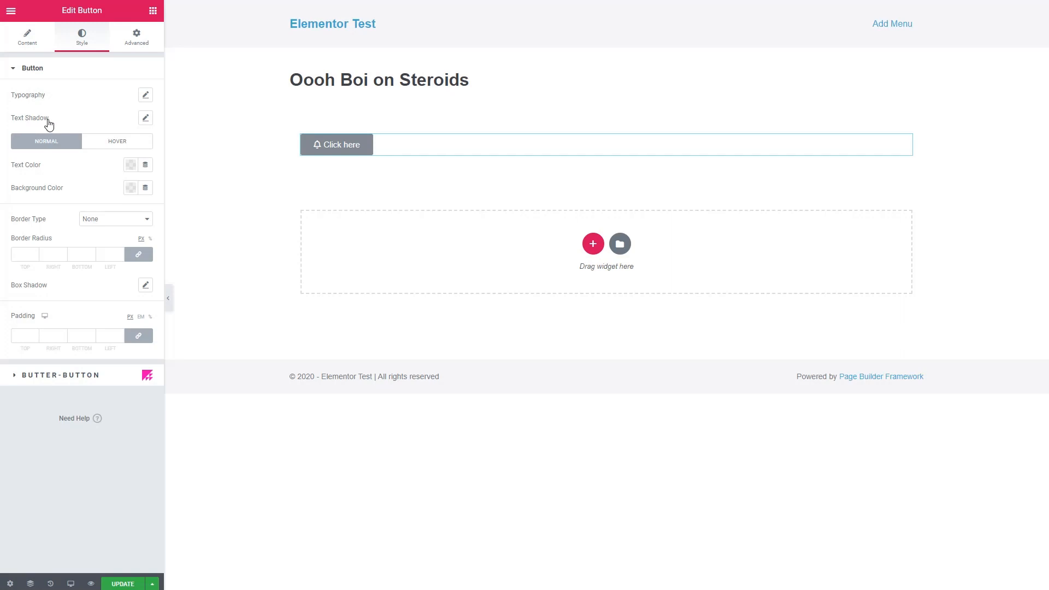
mouse_move(104, 145)
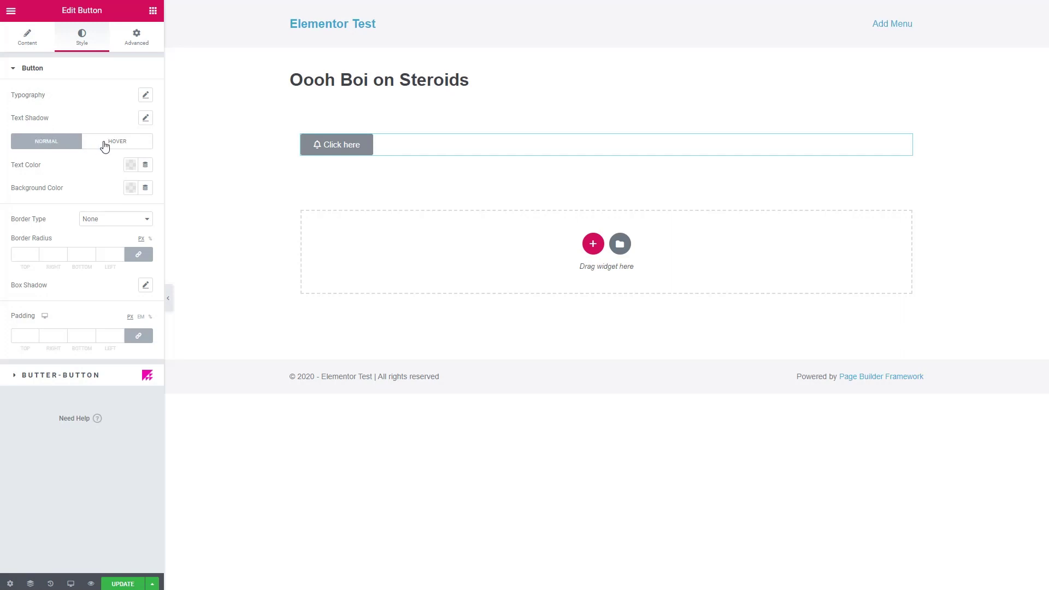
left_click(131, 188)
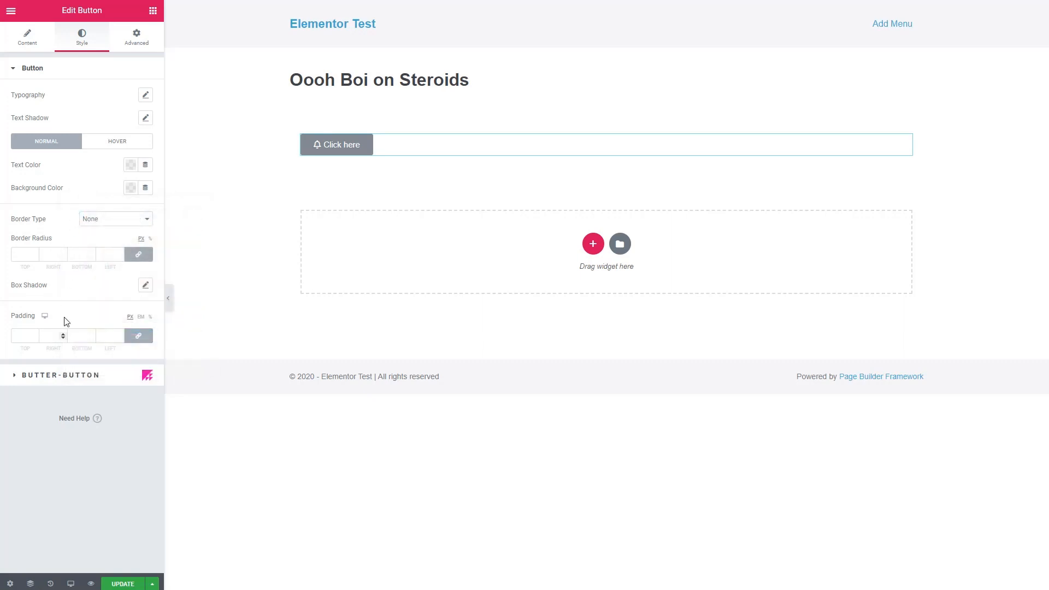
mouse_move(92, 318)
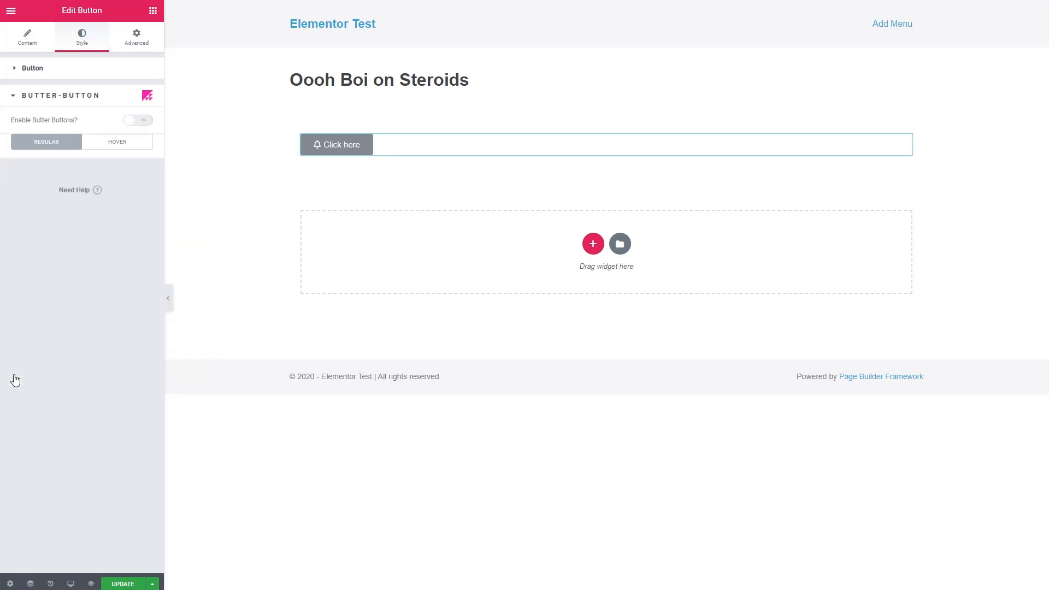
Enable Butter Buttons, set Icon Size to 3.6 em and Transition Duration to 1000.
left_click(138, 119)
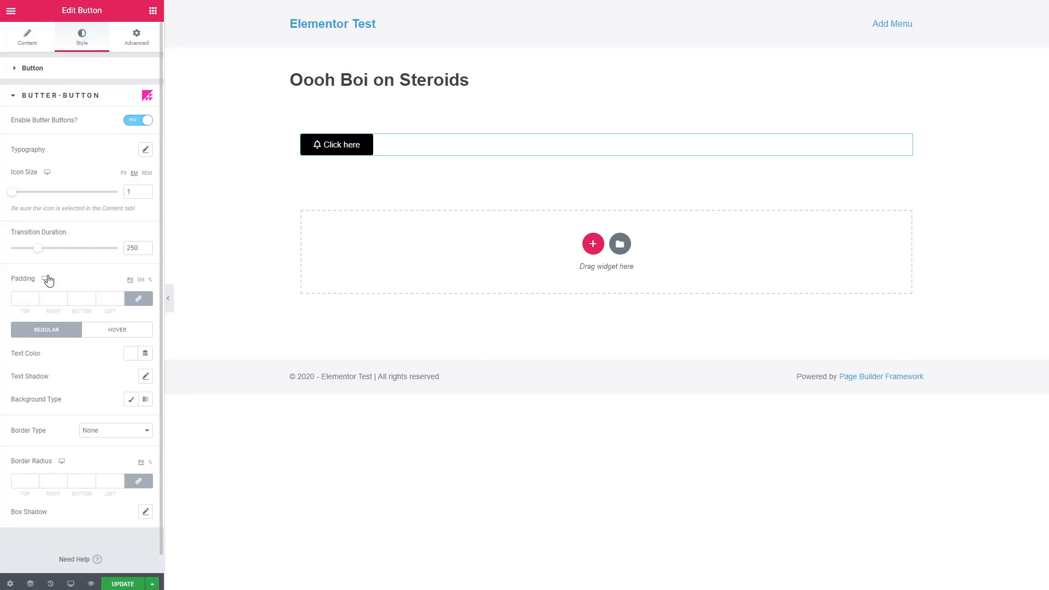
mouse_move(110, 283)
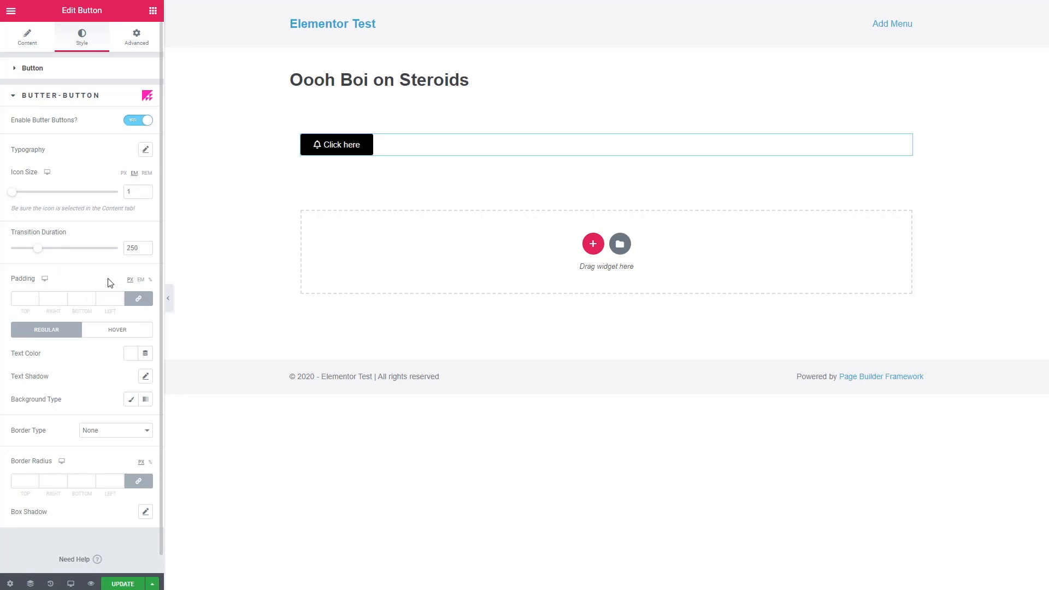
mouse_move(12, 196)
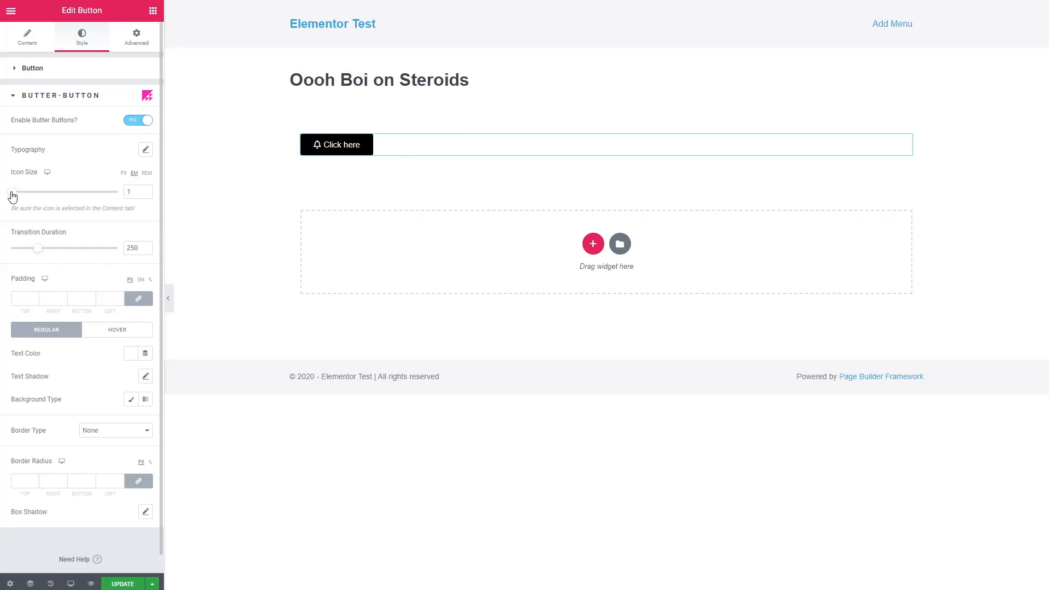
left_click(337, 144)
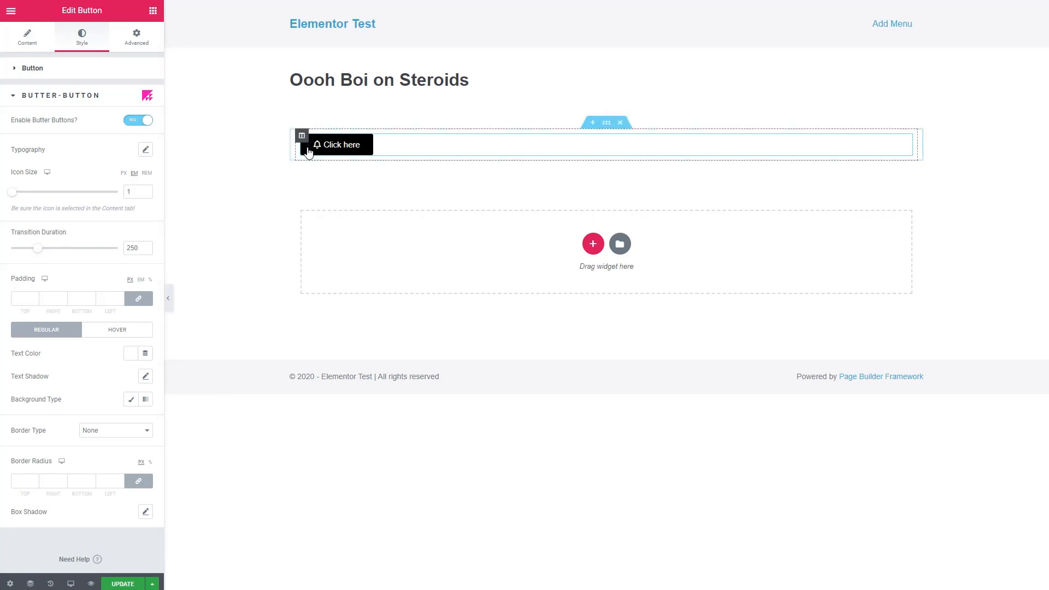
mouse_move(241, 162)
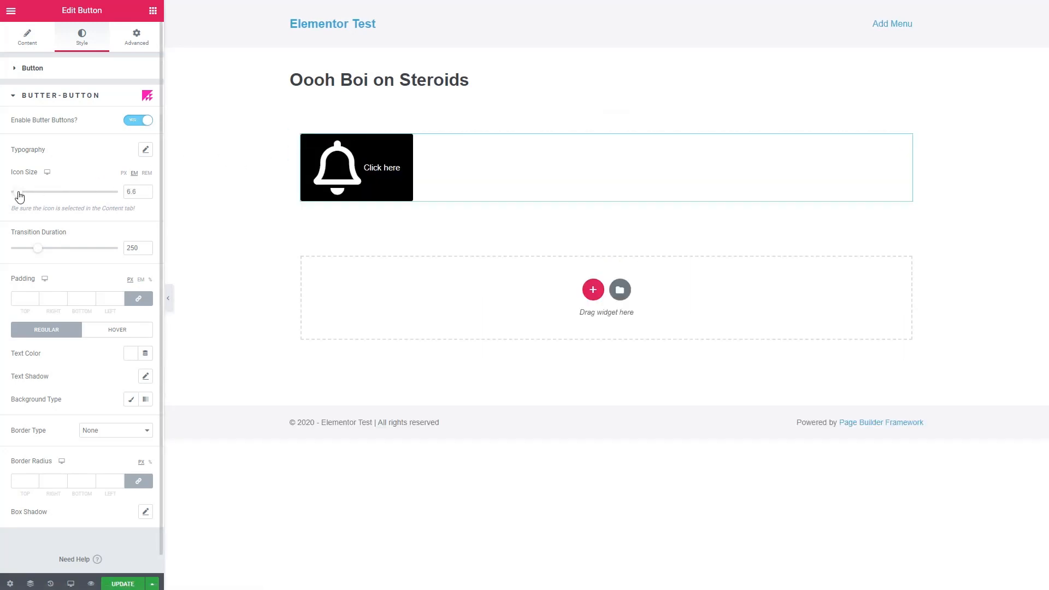
left_click_drag(63, 192, 17, 192)
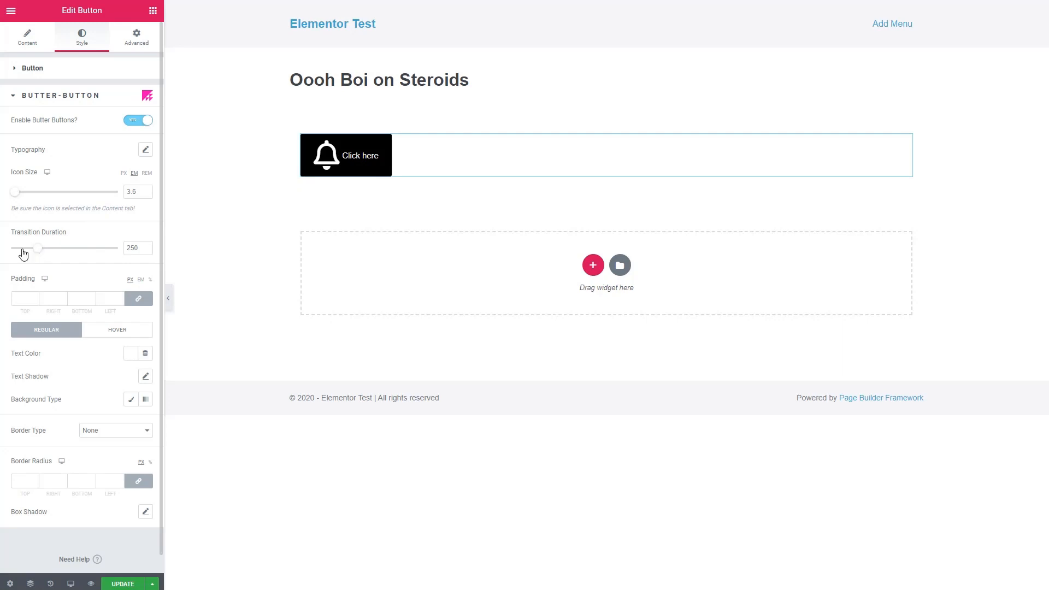
mouse_move(163, 229)
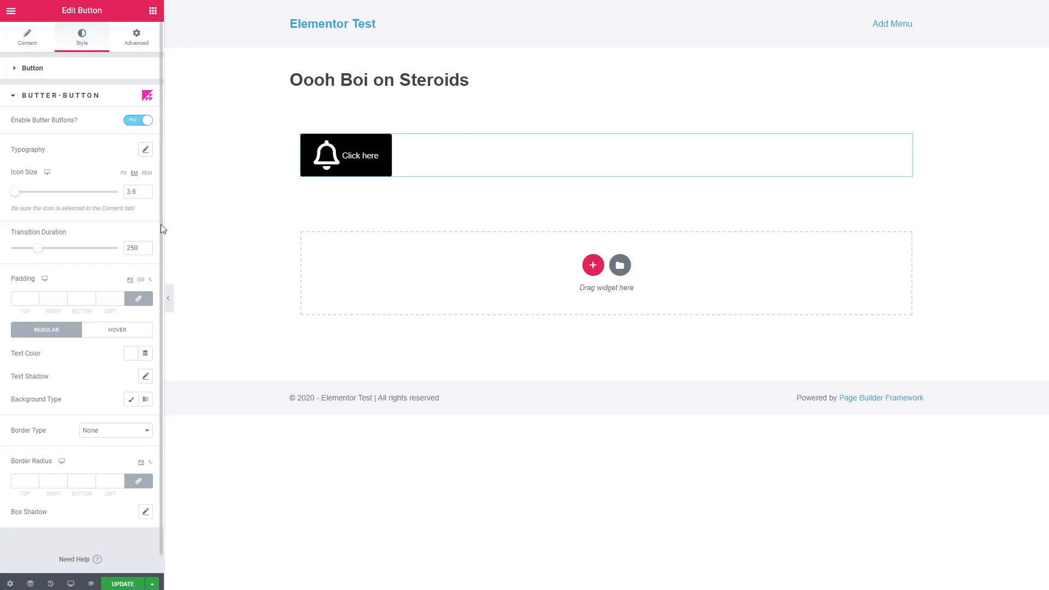
left_click(345, 155)
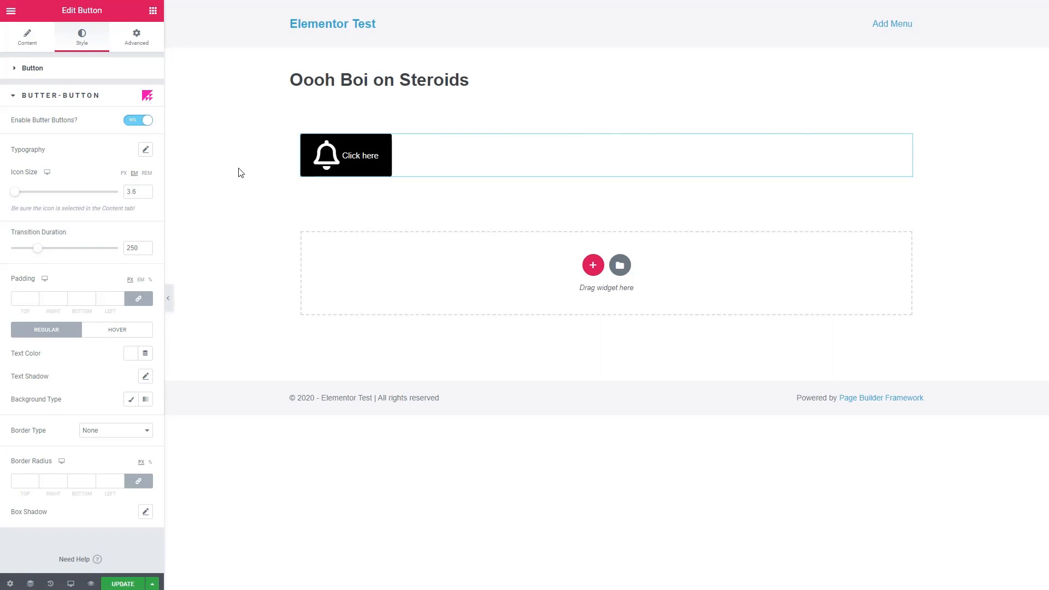
mouse_move(56, 253)
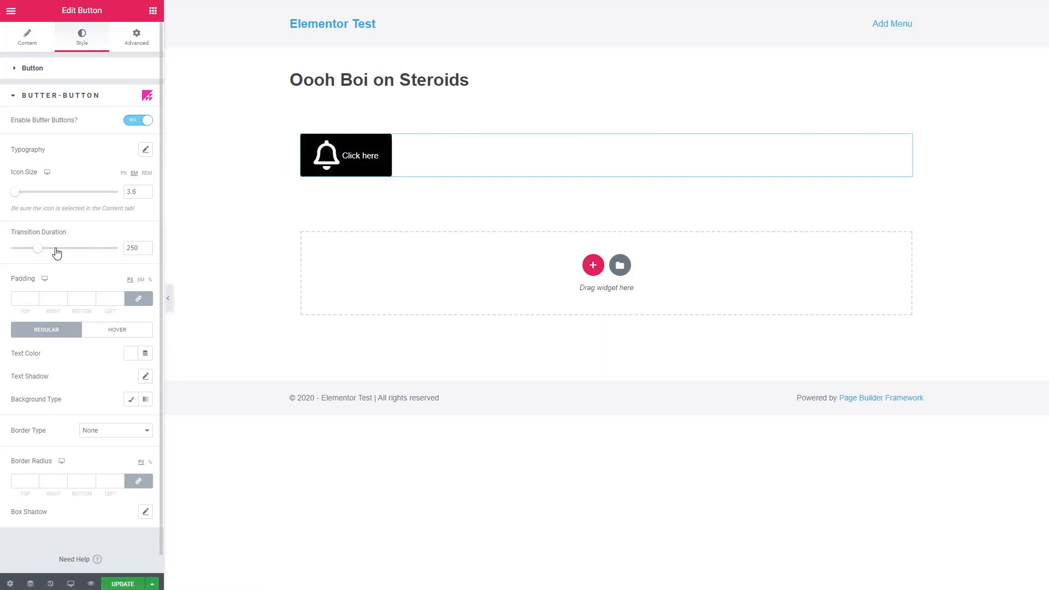
left_click_drag(38, 247, 119, 248)
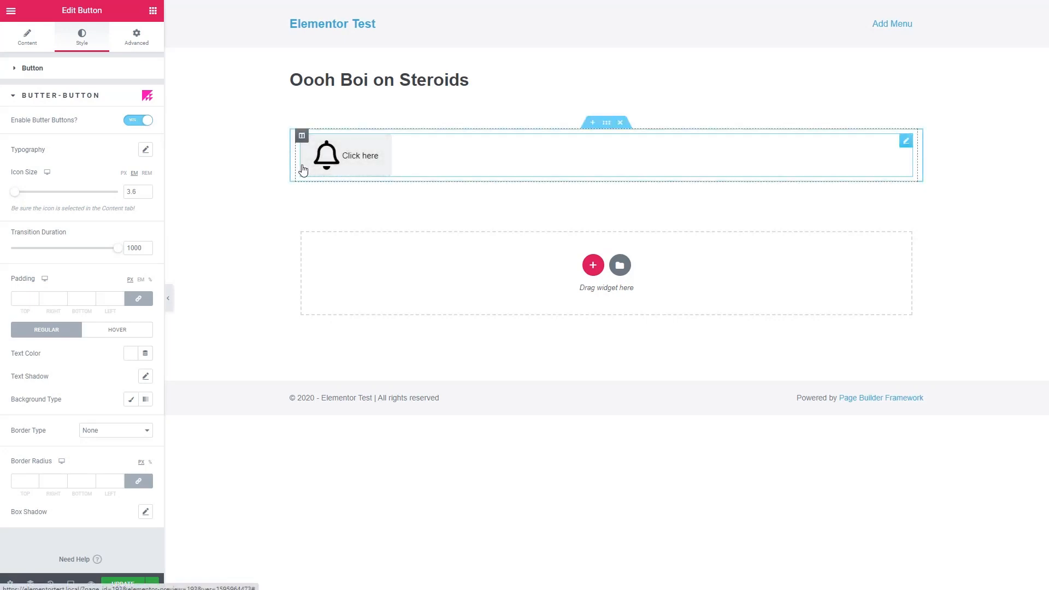
left_click(223, 200)
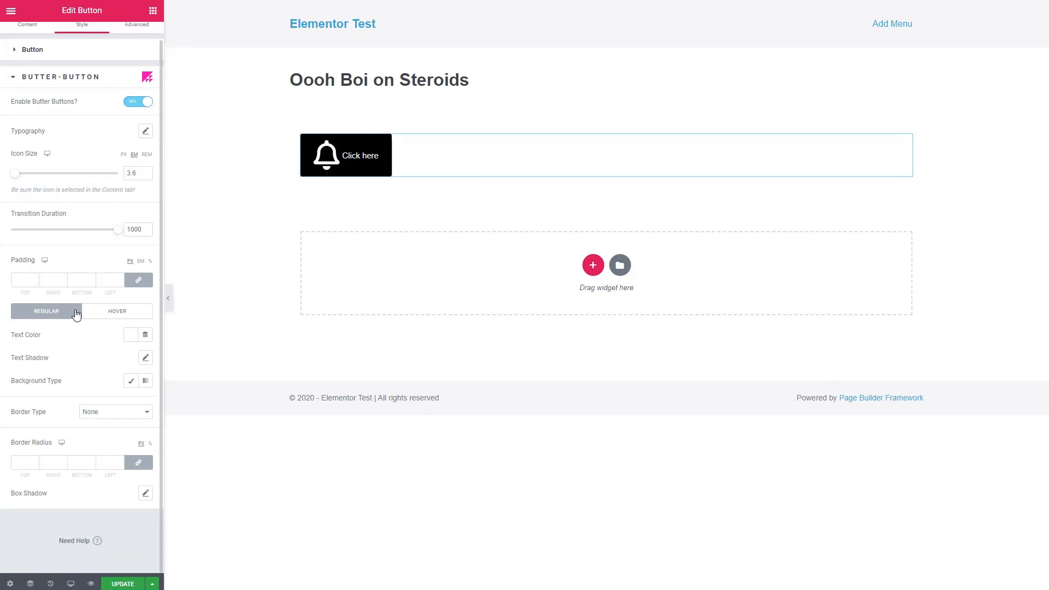
mouse_move(109, 314)
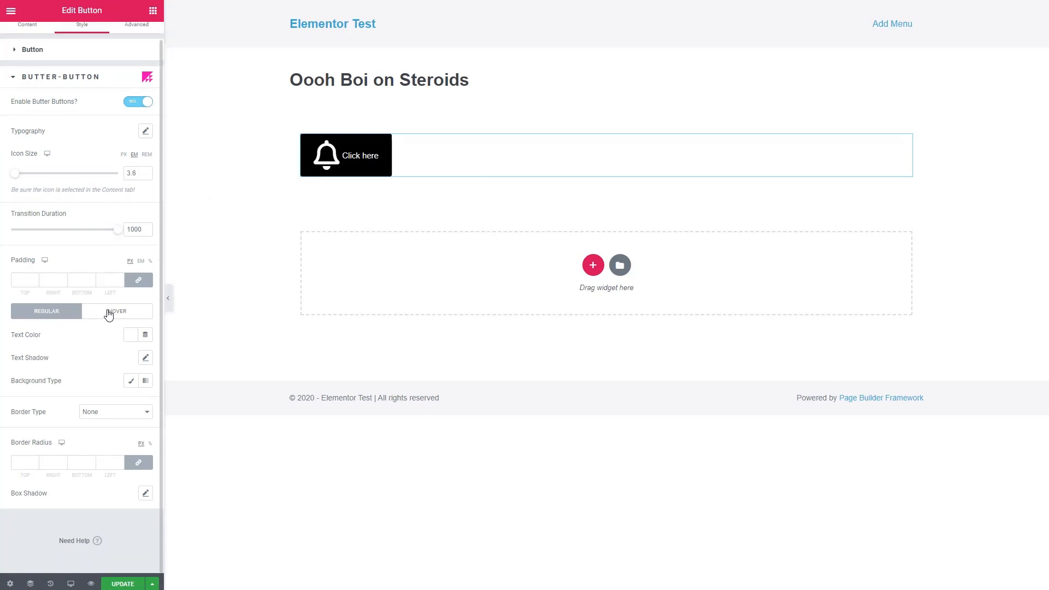
mouse_move(87, 385)
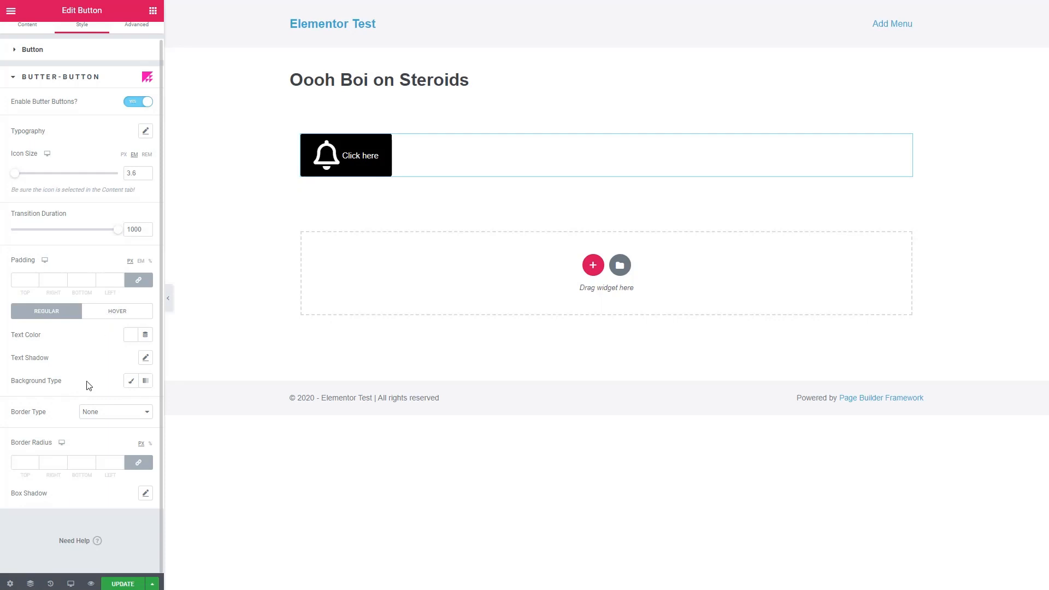
mouse_move(41, 387)
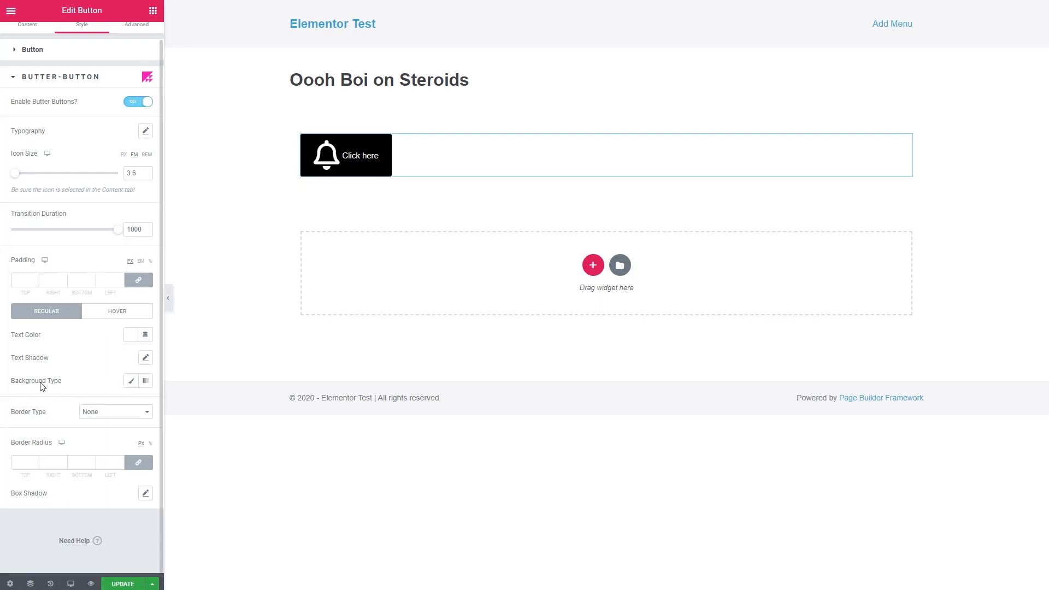
mouse_move(130, 381)
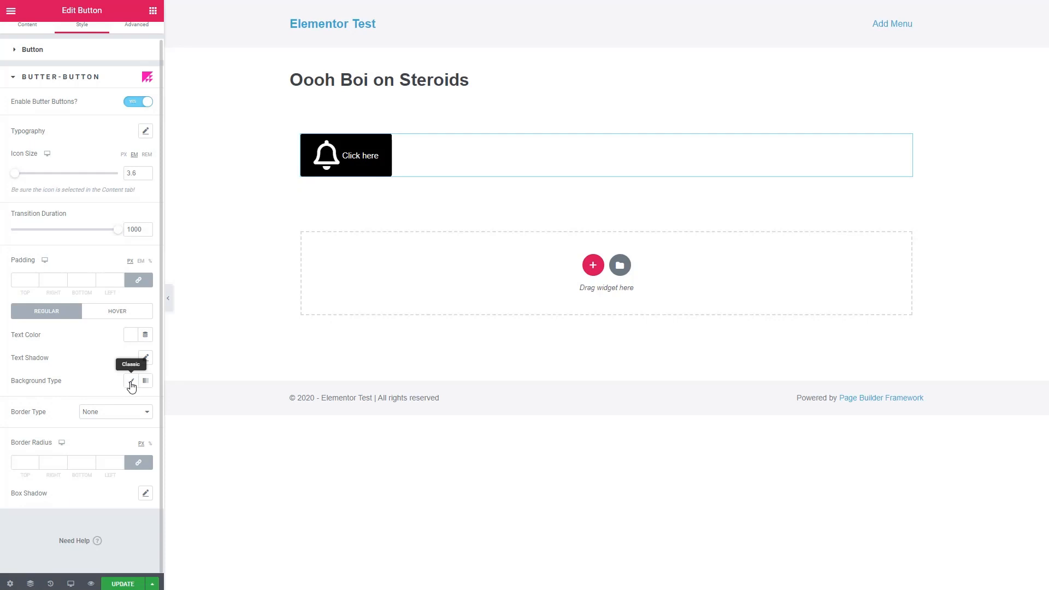
Set the button's regular background to a light blue to dark blue gradient.
left_click(131, 380)
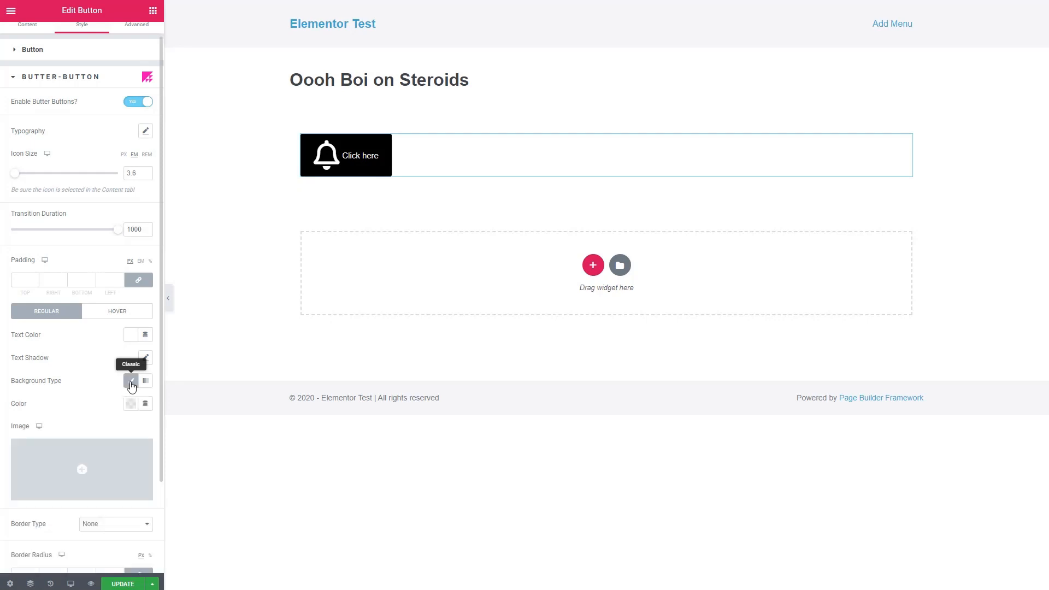
scroll("down", 3)
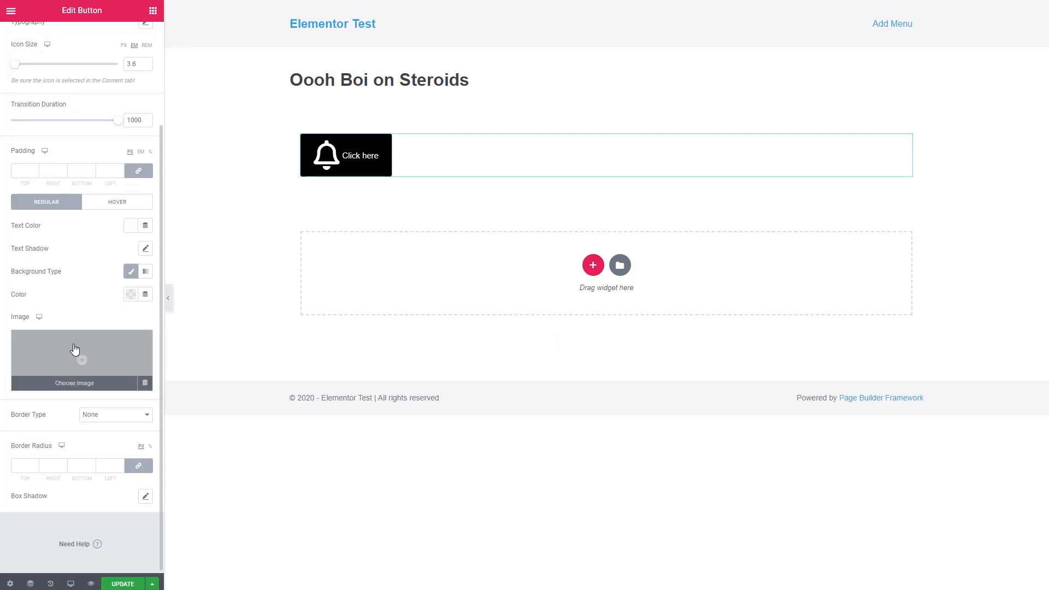
mouse_move(145, 272)
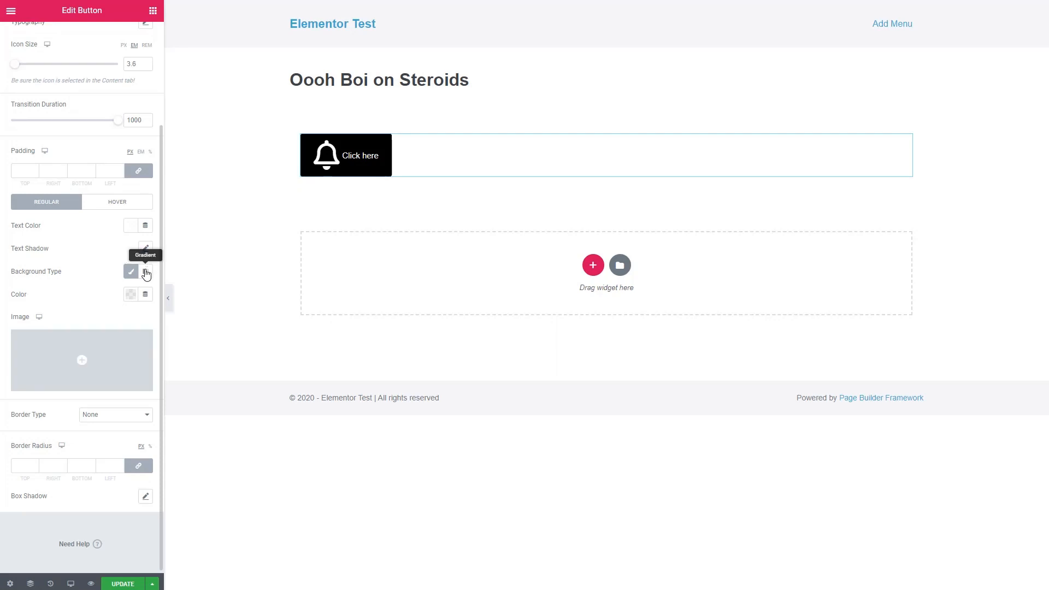
left_click(146, 272)
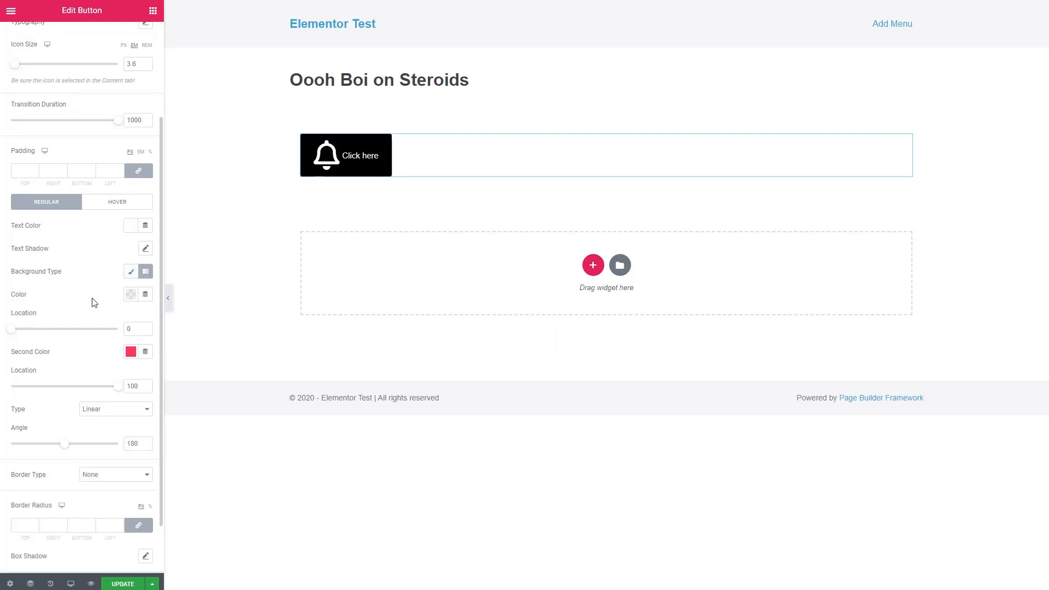
left_click(131, 295)
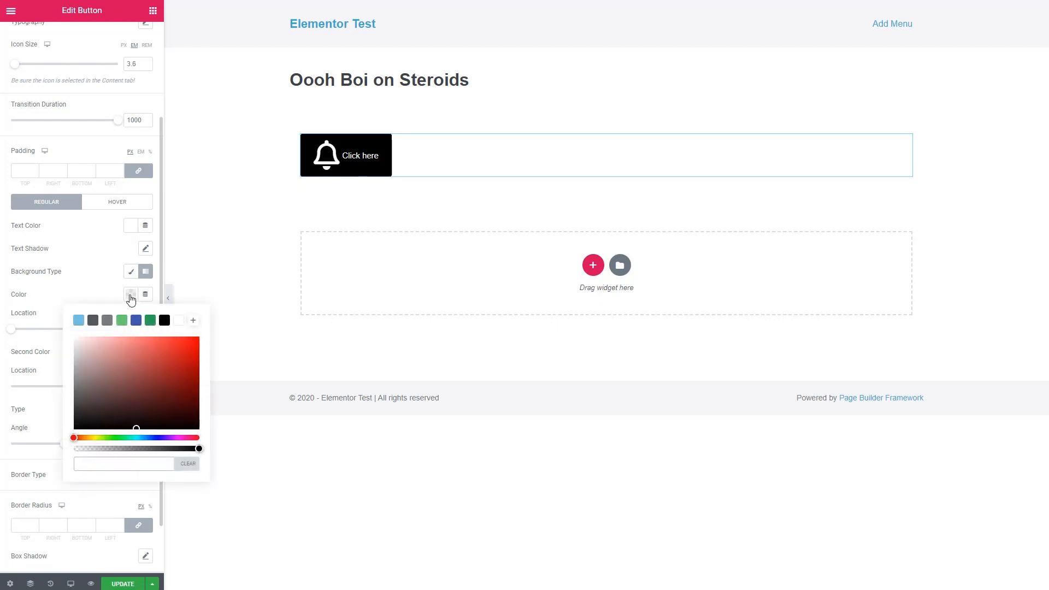
left_click(78, 319)
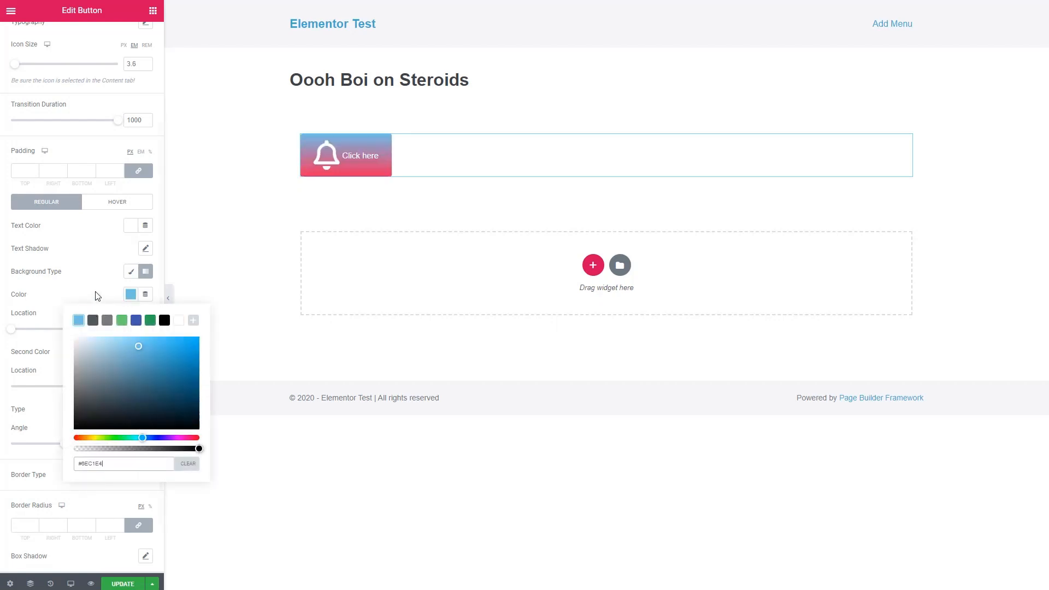
left_click(131, 352)
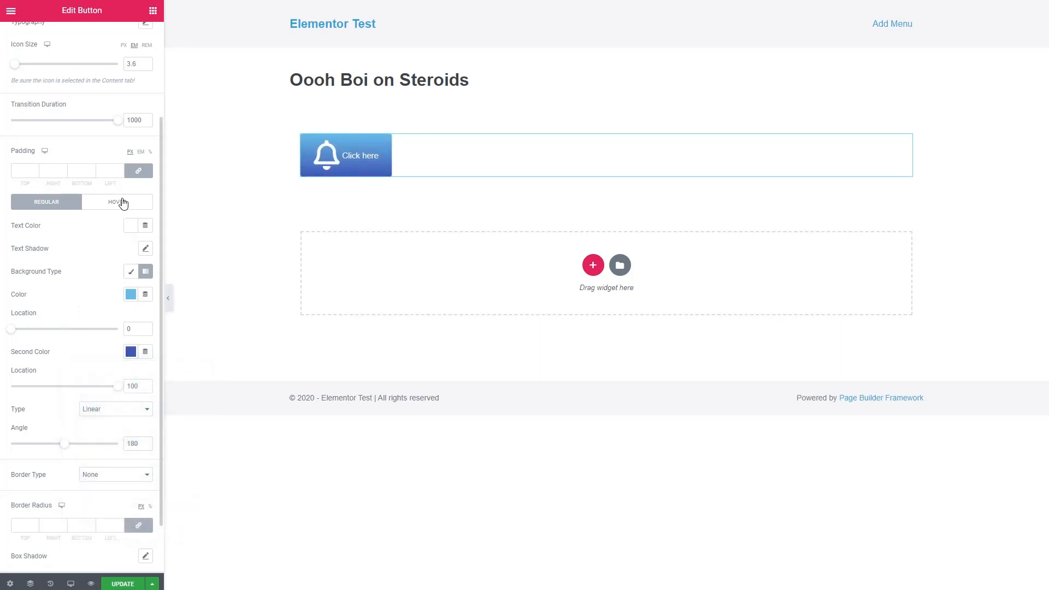
On hover, adjust the text colour and use a light green to dark green gradient.
left_click(117, 202)
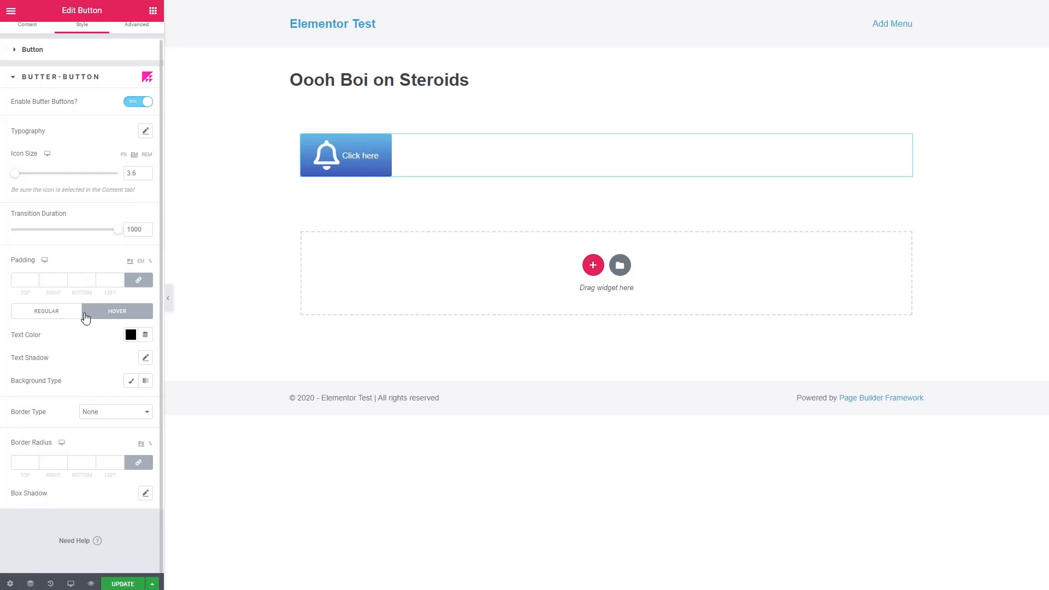
left_click(130, 334)
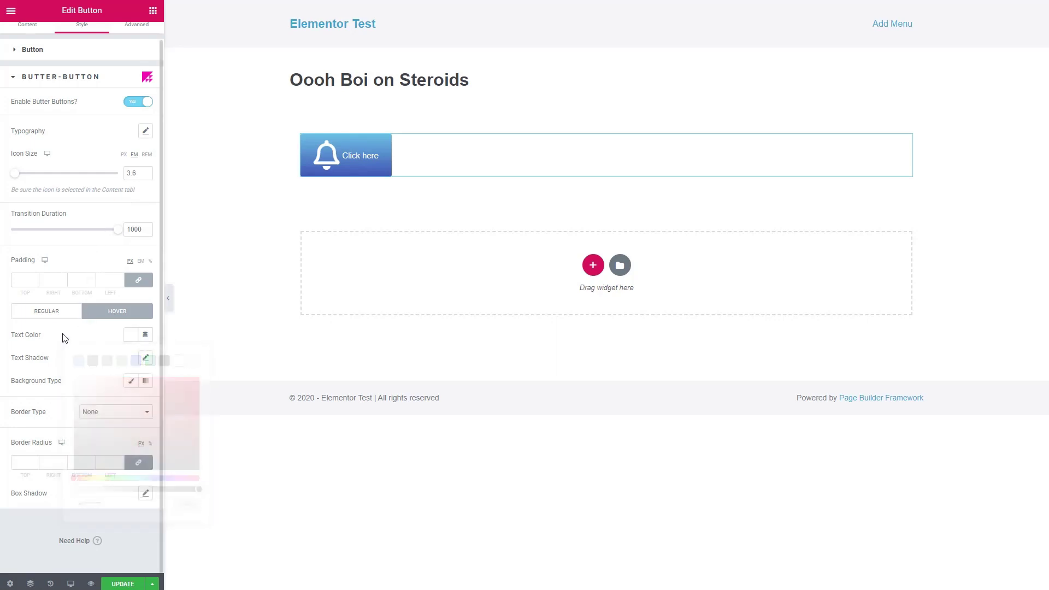
left_click(146, 380)
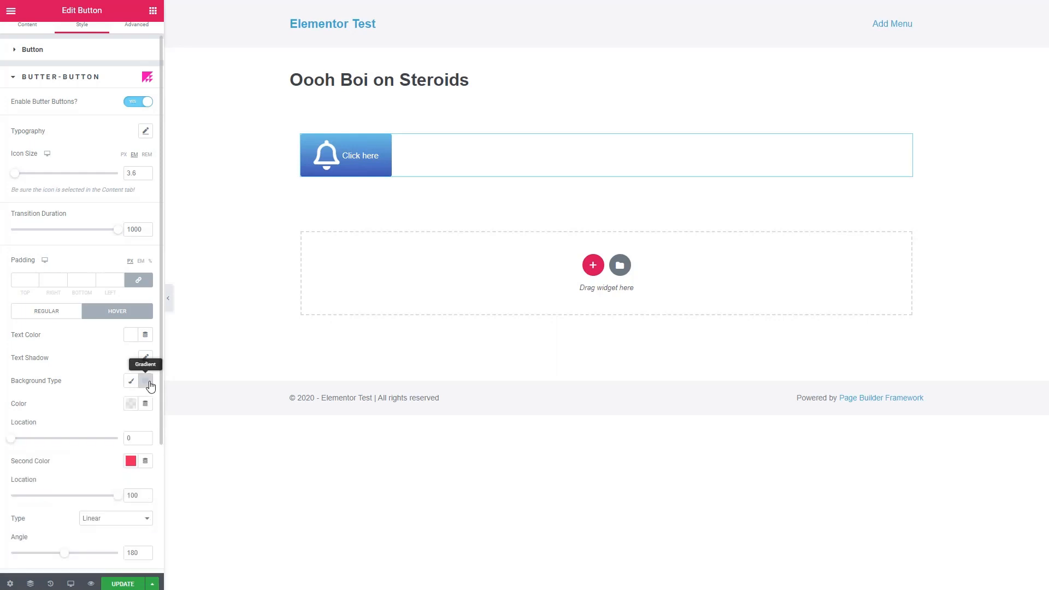
left_click(131, 404)
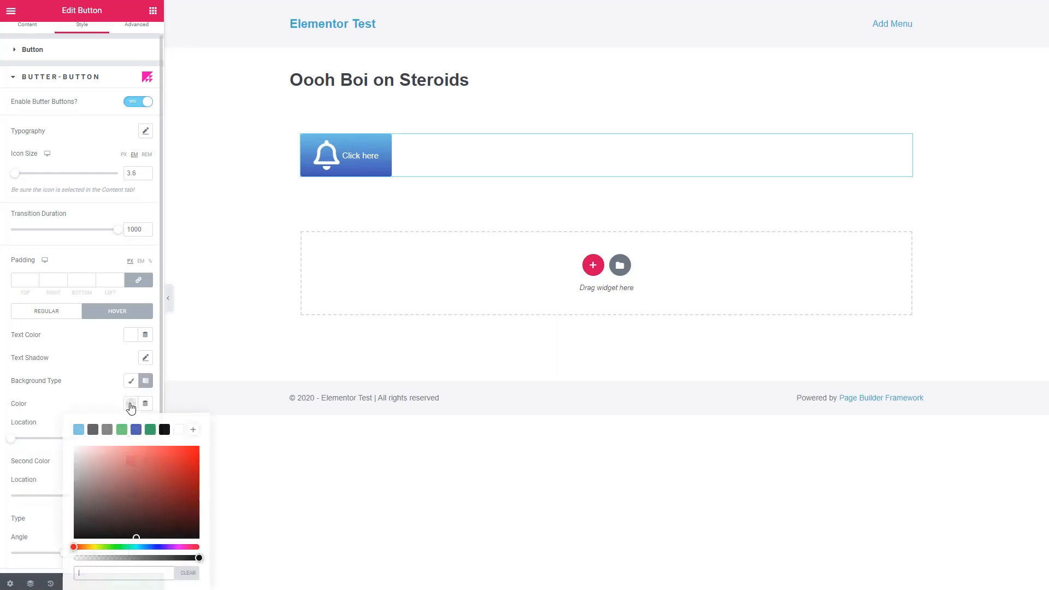
left_click(122, 429)
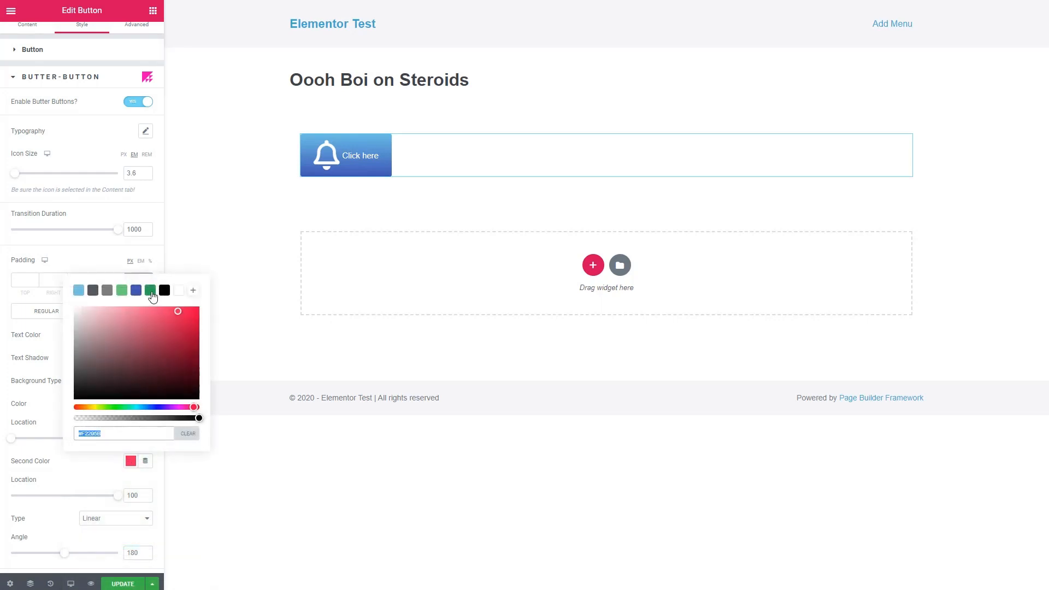
left_click(117, 311)
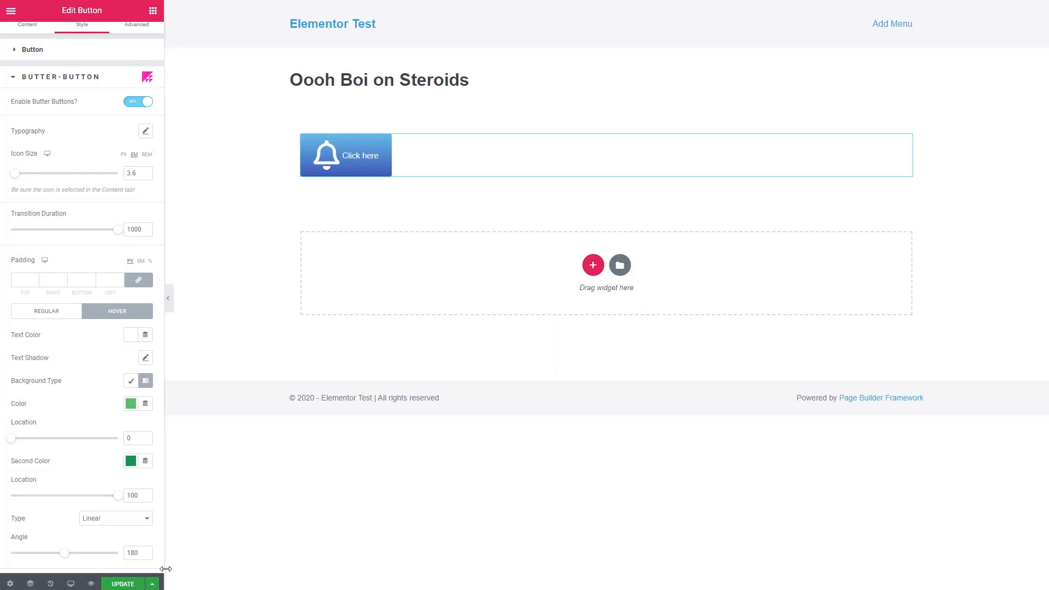
left_click(11, 11)
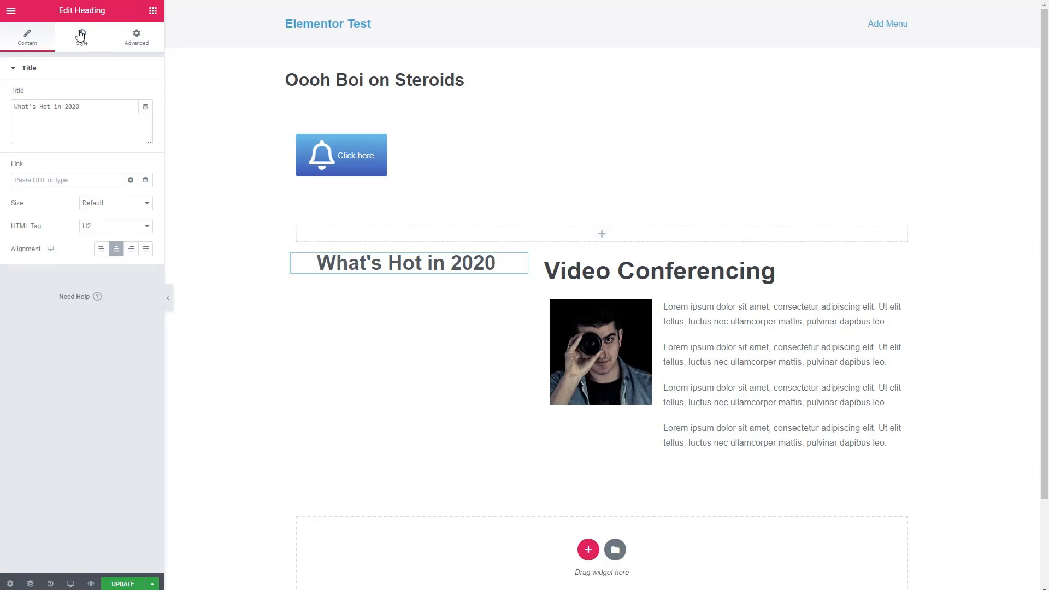
Set the heading's Harakiri writing mode to Vertical RL with Flip, and narrow its column.
left_click(82, 35)
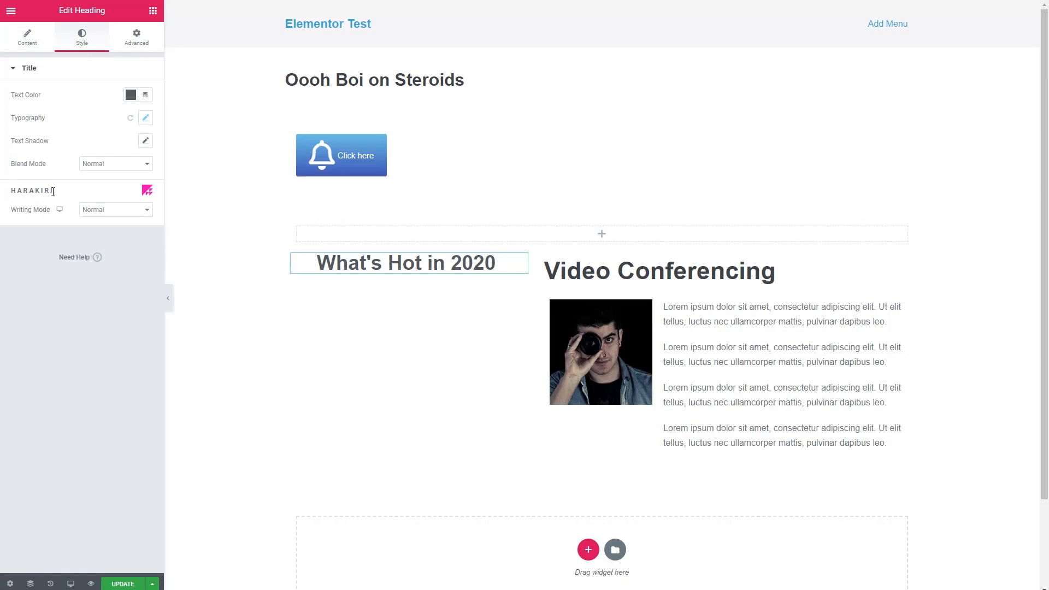
left_click(113, 209)
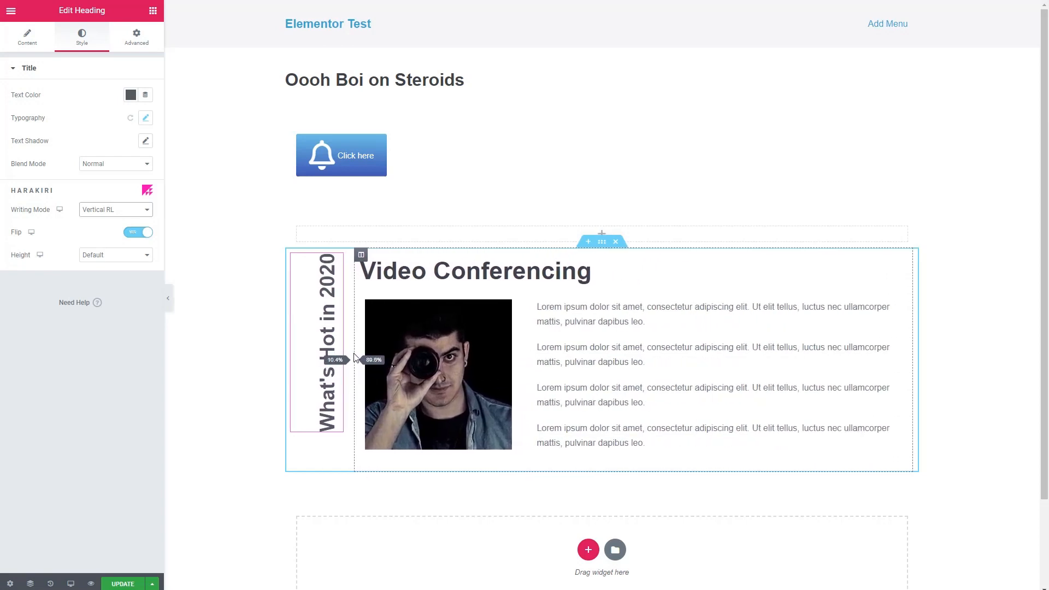
left_click(192, 244)
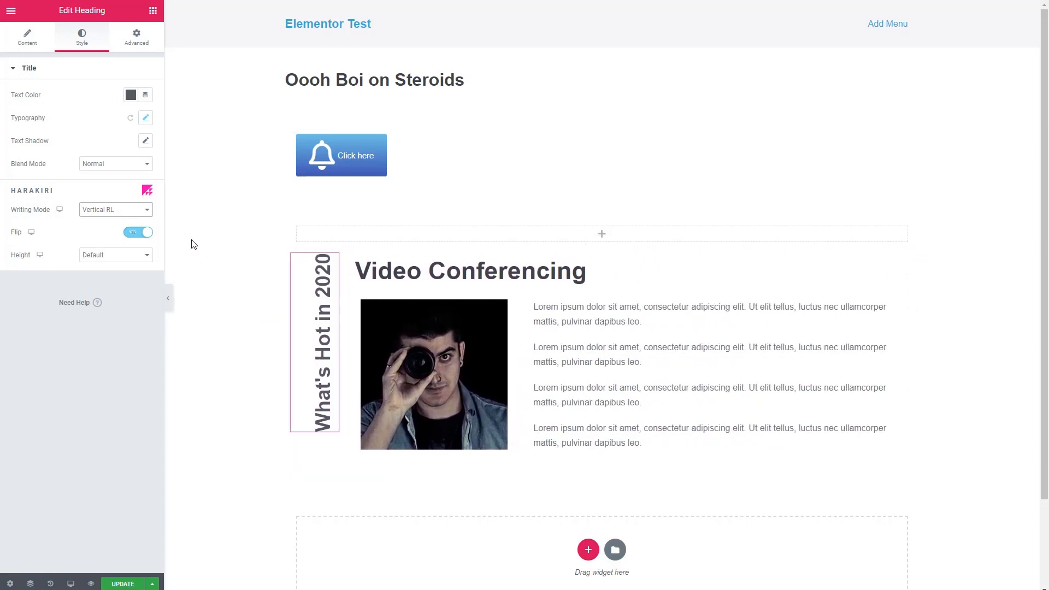
left_click(27, 37)
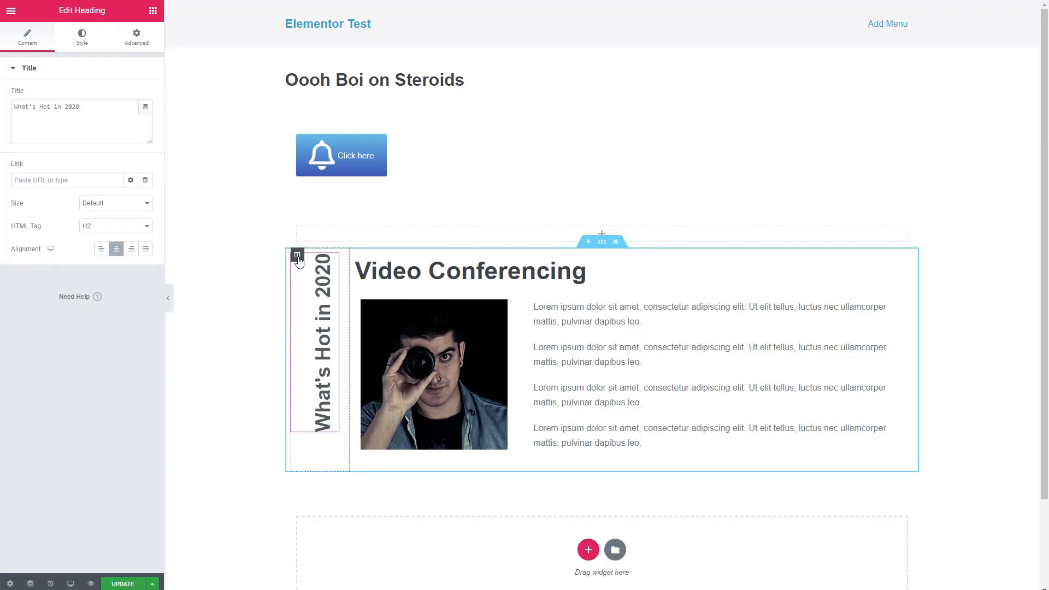
Centre the vertical heading in its column and give the column a black background.
left_click(297, 256)
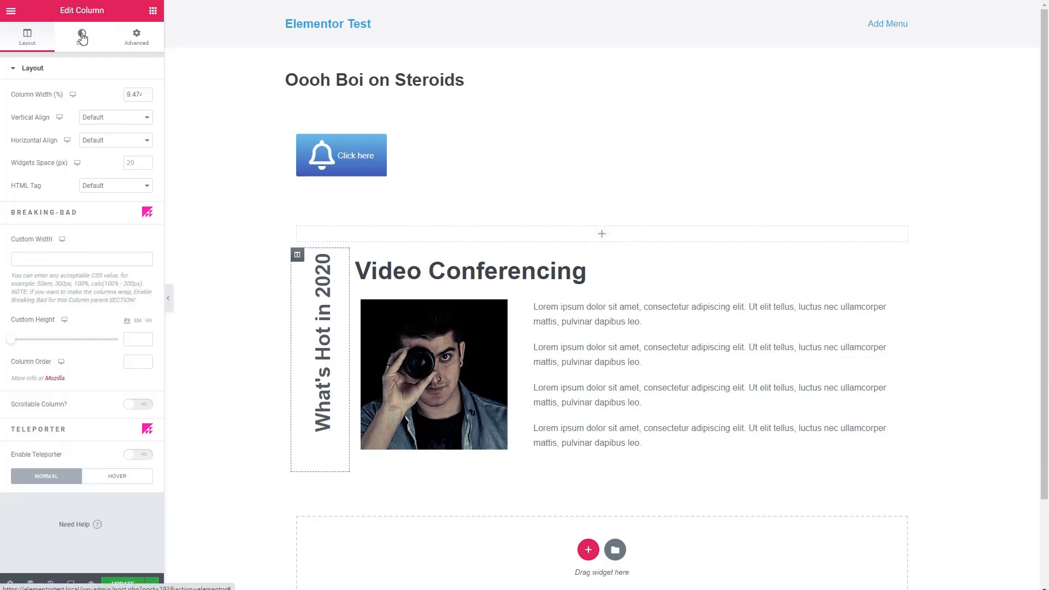
left_click(114, 116)
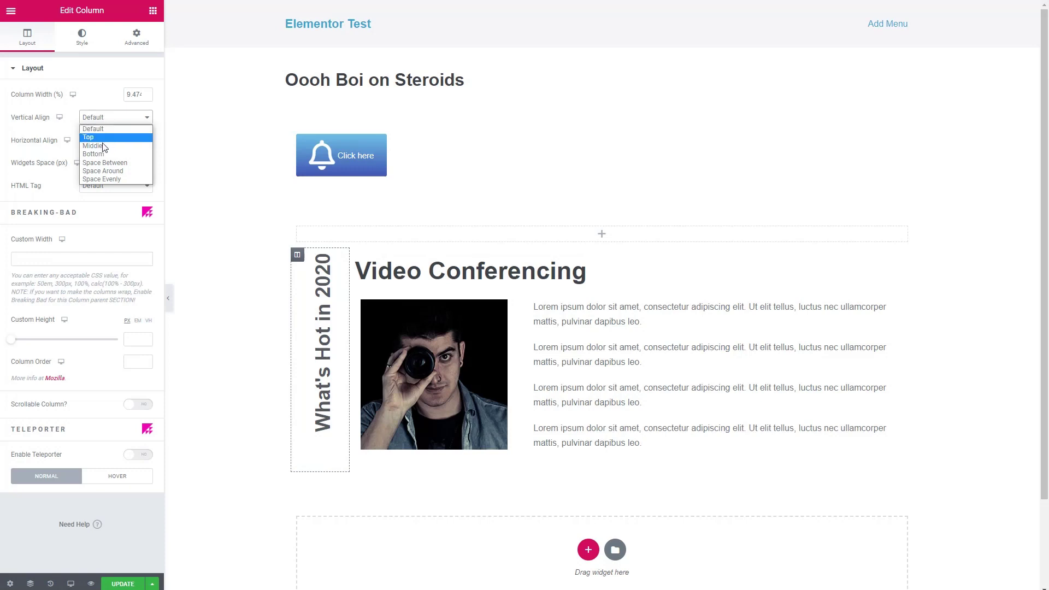
left_click(93, 146)
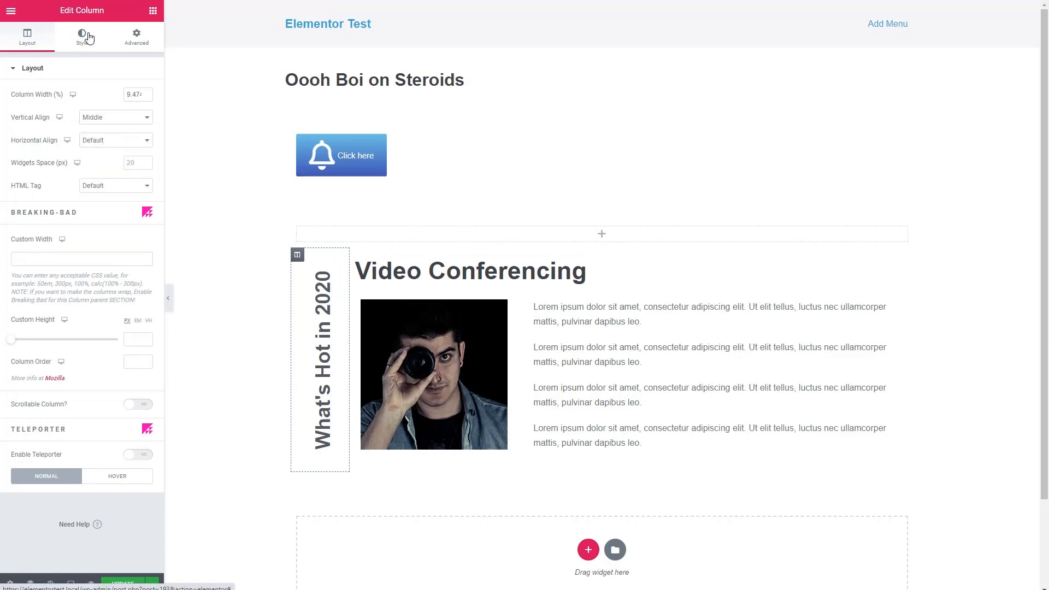
left_click(81, 35)
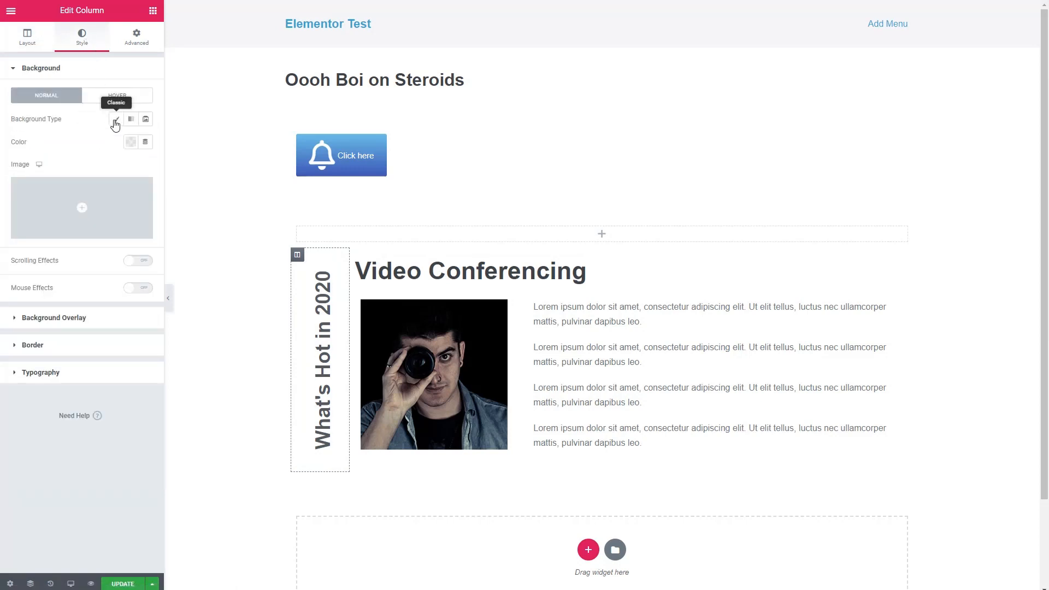
left_click(115, 119)
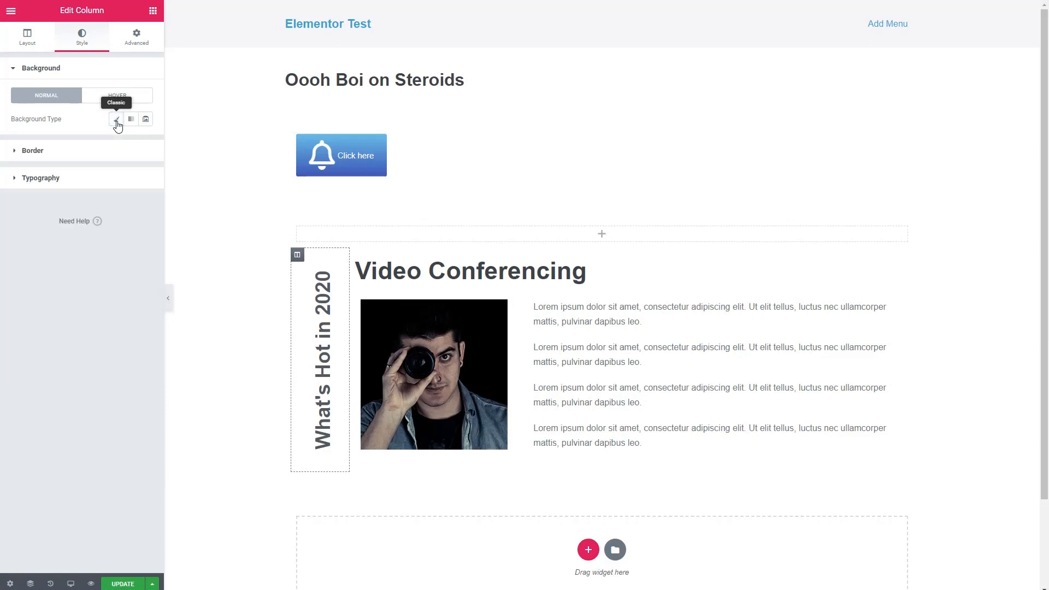
left_click(117, 119)
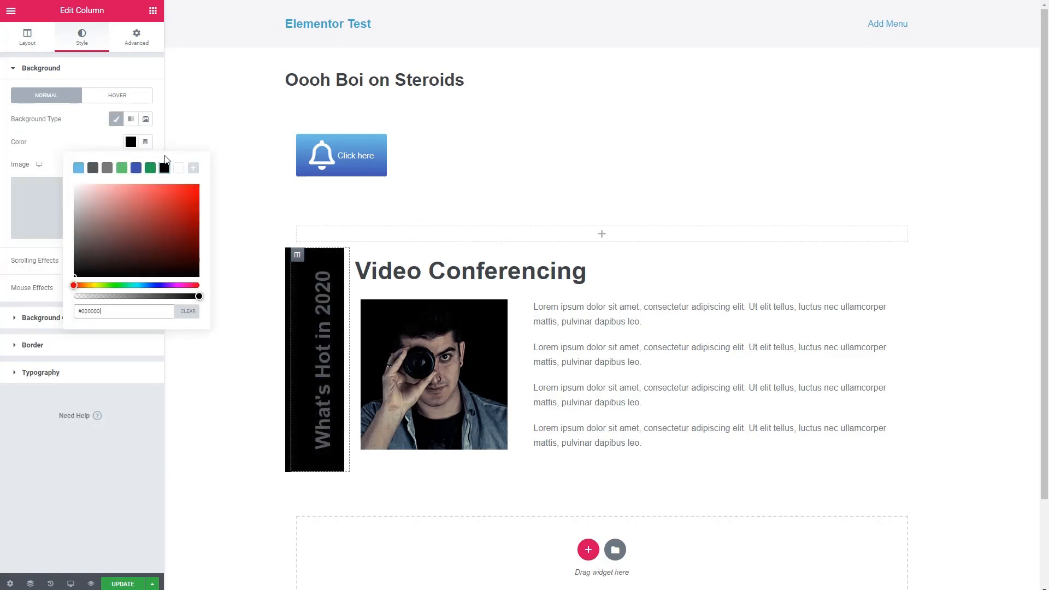
Change the vertical heading's text colour and set the section border to Solid.
left_click(319, 355)
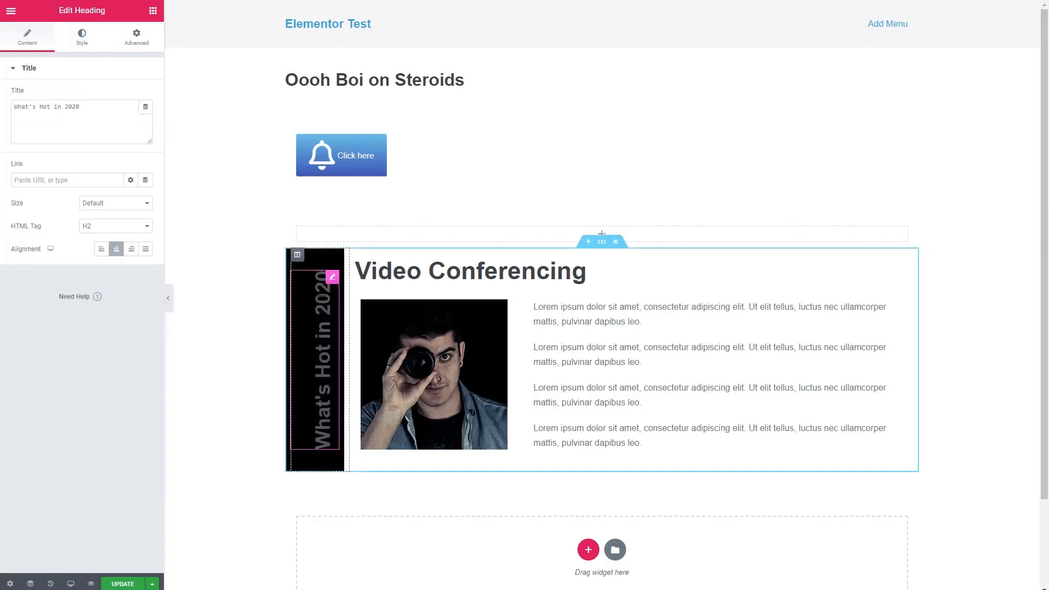
left_click(81, 39)
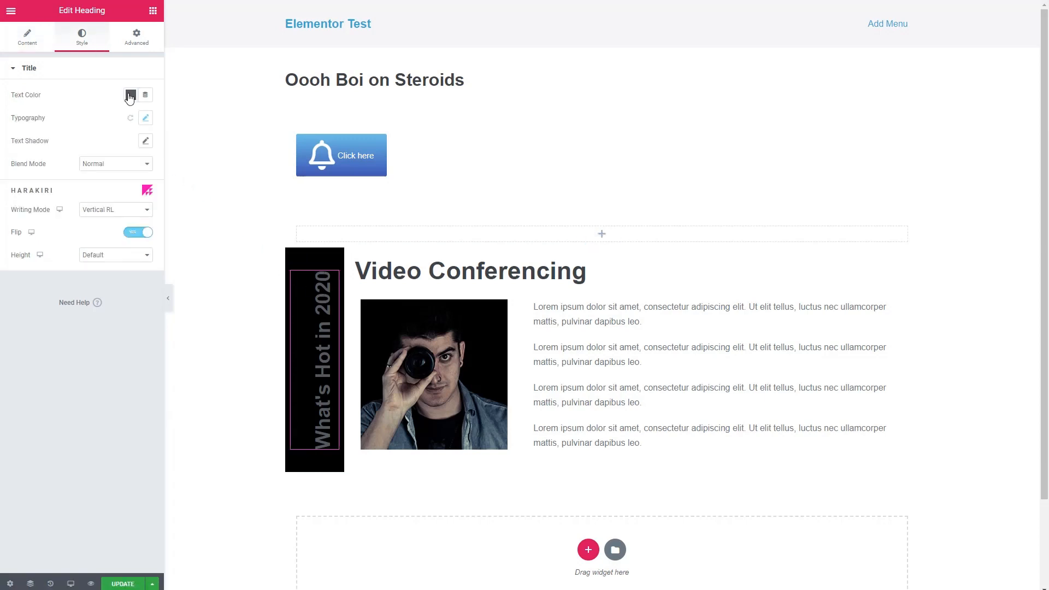
left_click(131, 95)
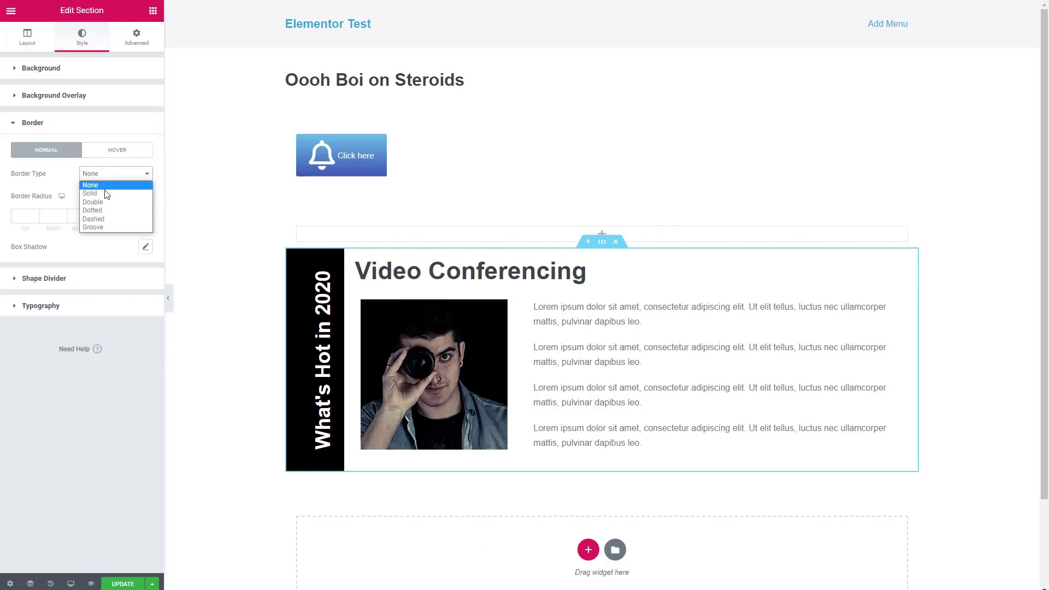
left_click(89, 193)
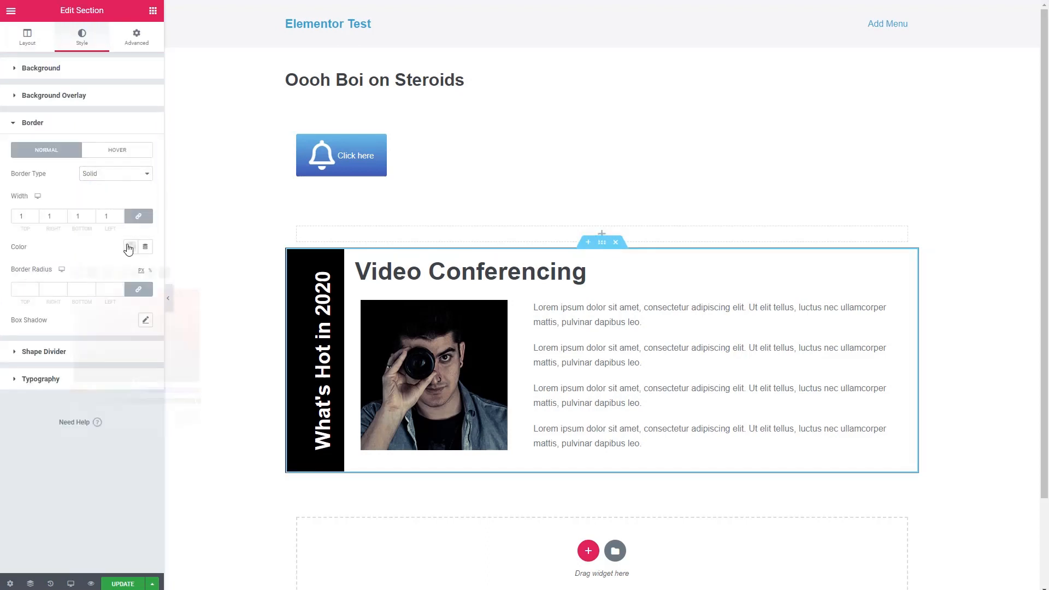
Check the heading's Advanced settings, then return to the widget list.
left_click(322, 358)
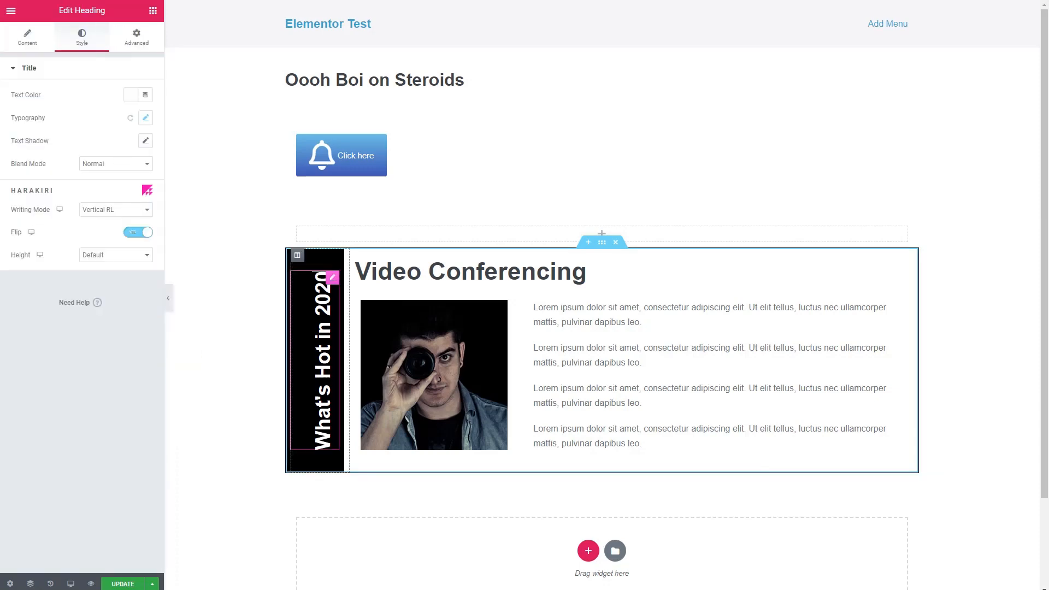
left_click(136, 37)
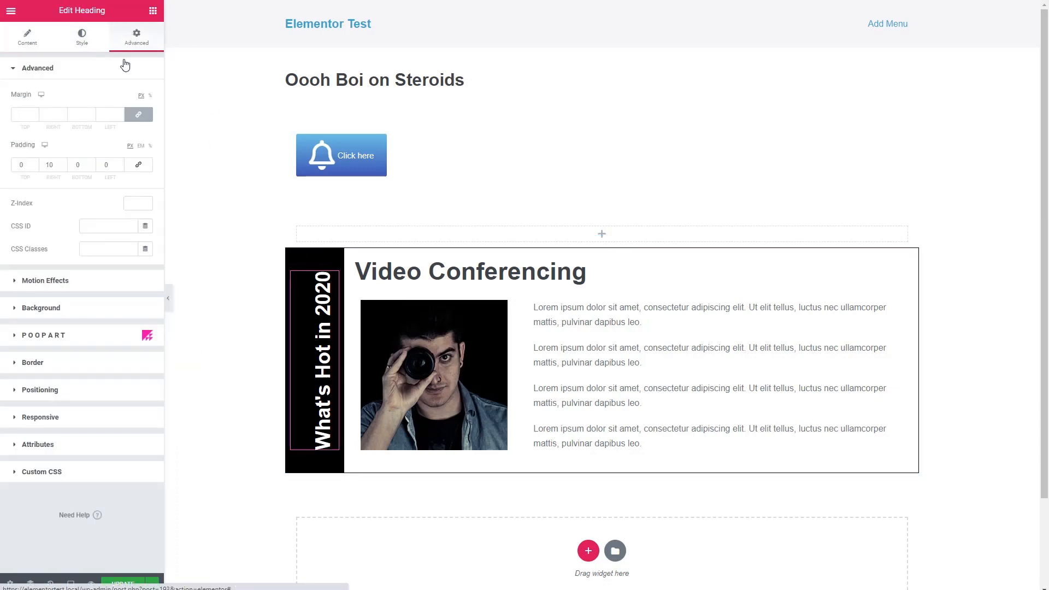
left_click(51, 165)
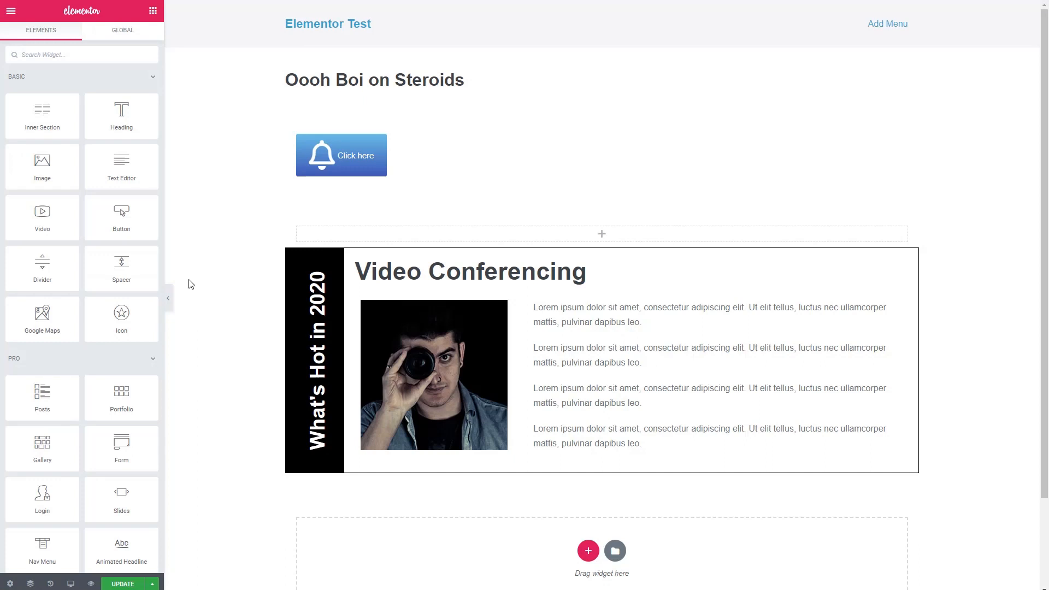
mouse_move(198, 323)
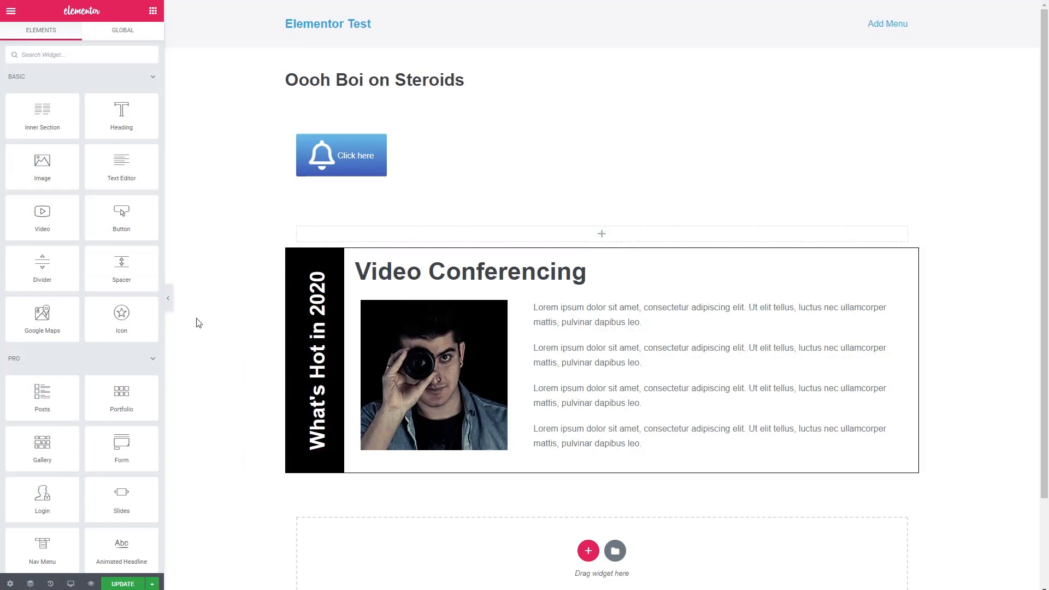
mouse_move(284, 328)
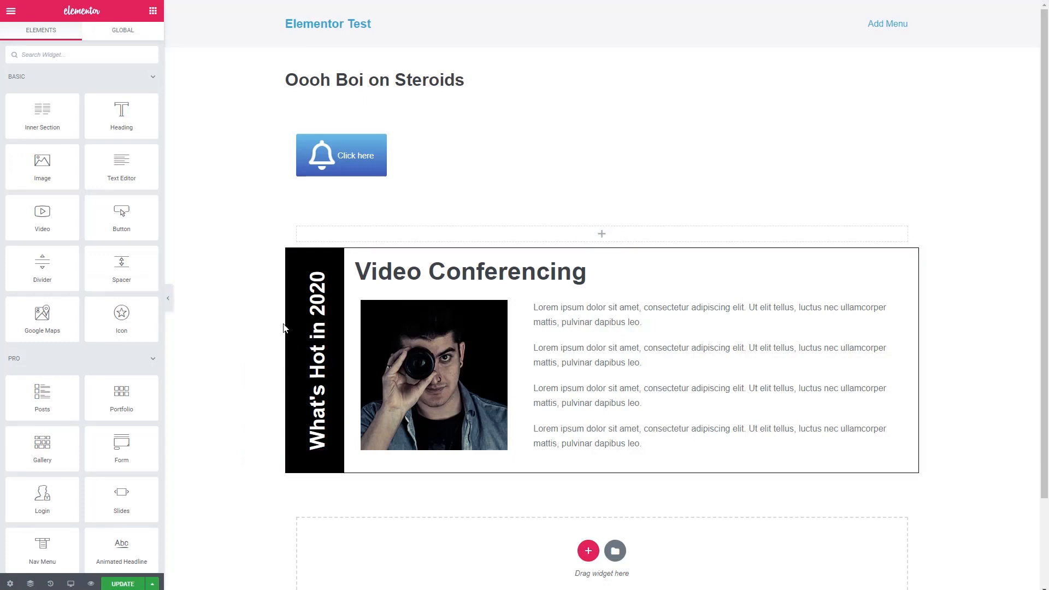
mouse_move(225, 335)
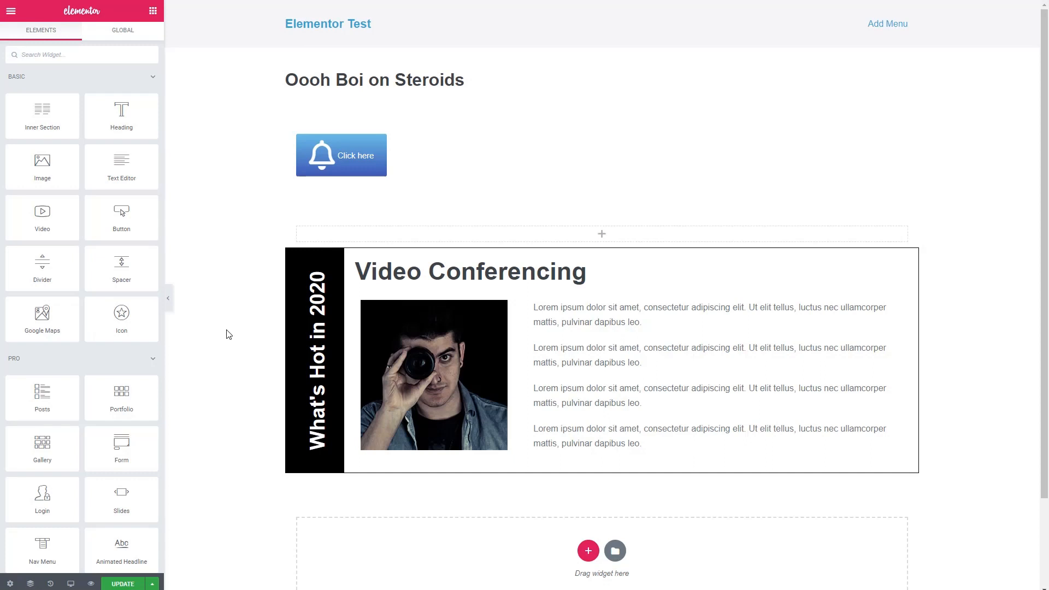
left_click(588, 550)
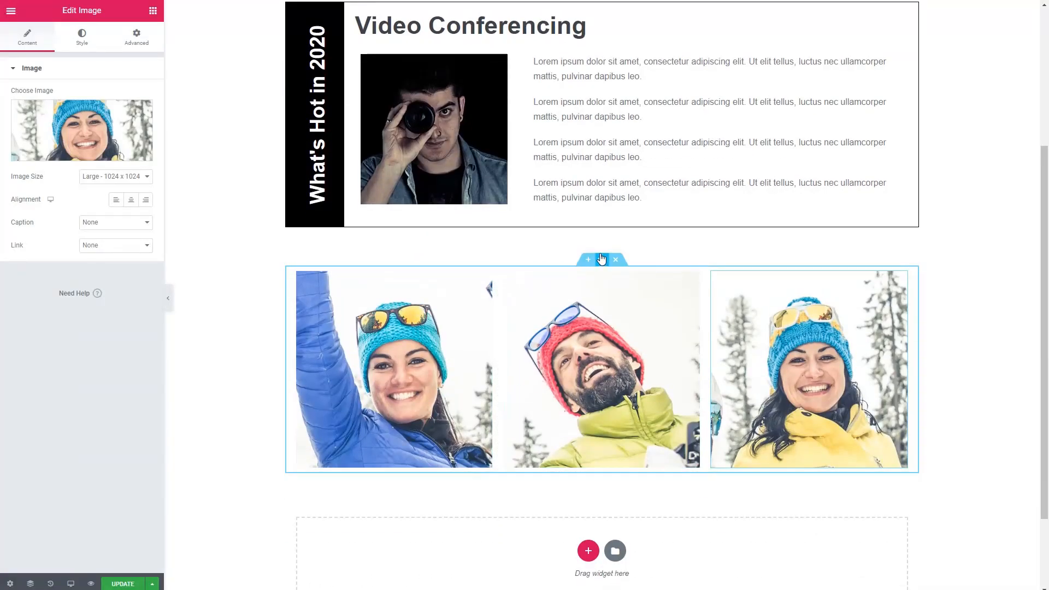
mouse_move(601, 259)
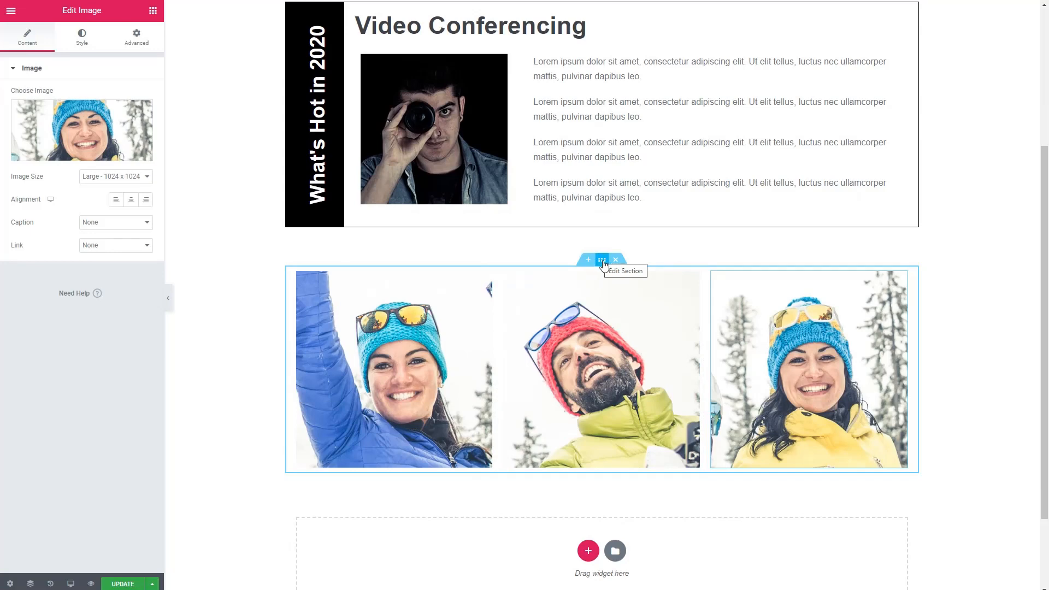
Enable Glider's Create Slider on the three-photo section and test its arrows.
left_click(602, 260)
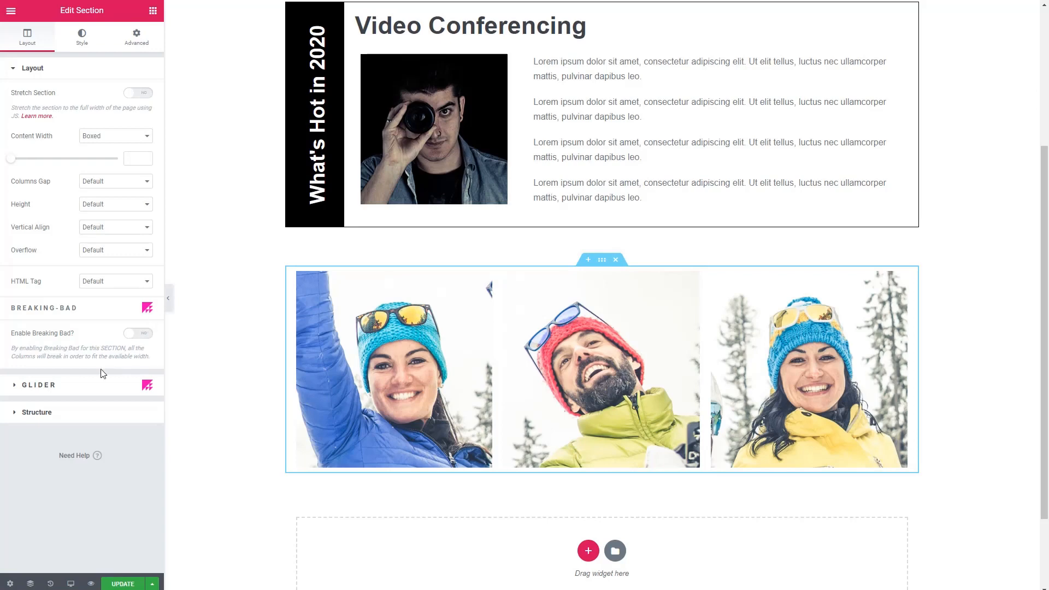
left_click(37, 384)
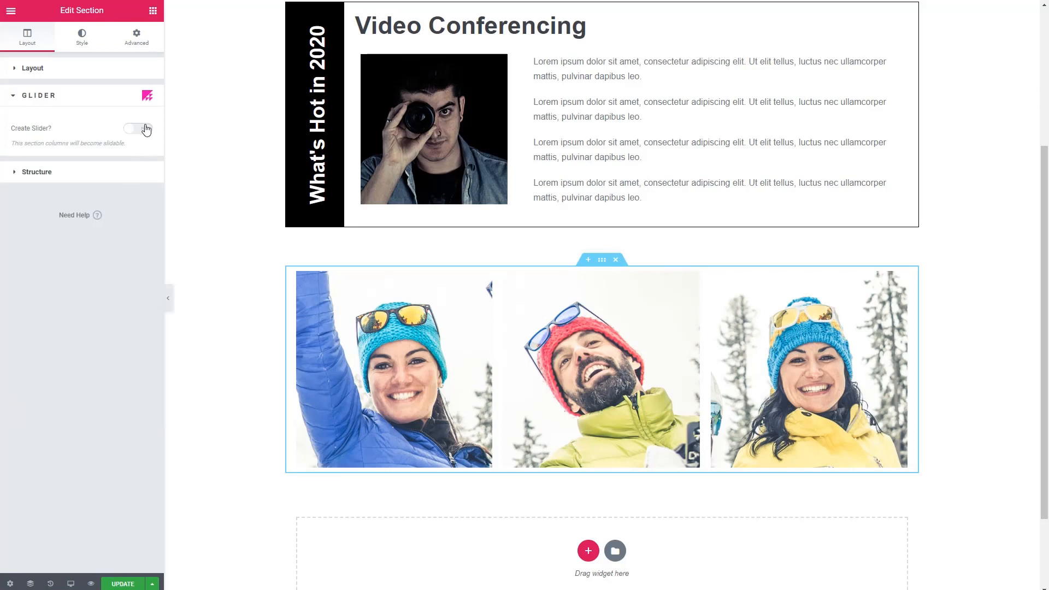
left_click(138, 128)
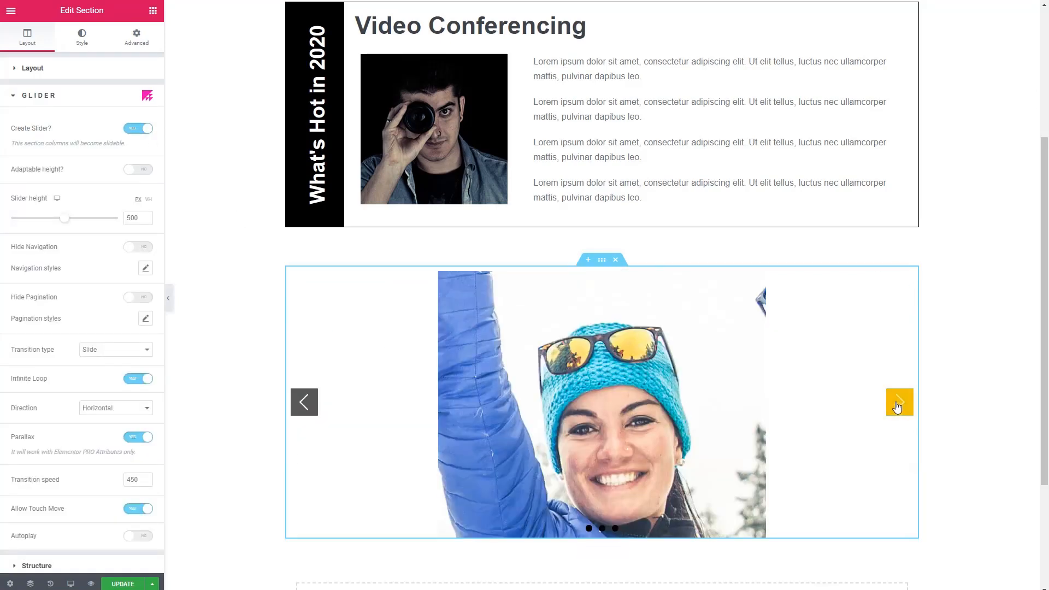
left_click(899, 403)
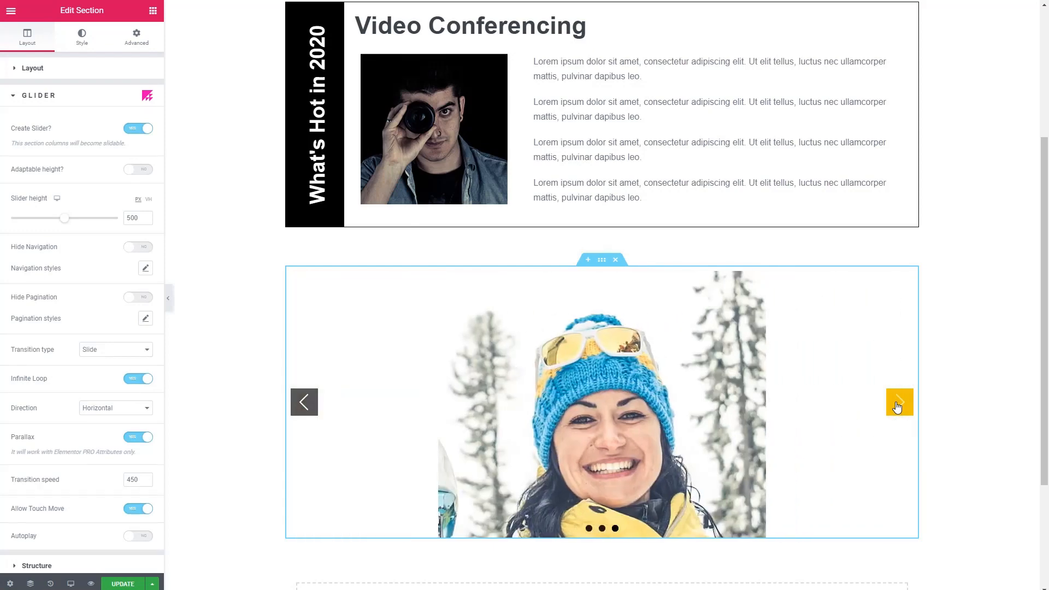
left_click(899, 403)
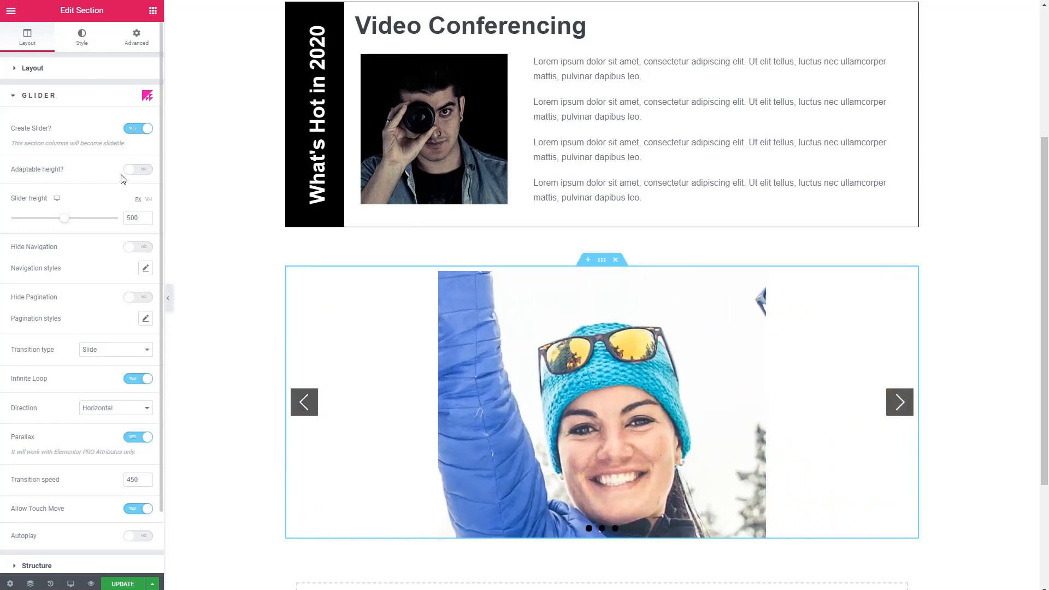
scroll("up", 3)
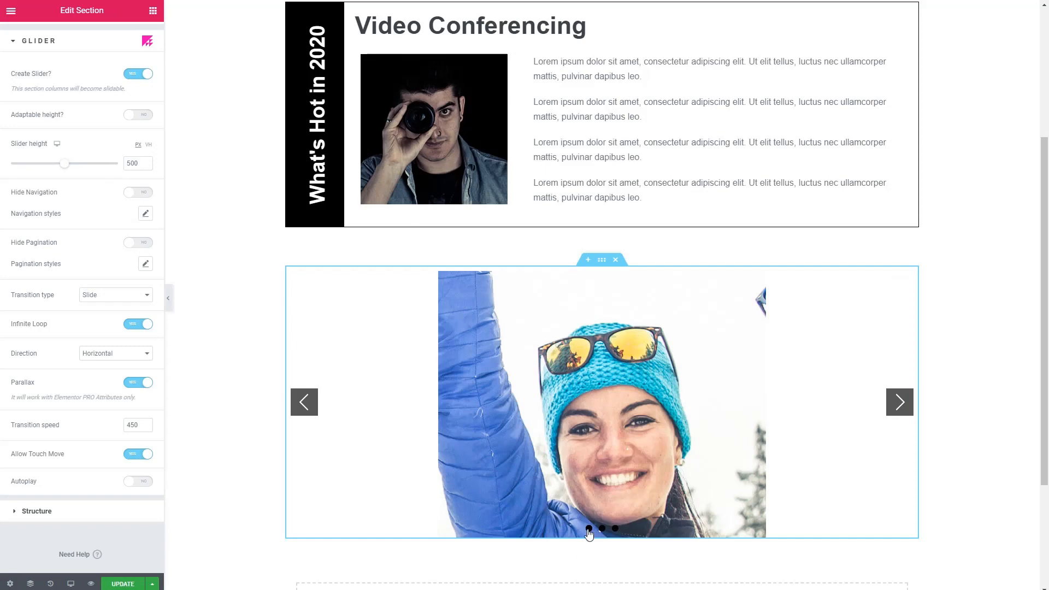
mouse_move(159, 306)
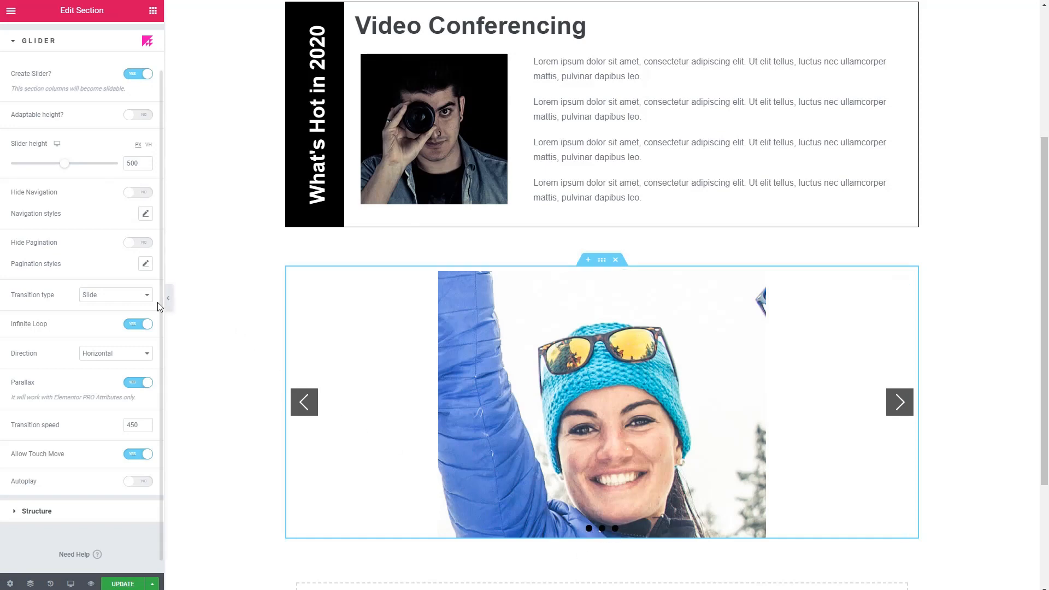
mouse_move(109, 300)
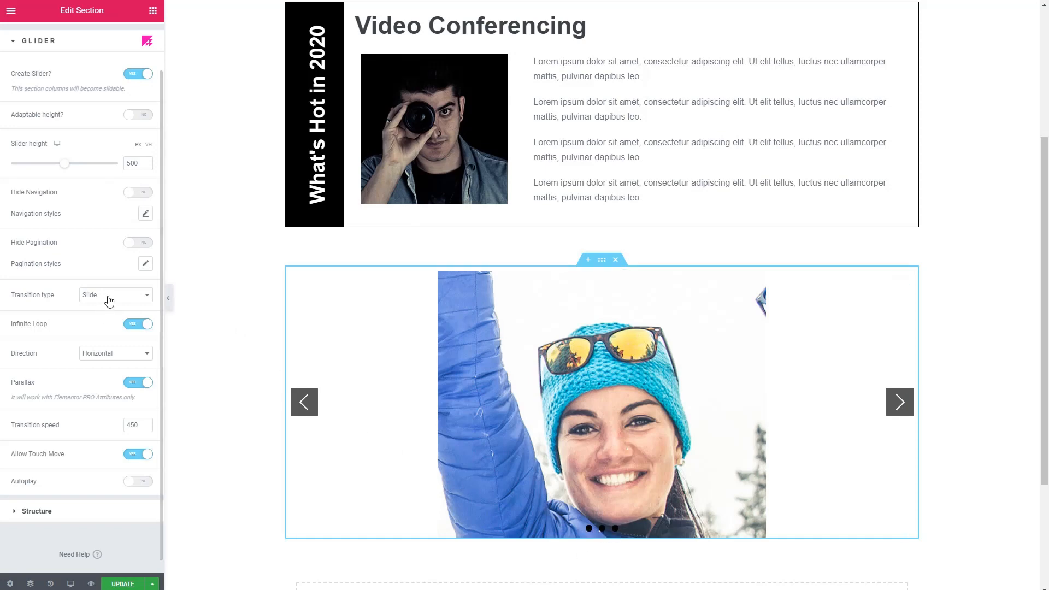
Keep the Slide transition, set Direction to Vertical, and step through the photos.
left_click(114, 295)
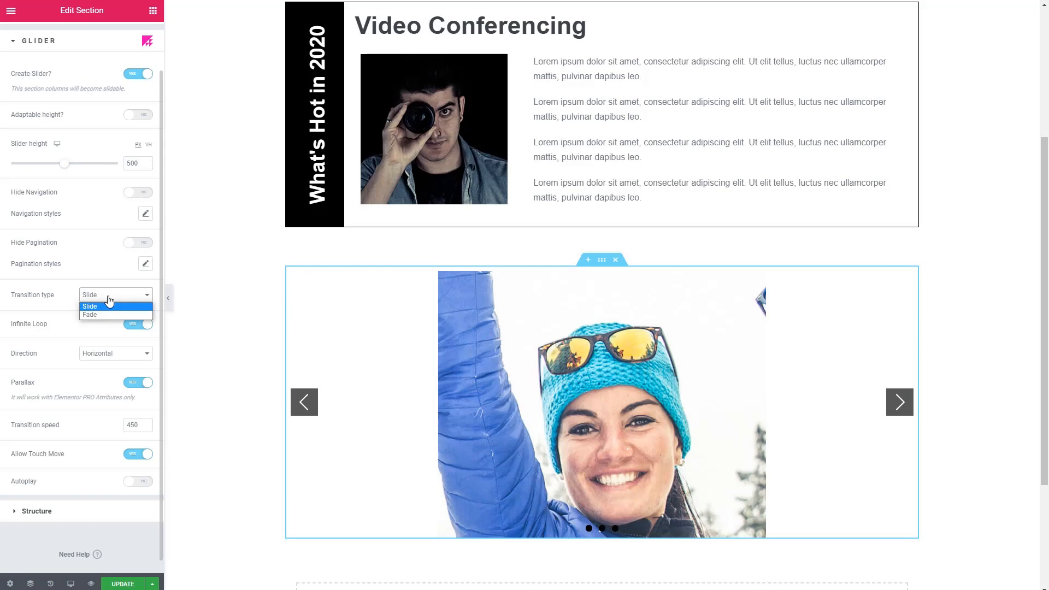
left_click(89, 306)
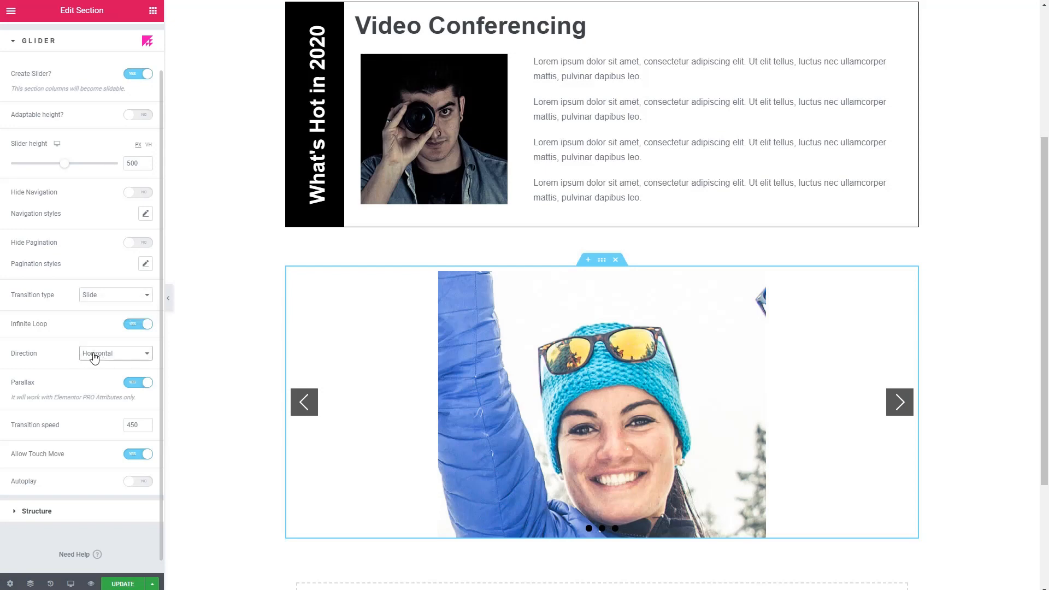
left_click(114, 353)
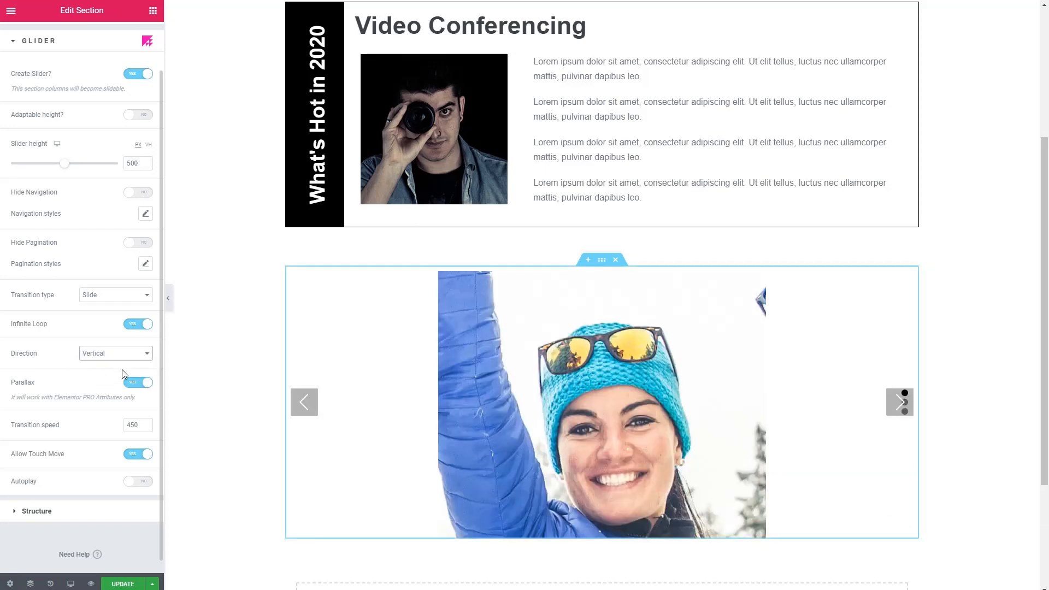
left_click(899, 402)
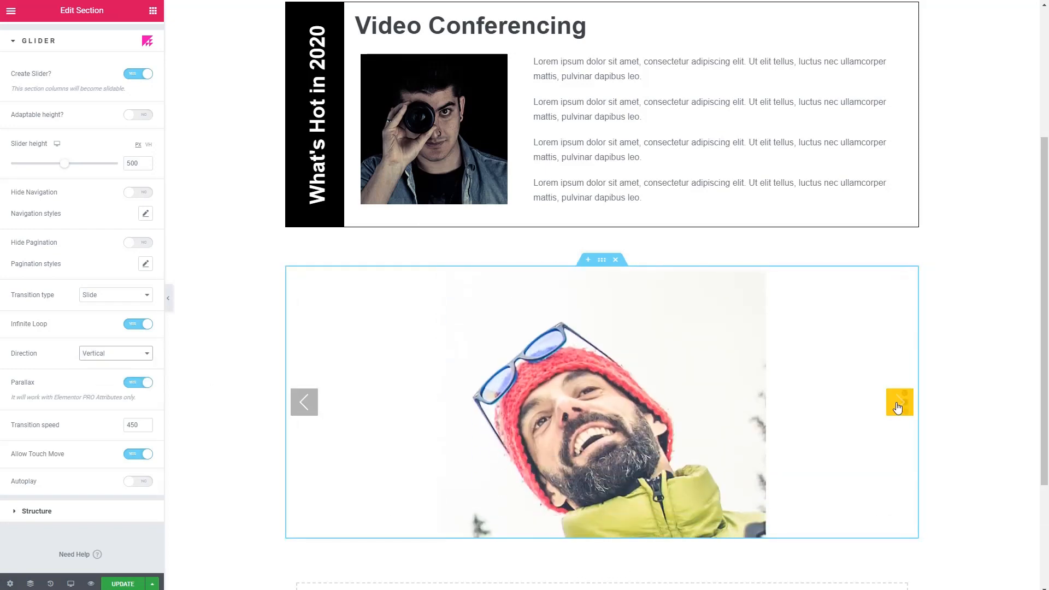
left_click(900, 402)
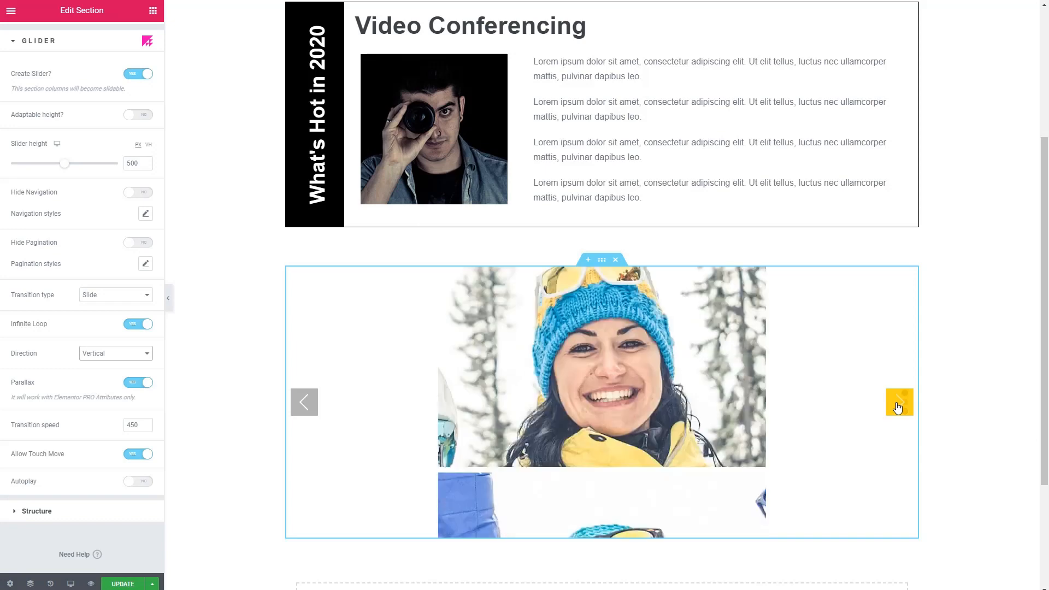
left_click(899, 403)
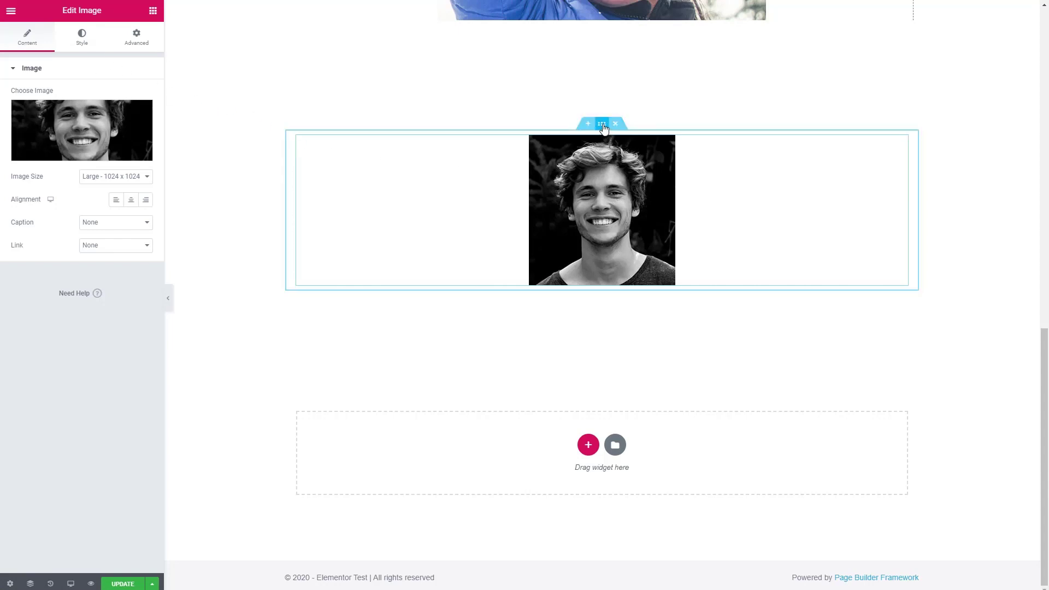
Choose a plain background type for the portrait section and switch Enable Overlaiz on.
left_click(602, 124)
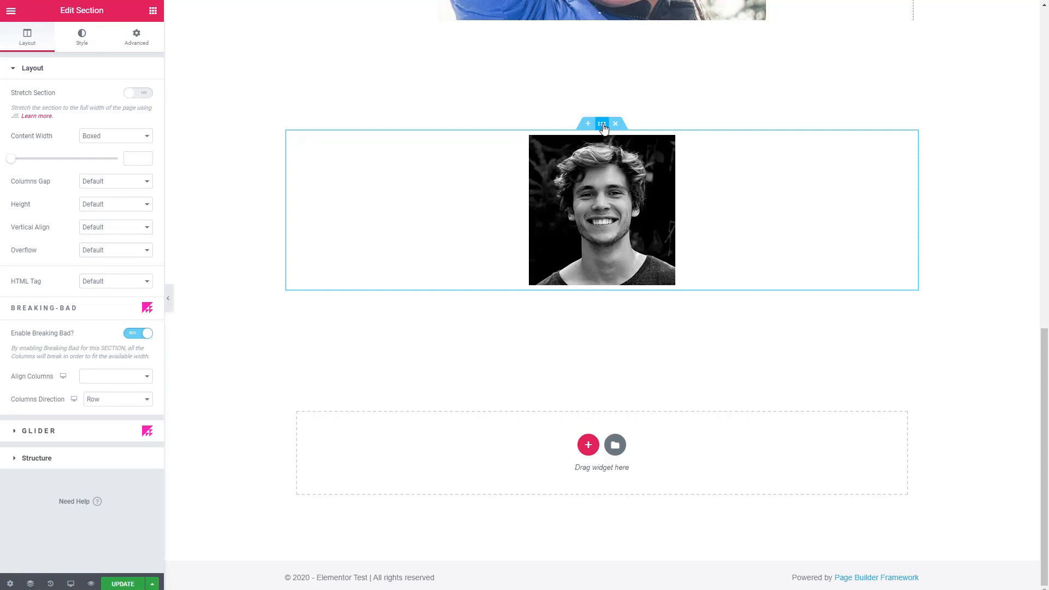
mouse_move(77, 41)
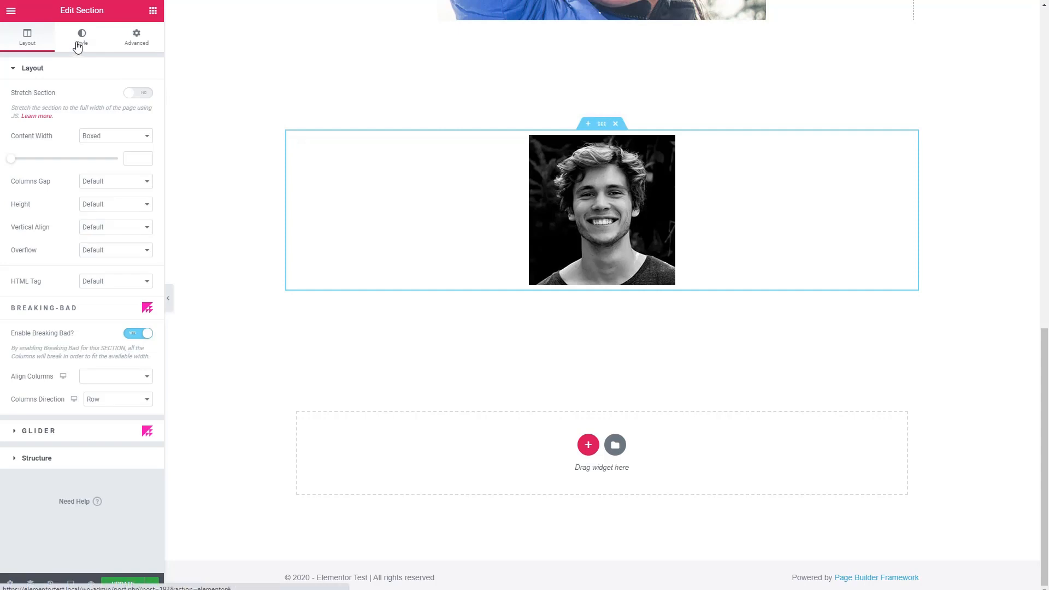
left_click(81, 34)
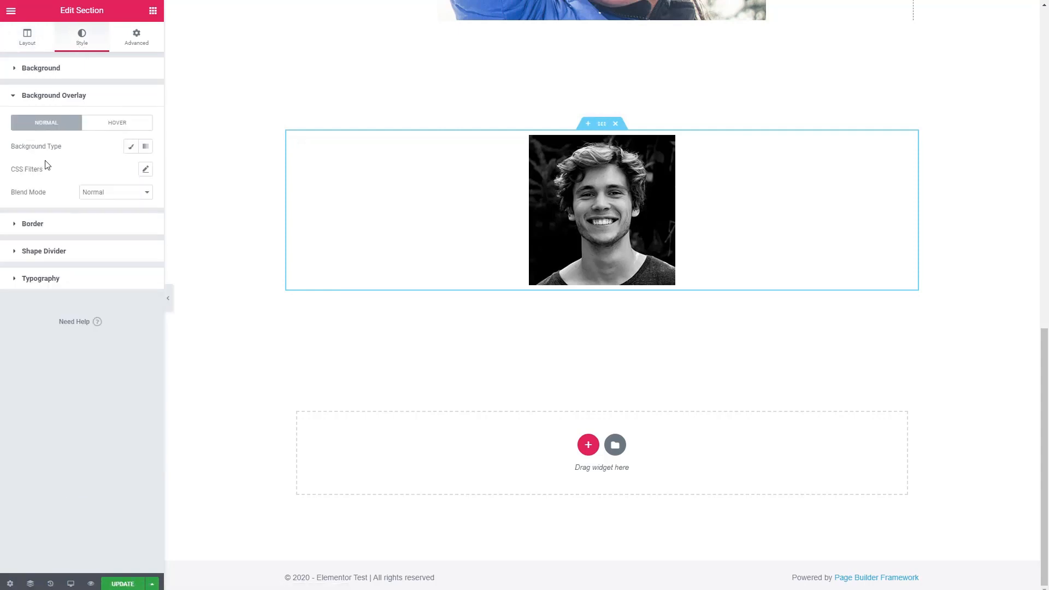
left_click(131, 146)
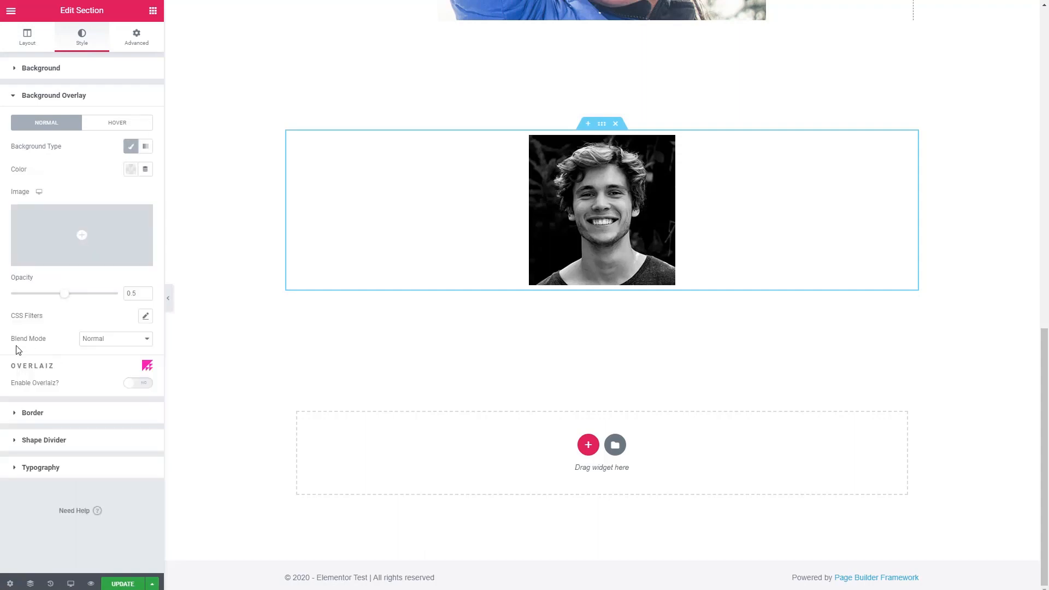
mouse_move(62, 387)
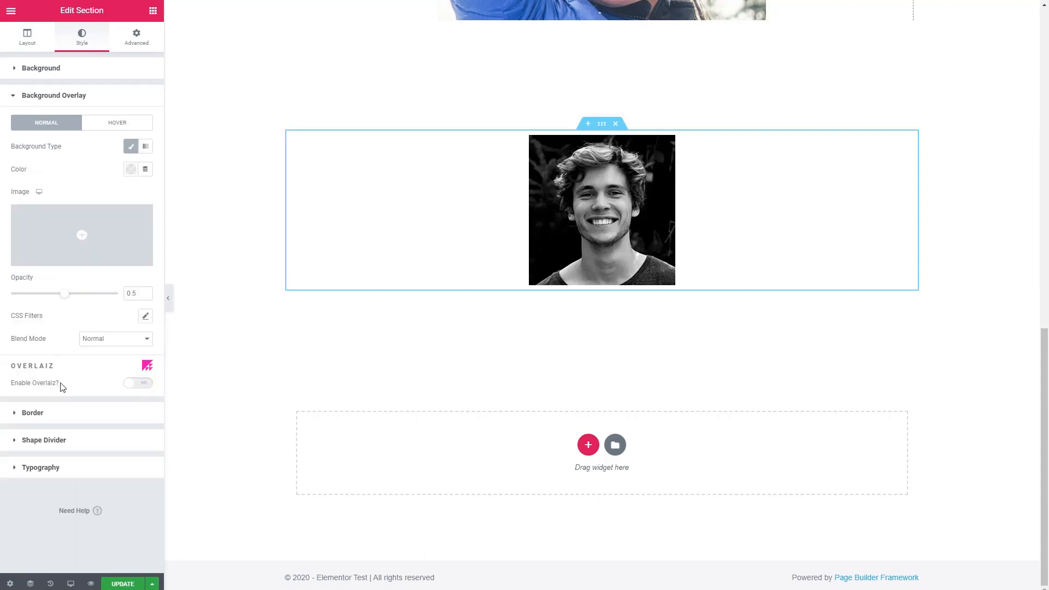
left_click(138, 382)
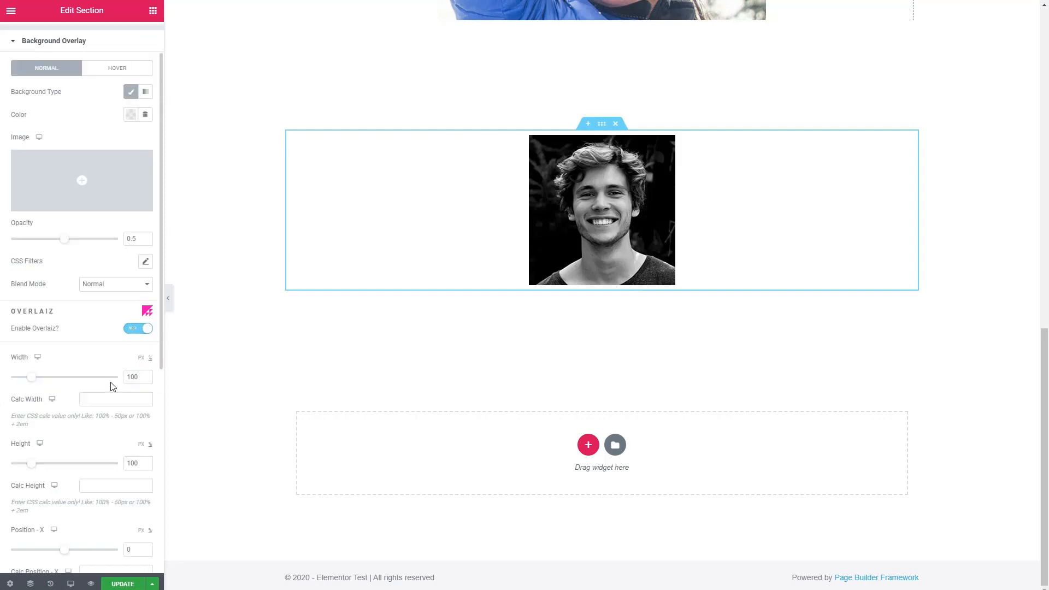
scroll("down", 3)
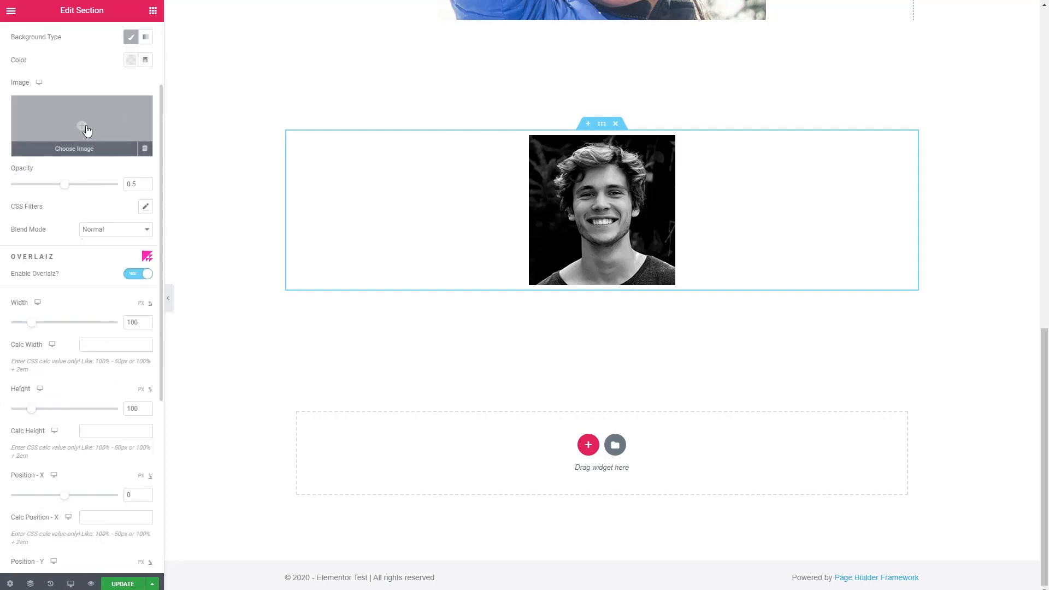
Insert the city street photo as the Overlaiz image and narrow it to width 70.
left_click(73, 149)
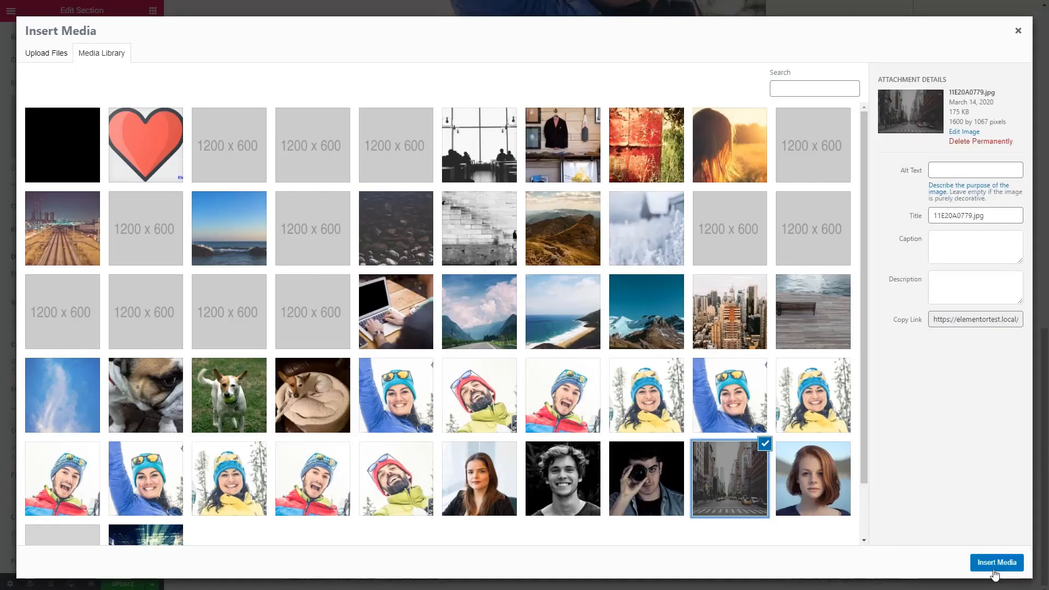
left_click(996, 562)
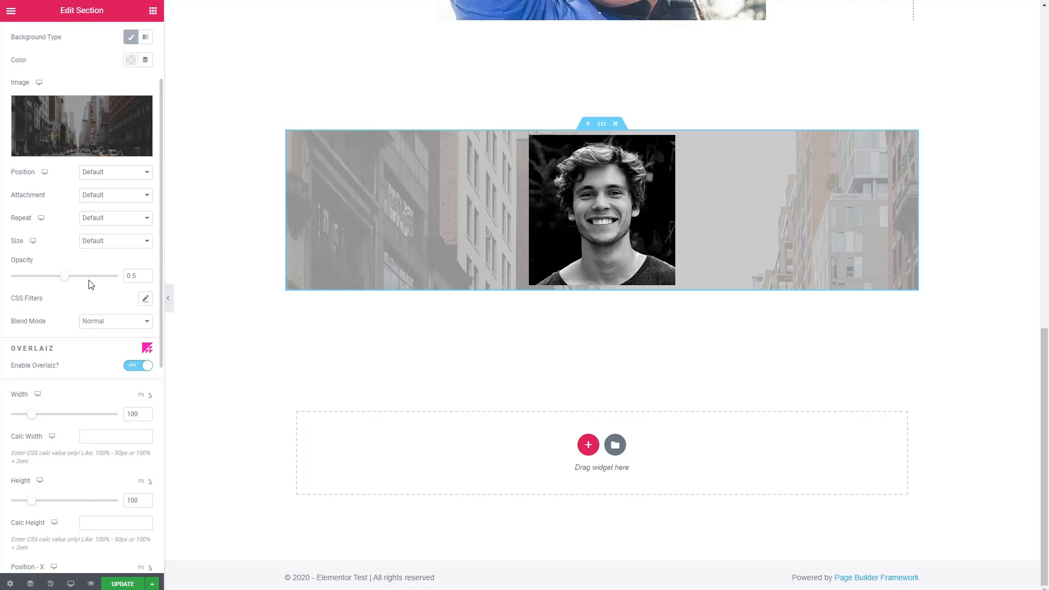
mouse_move(67, 281)
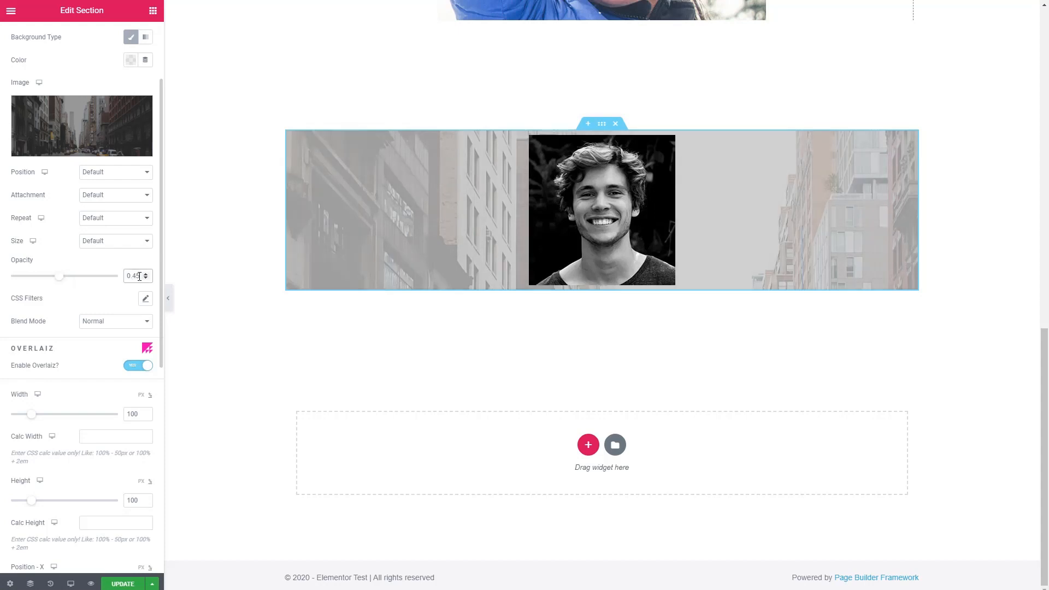
scroll("down", 3)
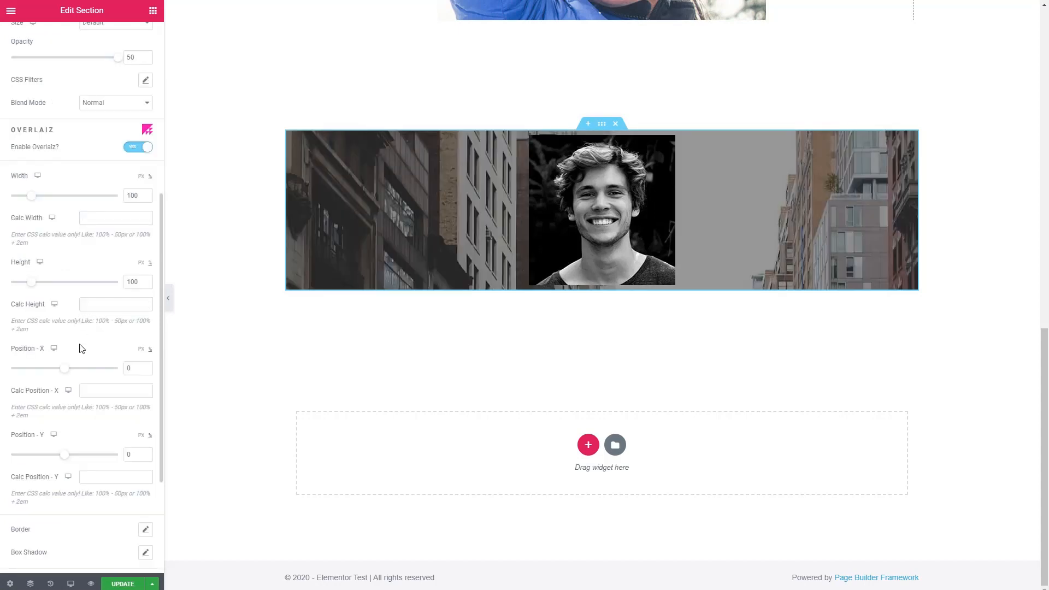
mouse_move(30, 196)
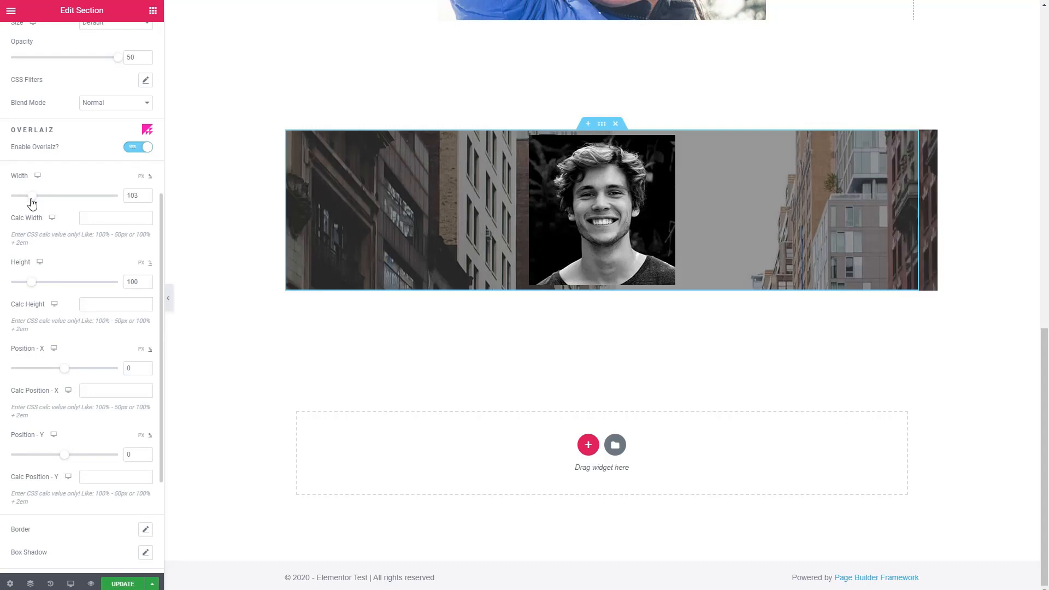
left_click_drag(35, 194, 25, 195)
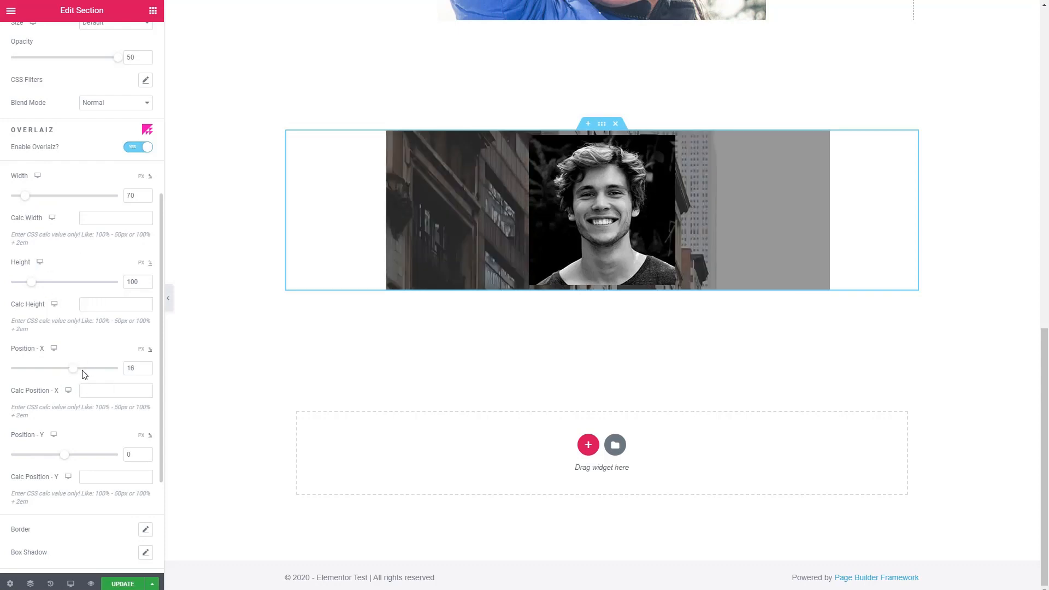
mouse_move(95, 374)
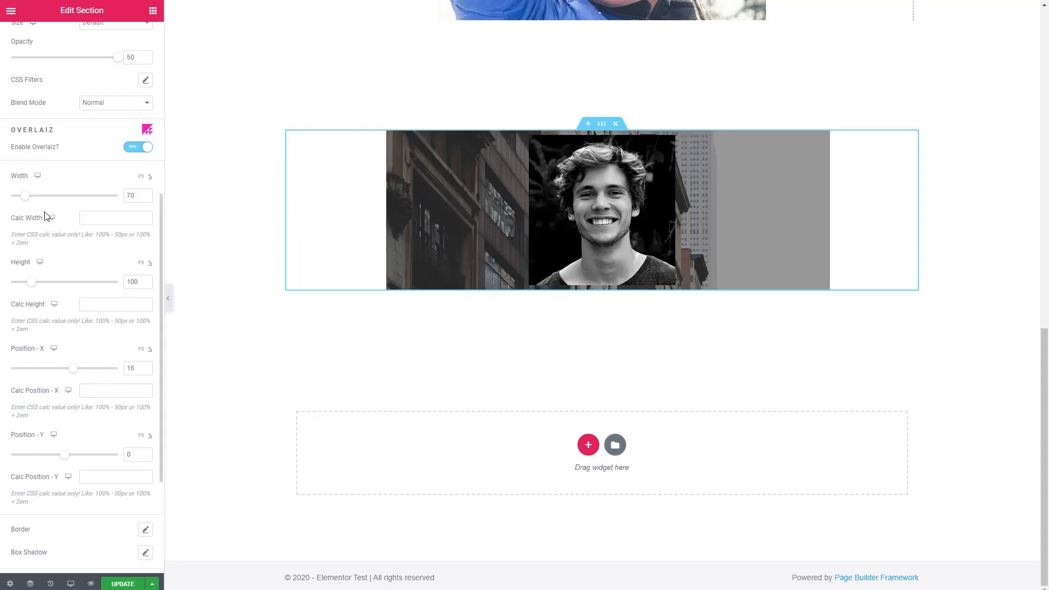
mouse_move(41, 208)
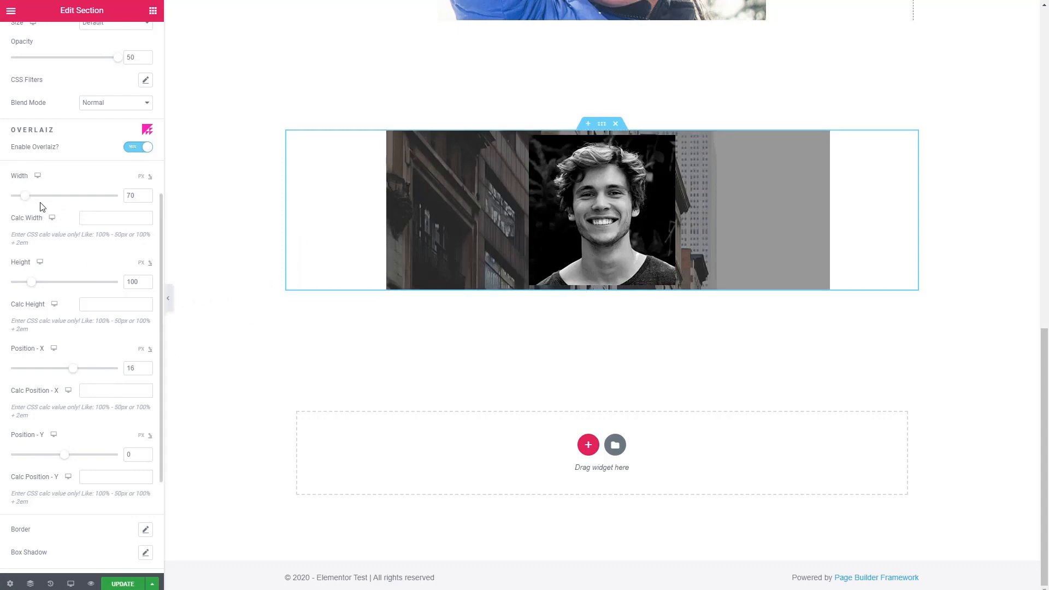
mouse_move(53, 204)
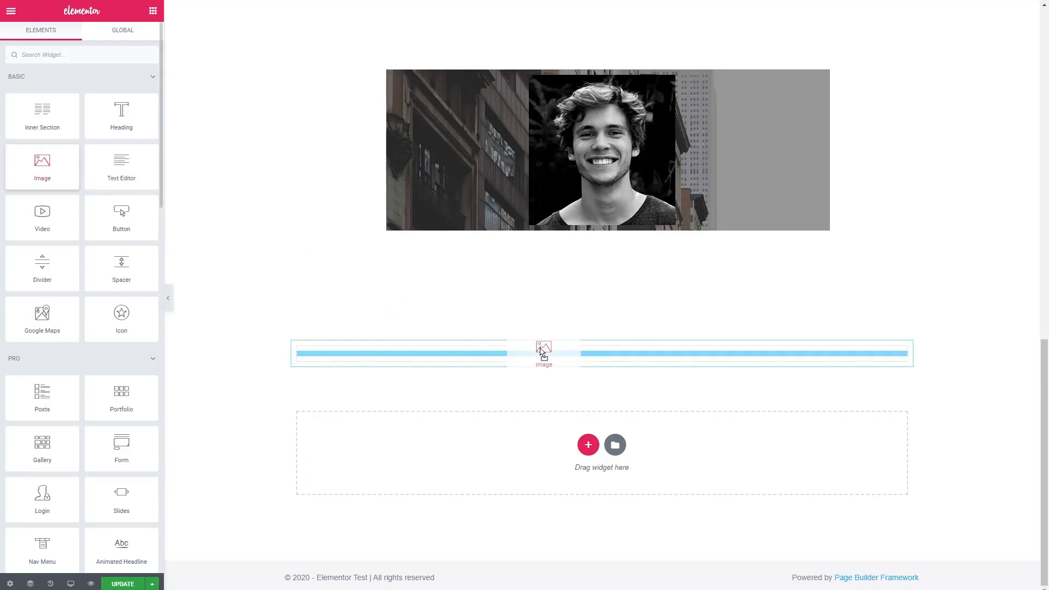
Place the city street photo in the new Image widget at Medium Large size, aligned right.
left_click(543, 346)
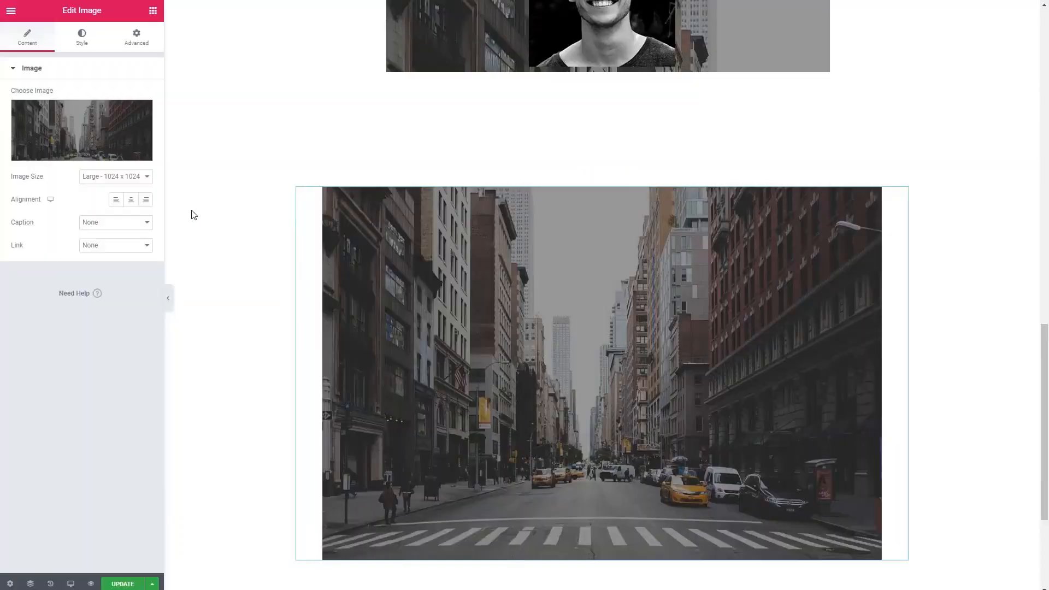
left_click(113, 176)
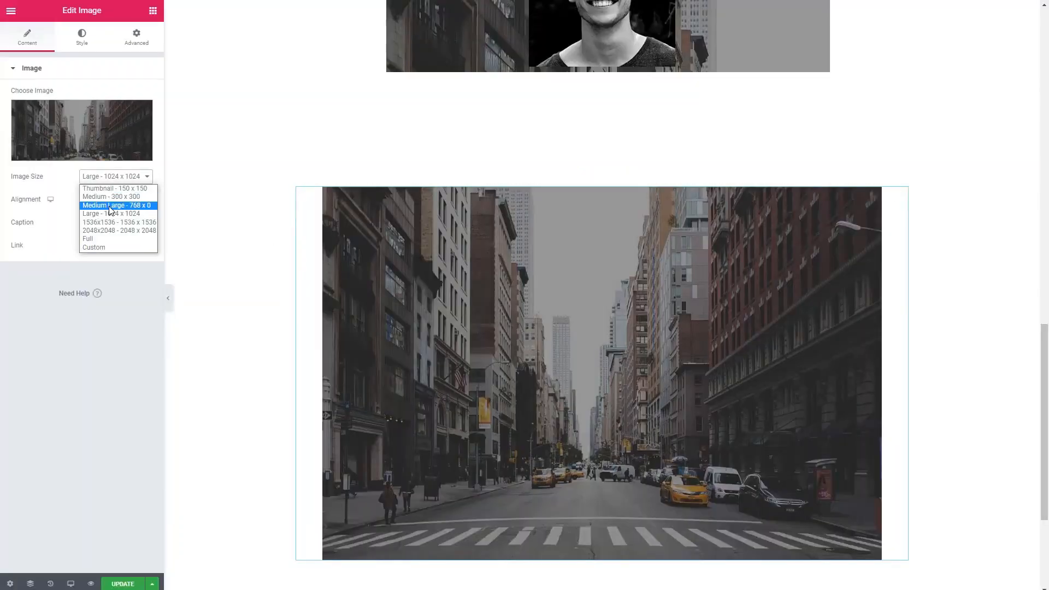
left_click(117, 205)
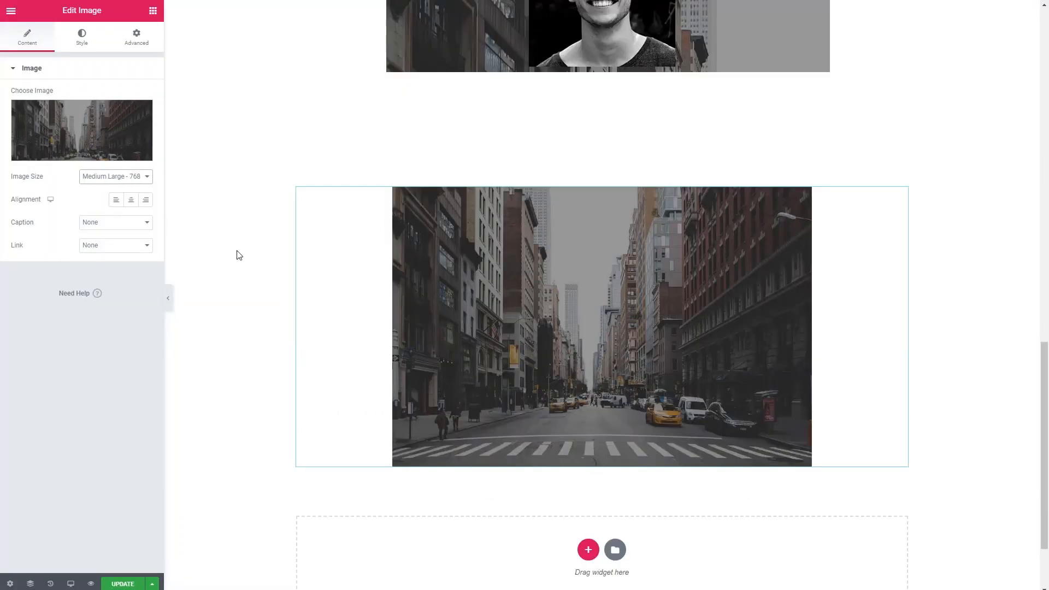
left_click(146, 199)
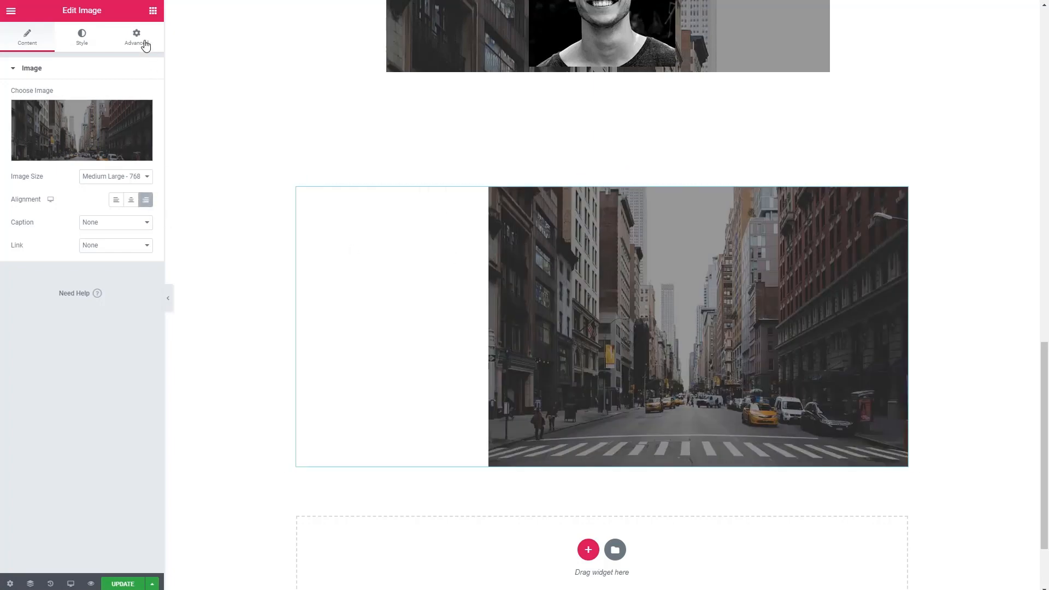
Add a light blue-to-pink gradient overlay behind the city image and enlarge its position and size.
left_click(136, 36)
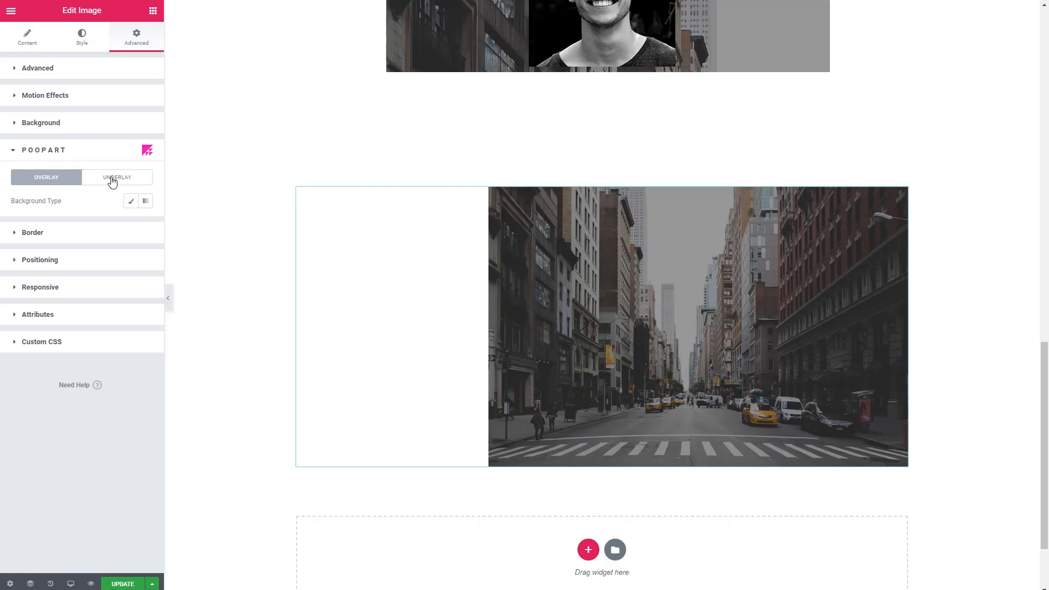
left_click(46, 177)
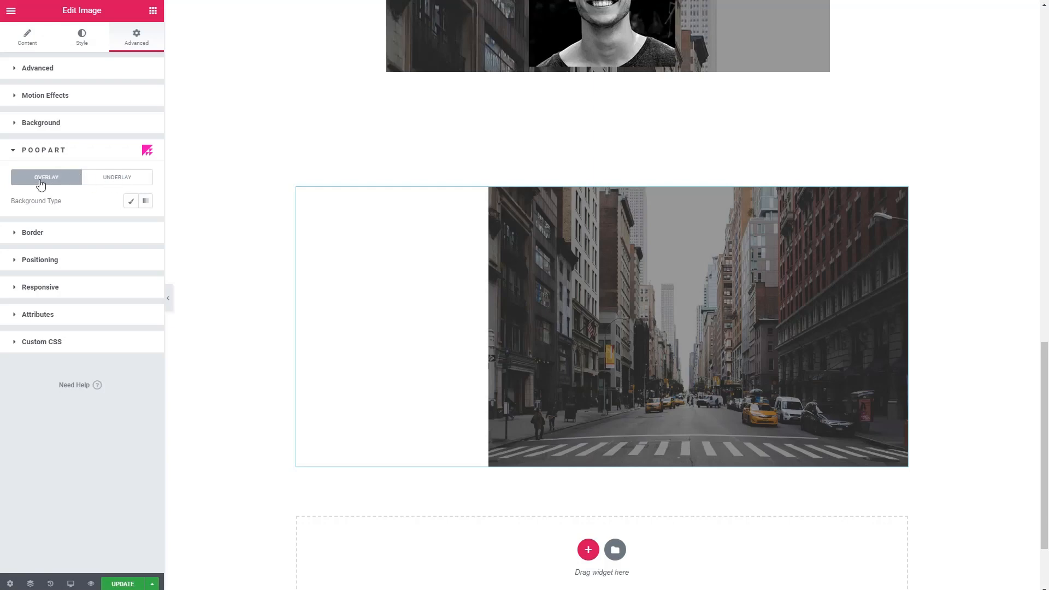
mouse_move(116, 184)
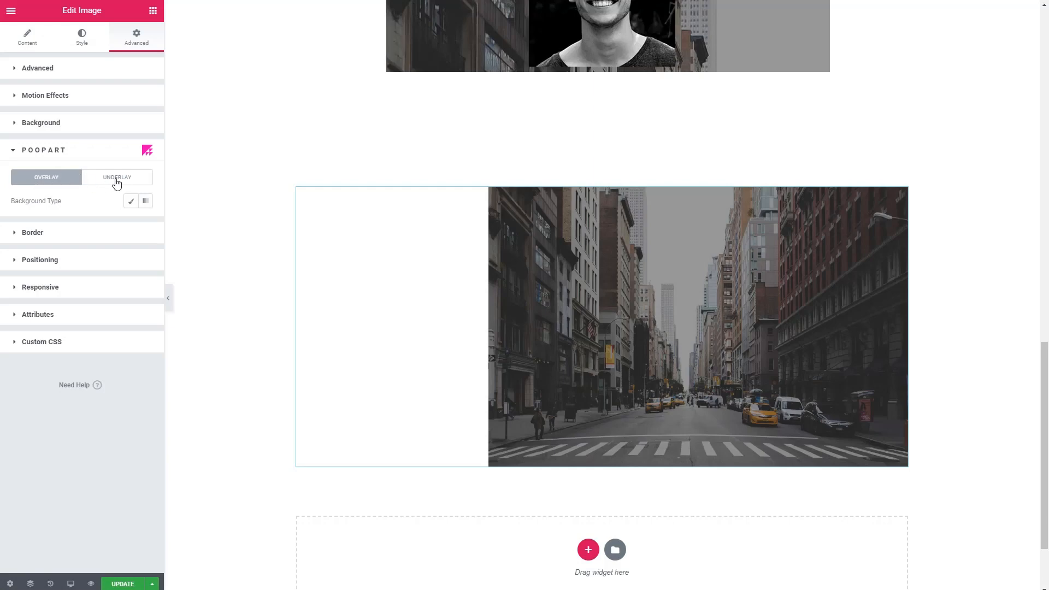
left_click(131, 200)
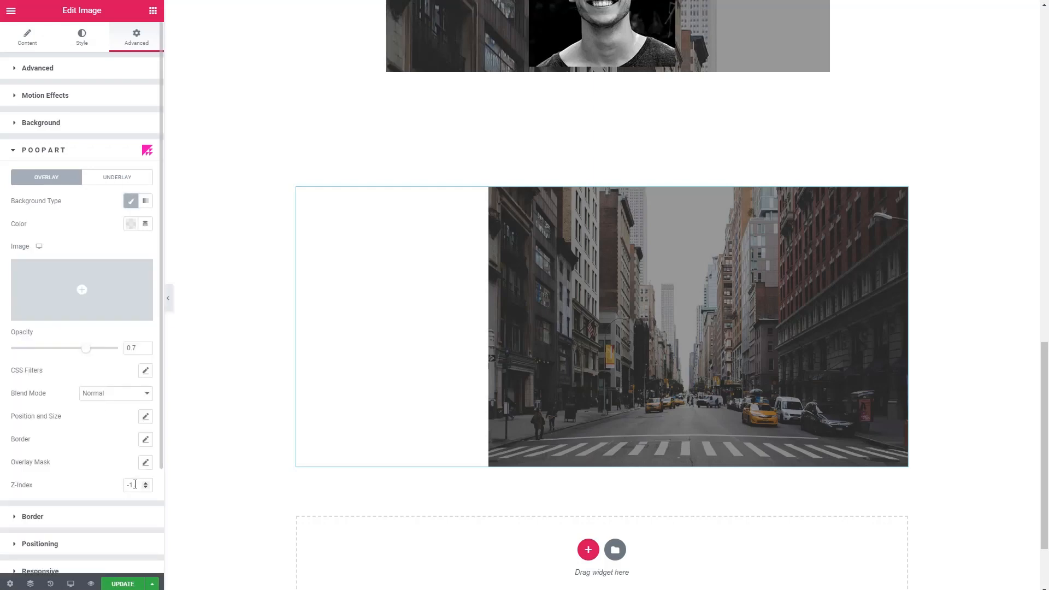
mouse_move(116, 426)
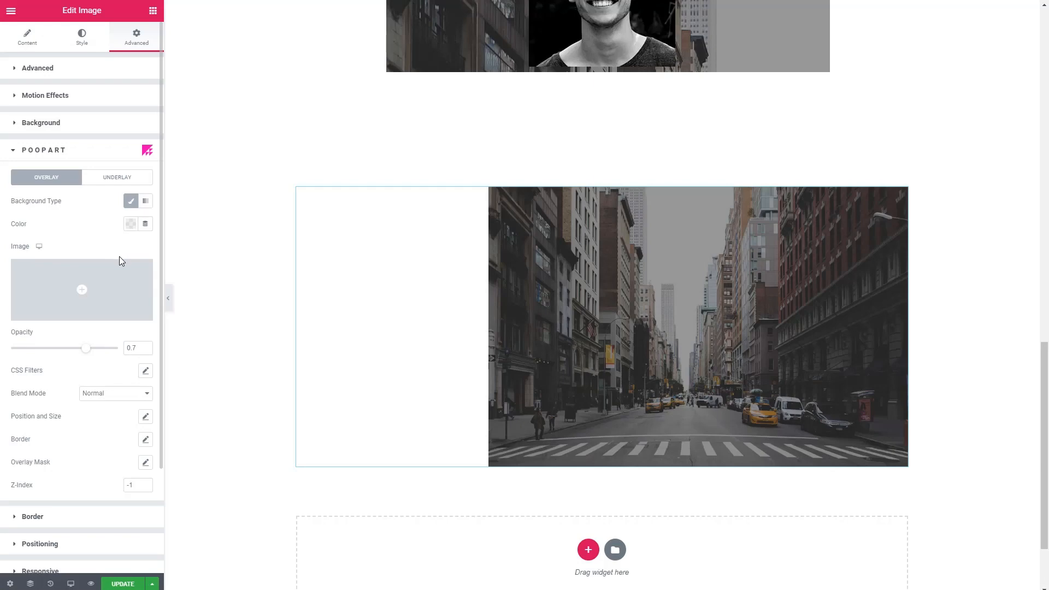
mouse_move(148, 224)
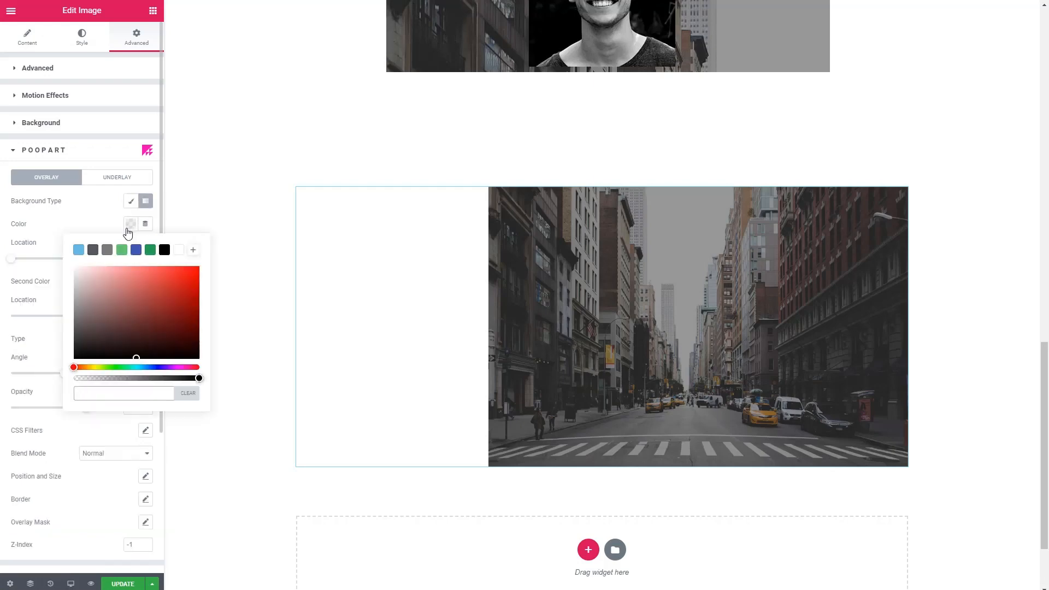
left_click(78, 250)
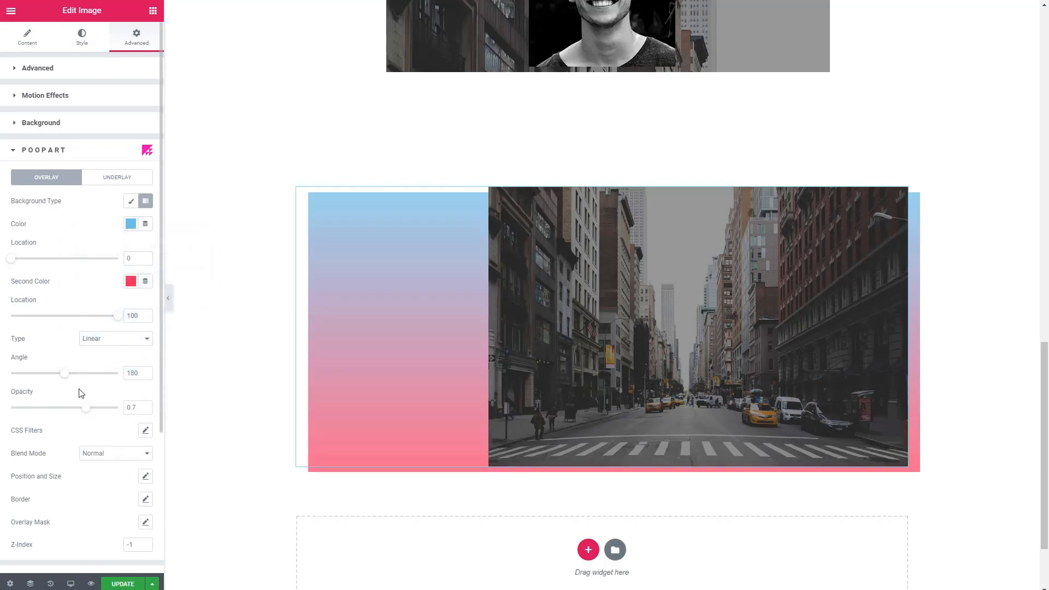
scroll("down", 3)
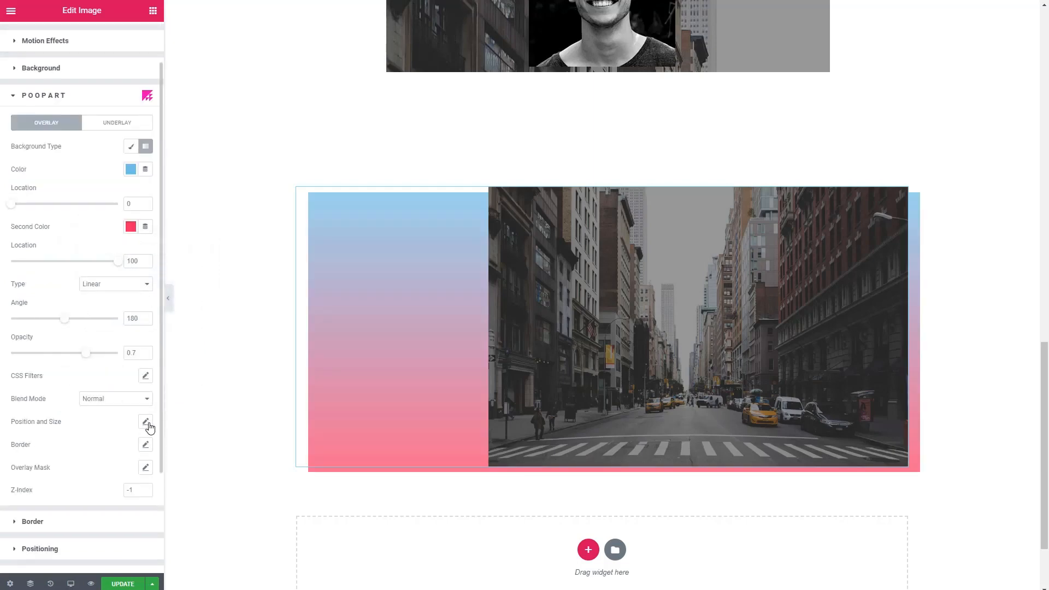
left_click(144, 422)
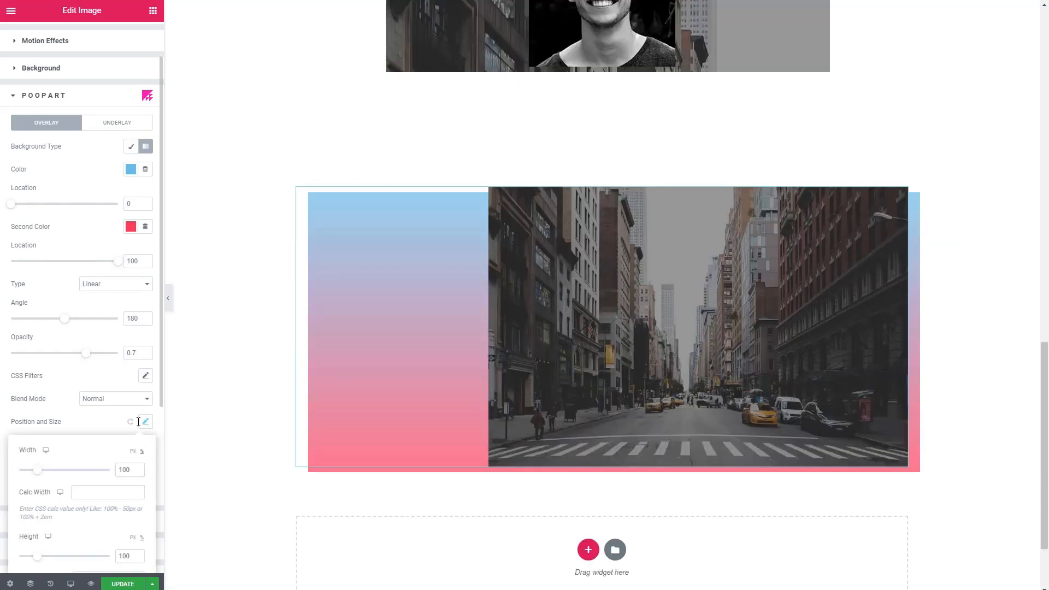
scroll("down", 3)
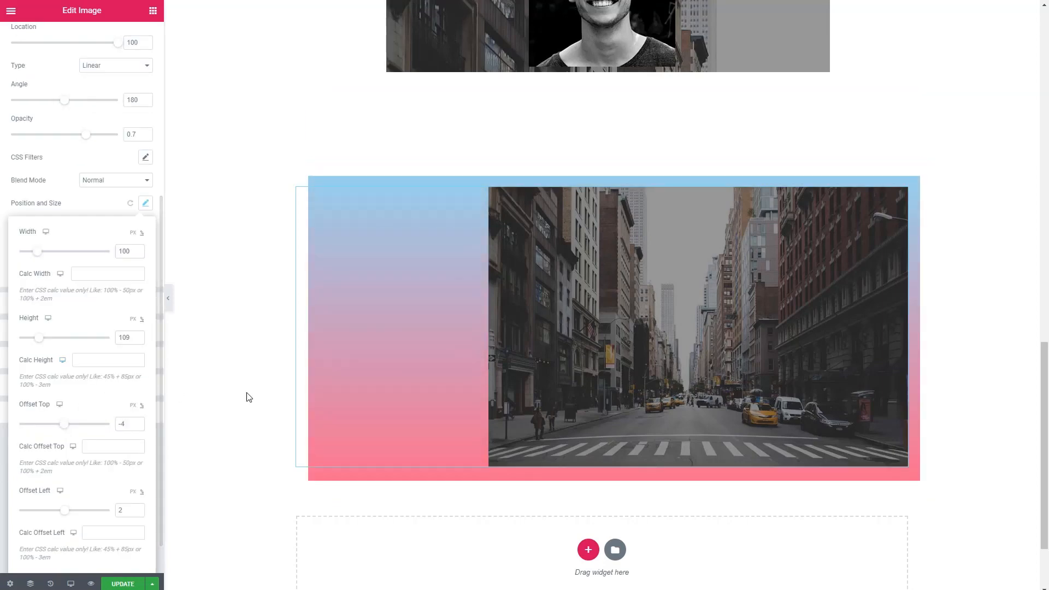
scroll("up", 3)
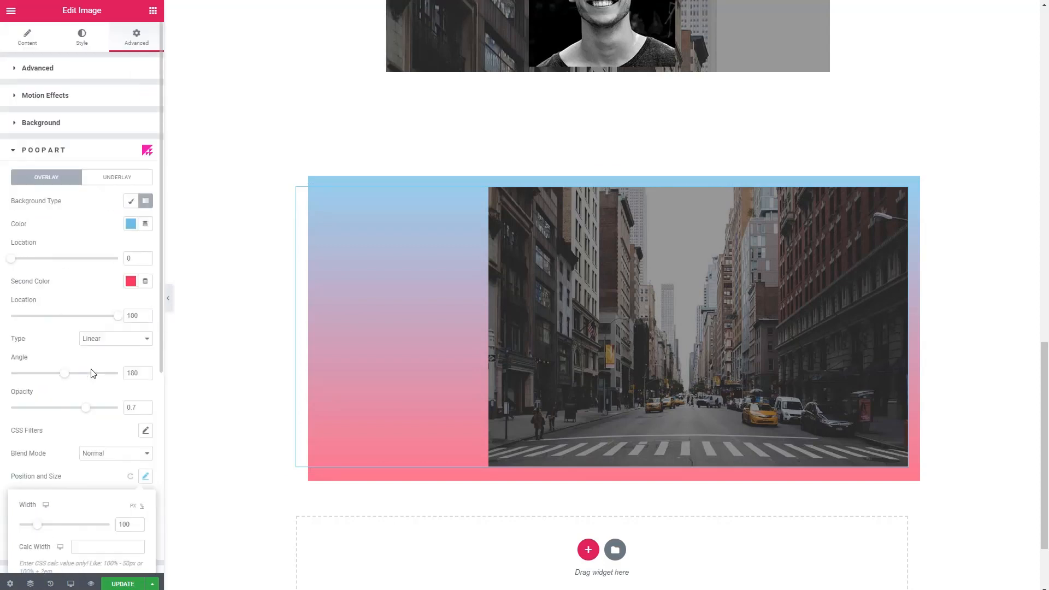
Insert the woman's portrait photo as the underlay image.
left_click(116, 177)
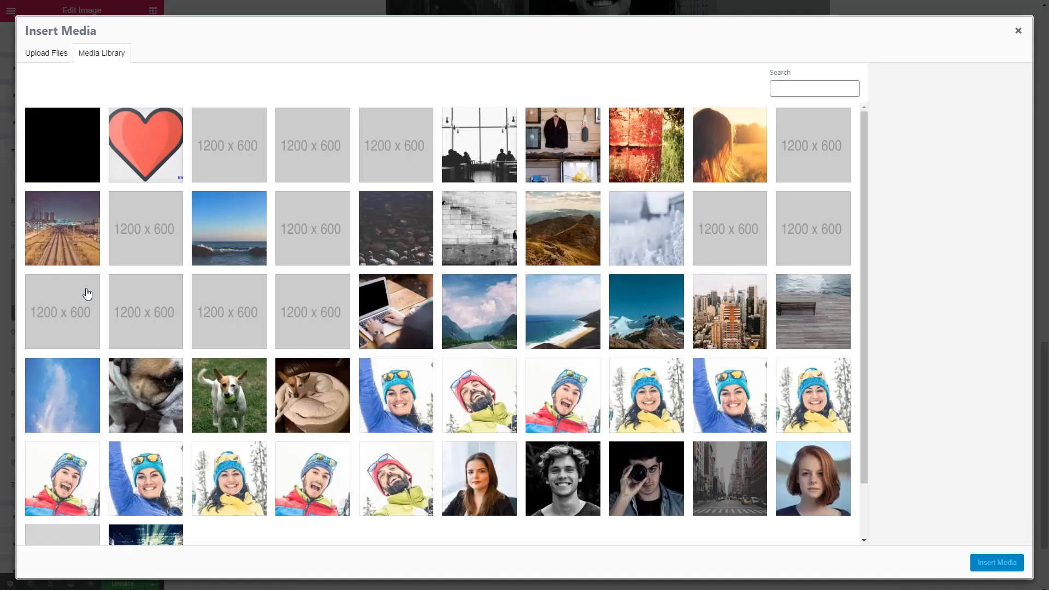
left_click(479, 478)
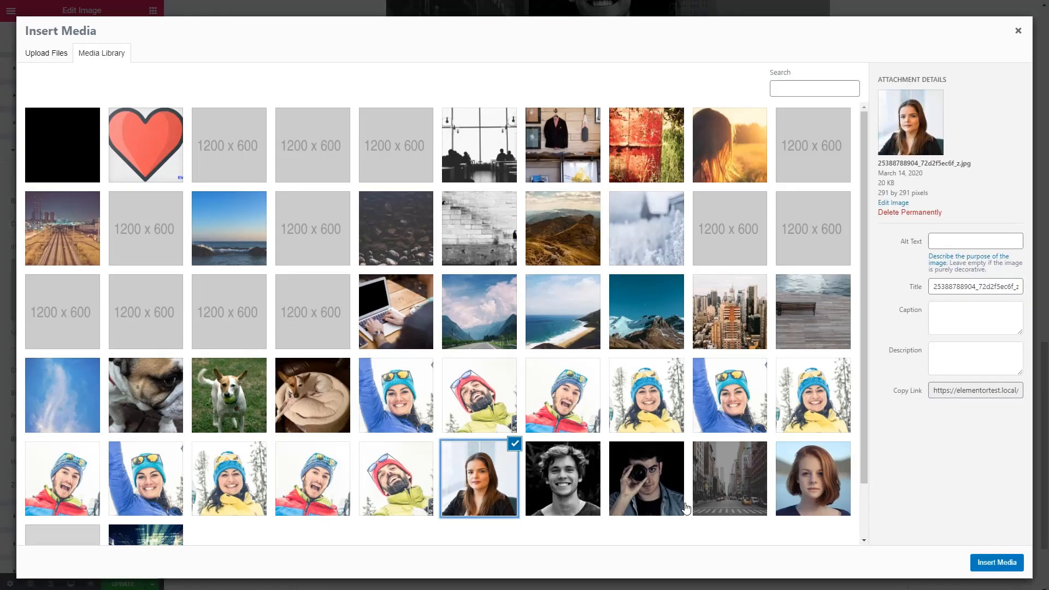
left_click(995, 563)
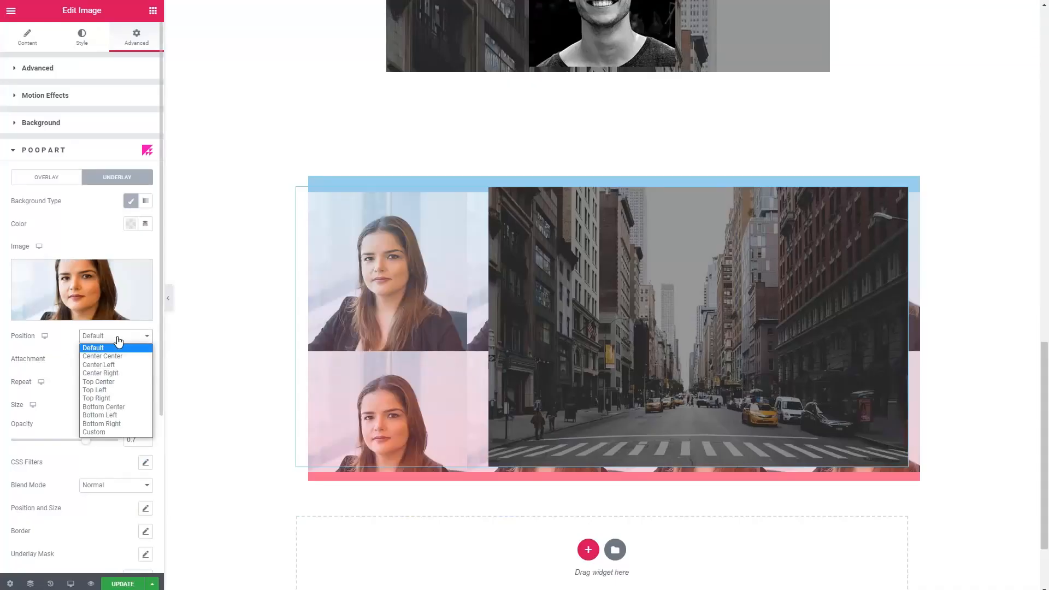
mouse_move(98, 382)
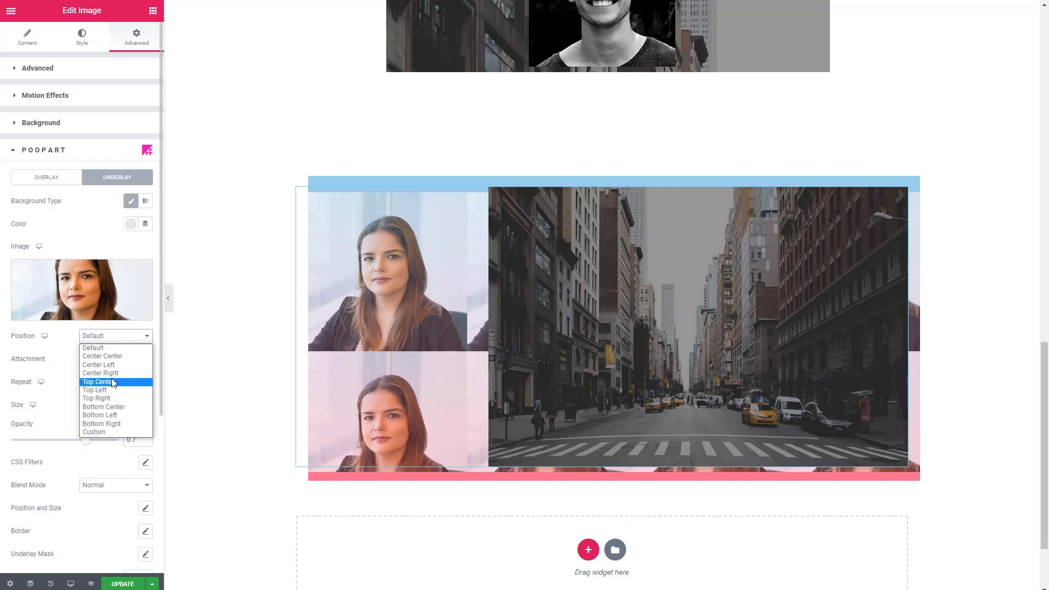
Set the portrait underlay's position, no repeat, opacity 1 and offsets.
left_click(98, 364)
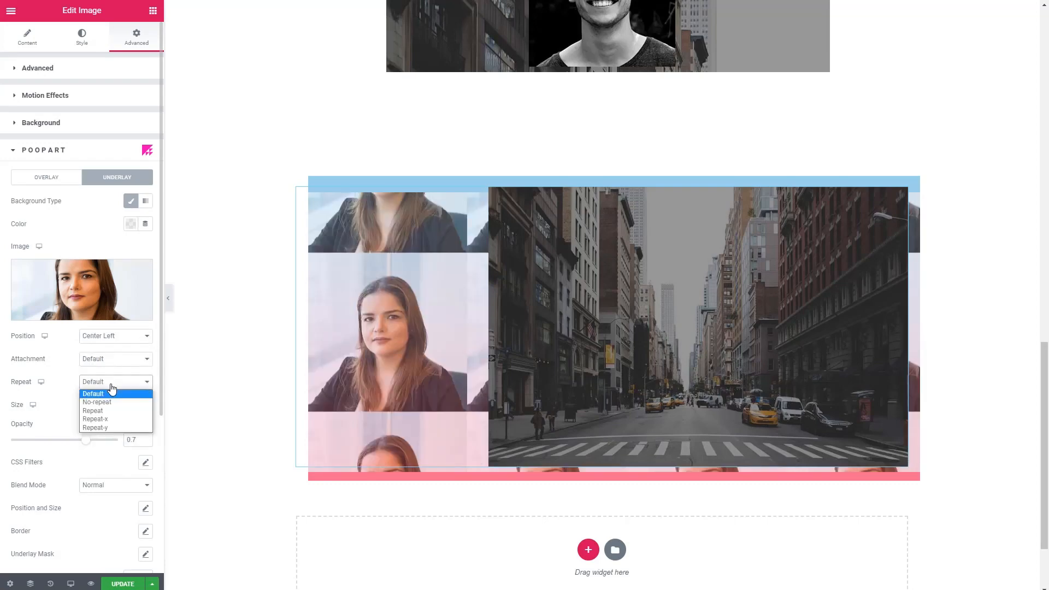
left_click(96, 402)
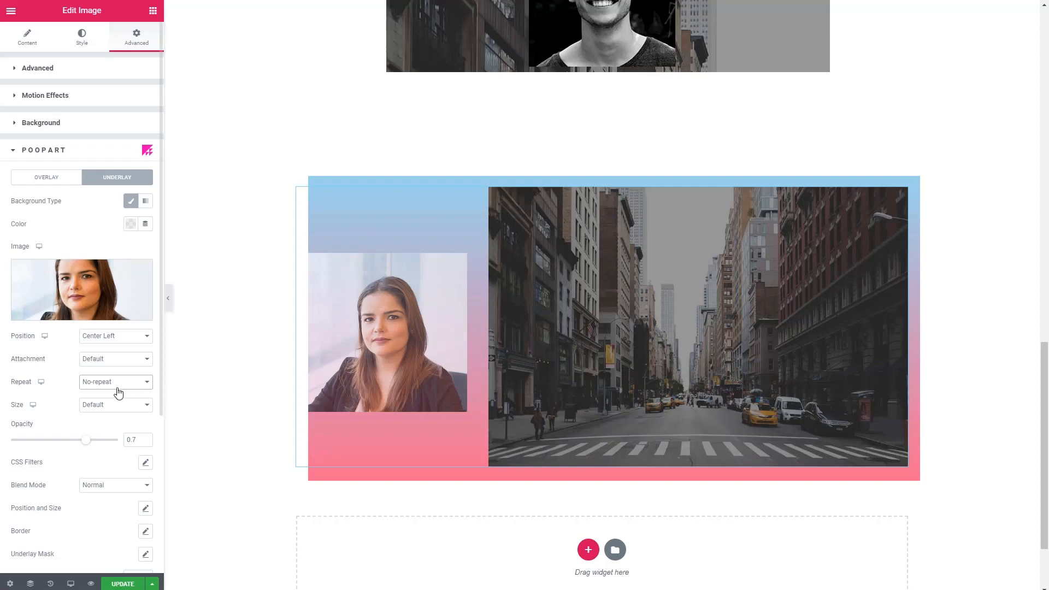
scroll("down", 3)
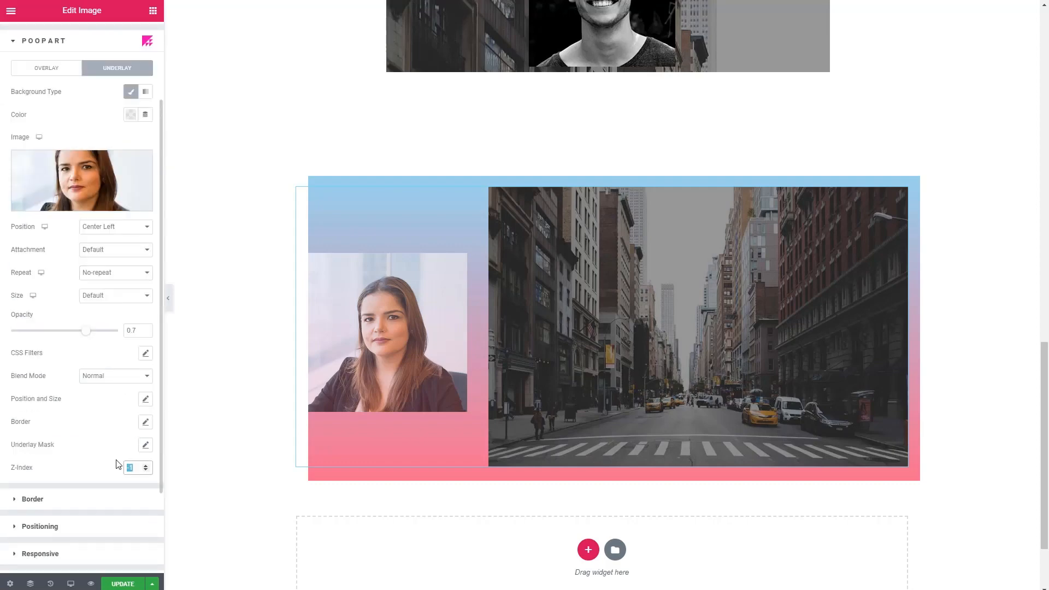
left_click(144, 464)
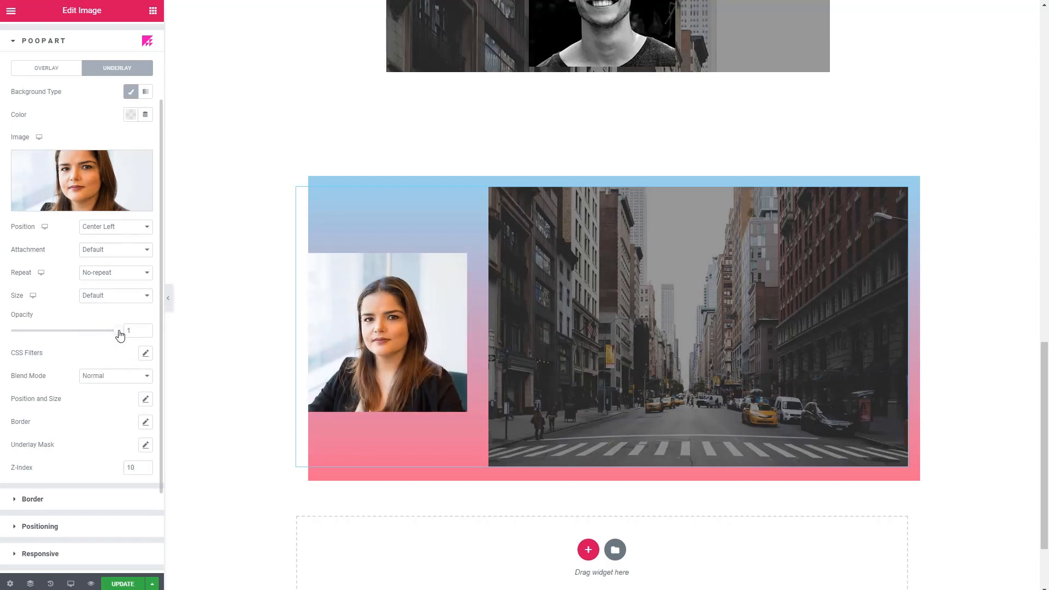
mouse_move(134, 396)
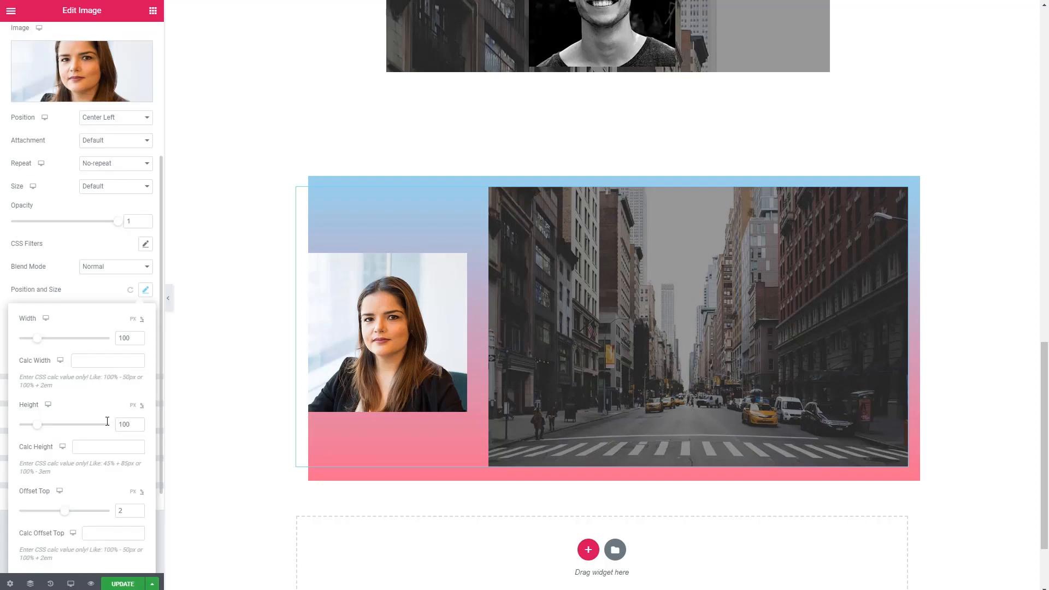
scroll("down", 3)
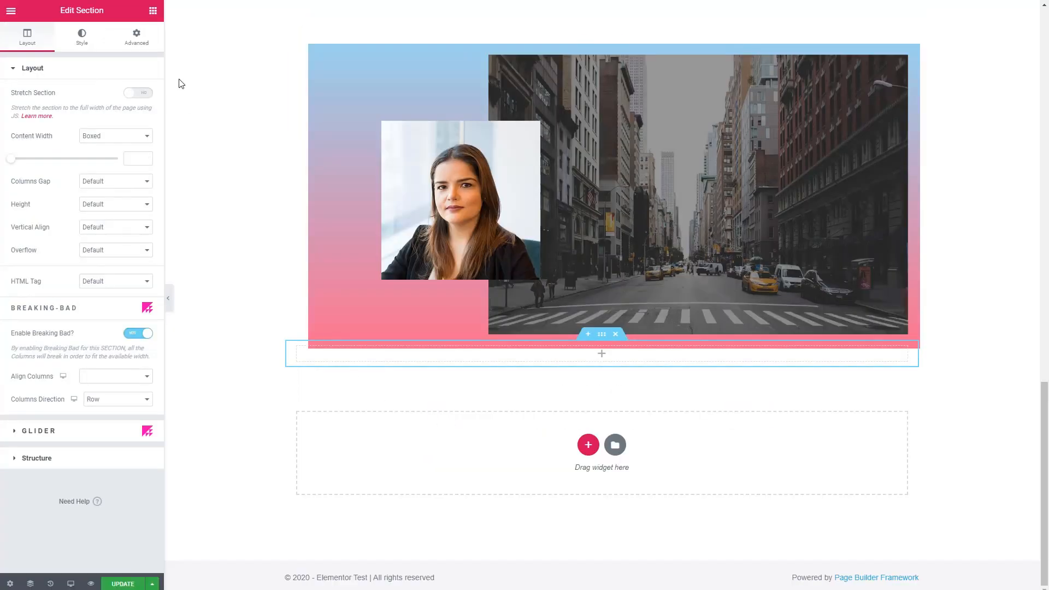
Set the image section's top and bottom margins to 20.
left_click(136, 35)
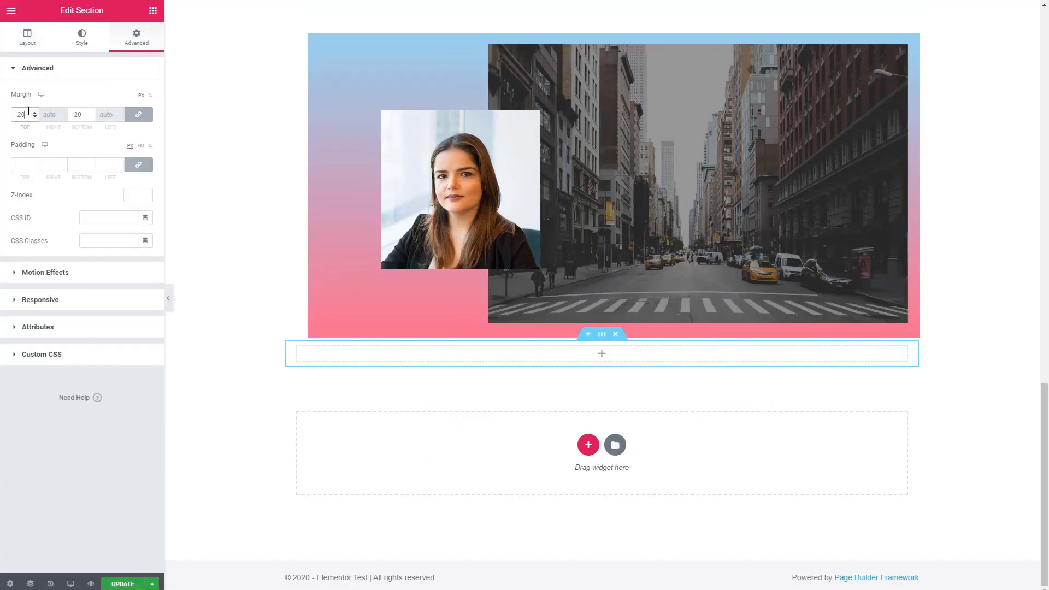
Add a Posts widget showing six posts in three columns, with Excerpt switched off.
left_click(152, 11)
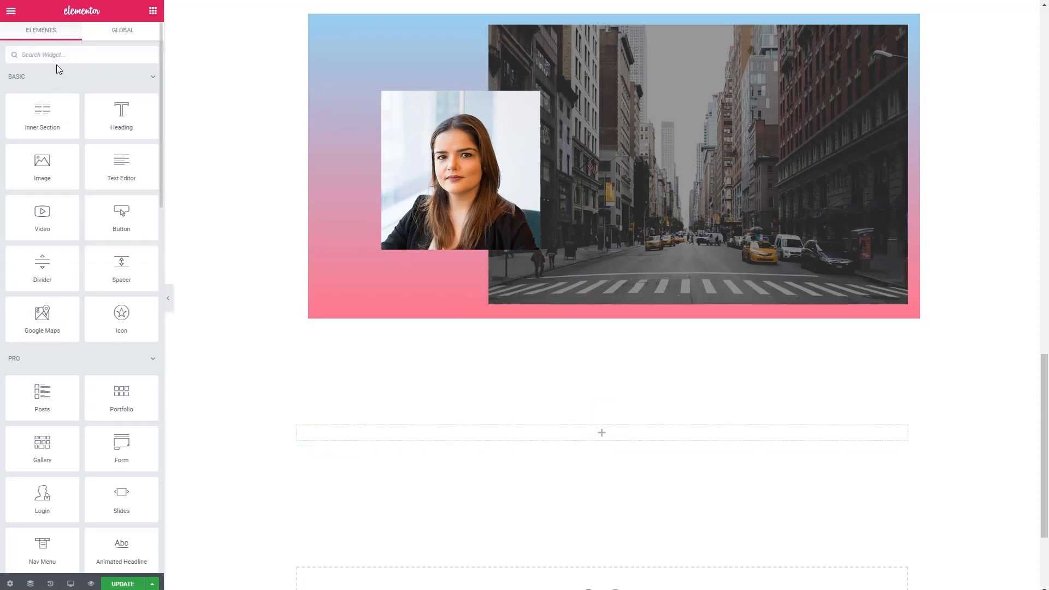
type("post")
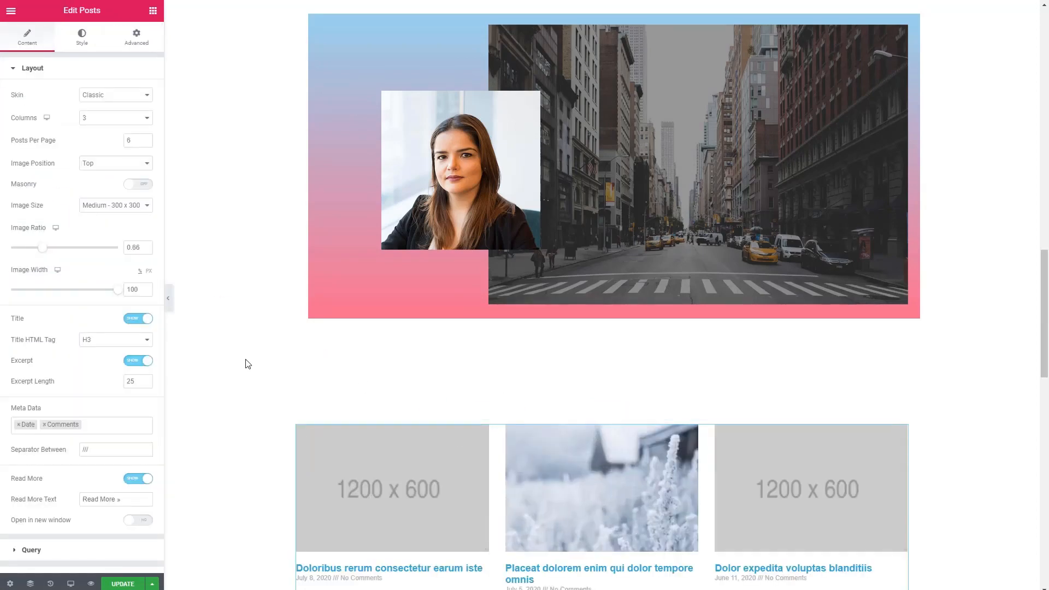
scroll("down", 3)
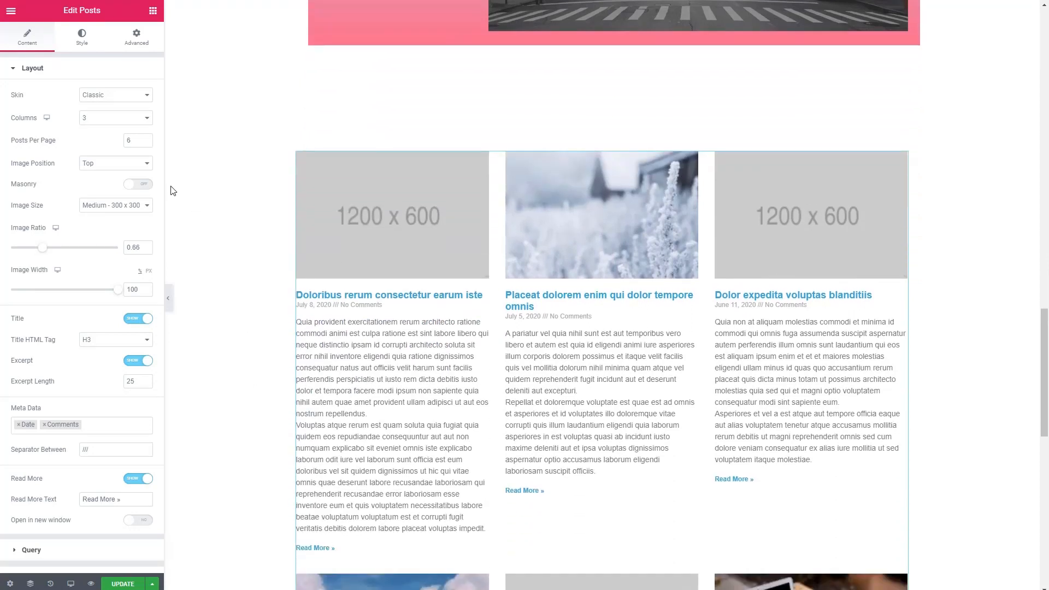
left_click(138, 361)
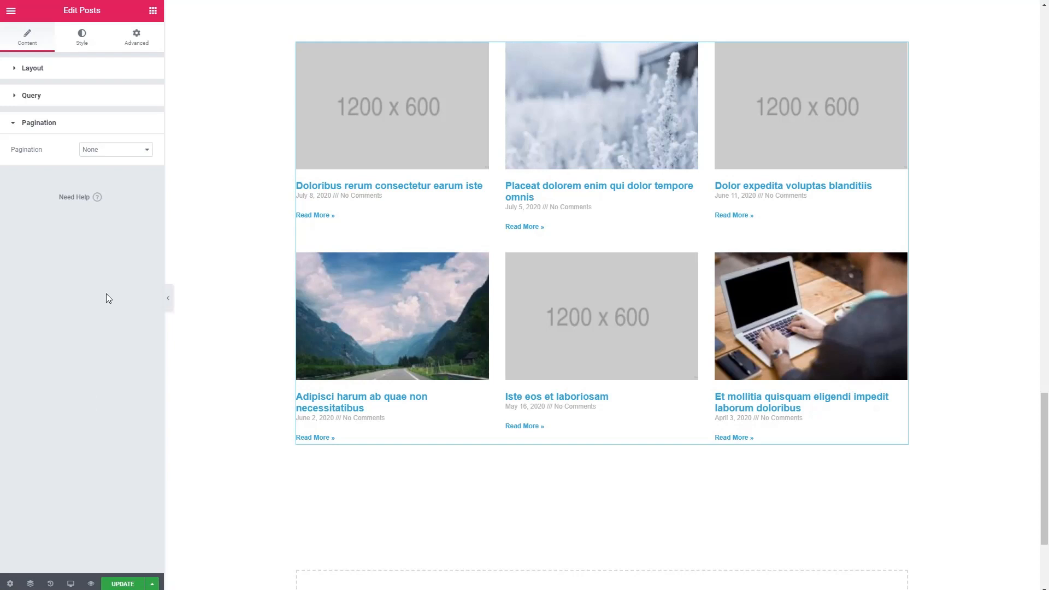
Set the posts grid pagination to Numbers and open its pagination styling.
left_click(113, 149)
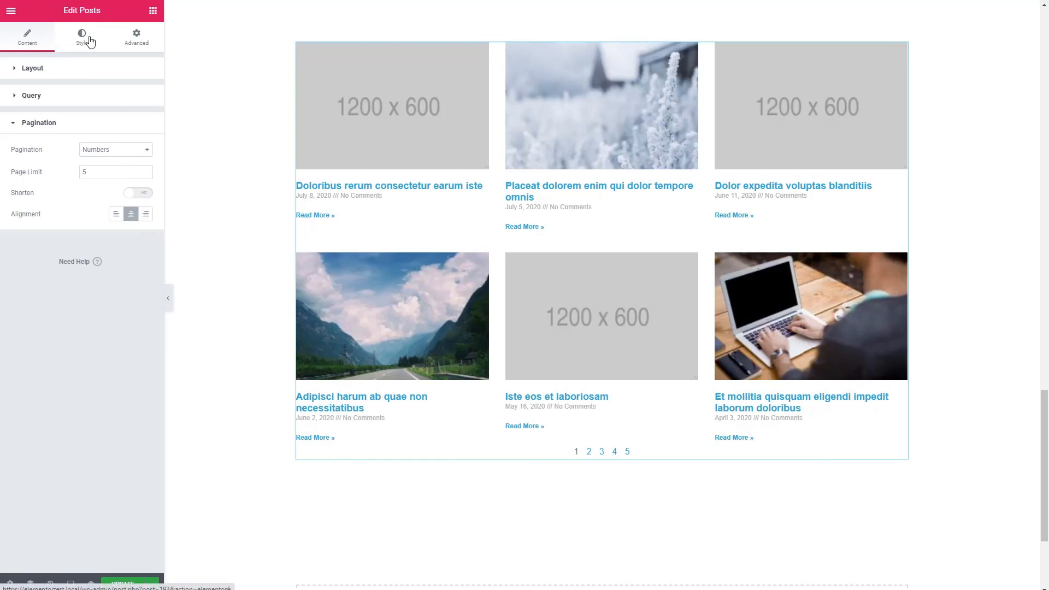
left_click(81, 37)
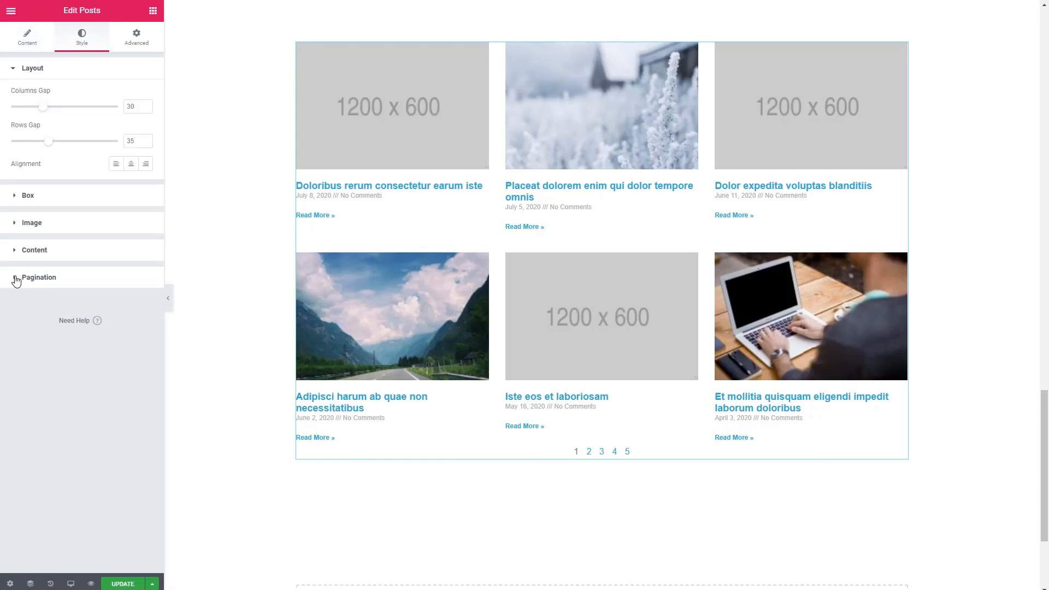
left_click(39, 277)
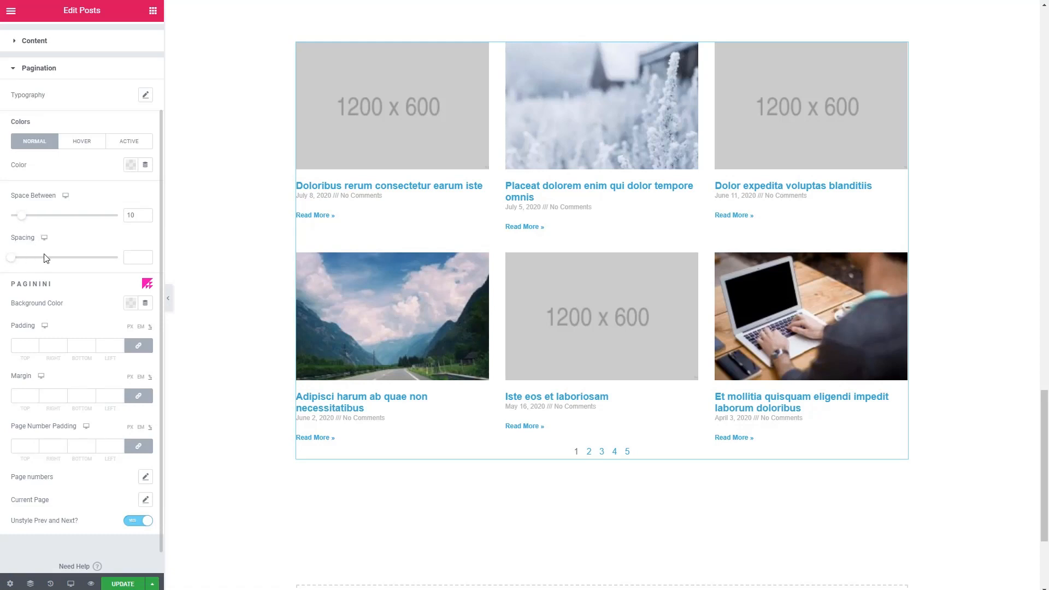
mouse_move(48, 255)
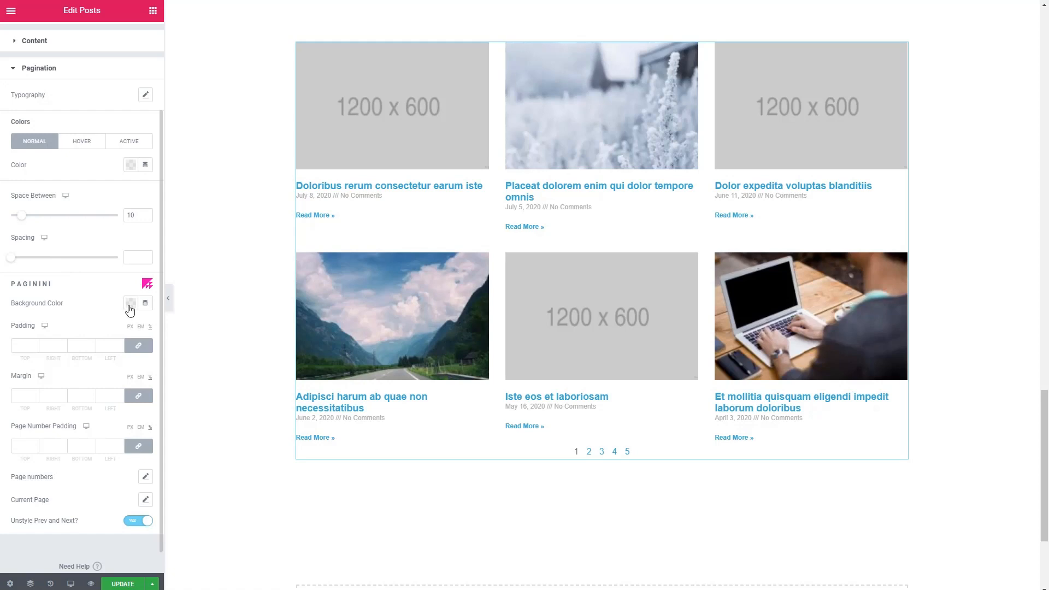
Give the pagination a light grey background, padding 5, page-number fill and border radius 4.
left_click(131, 303)
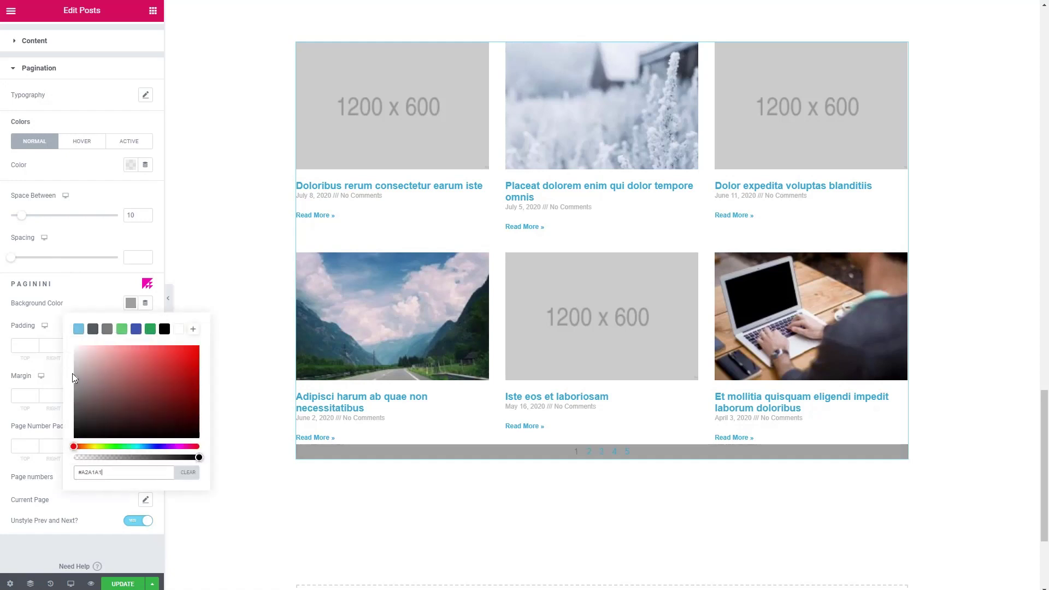
left_click(75, 351)
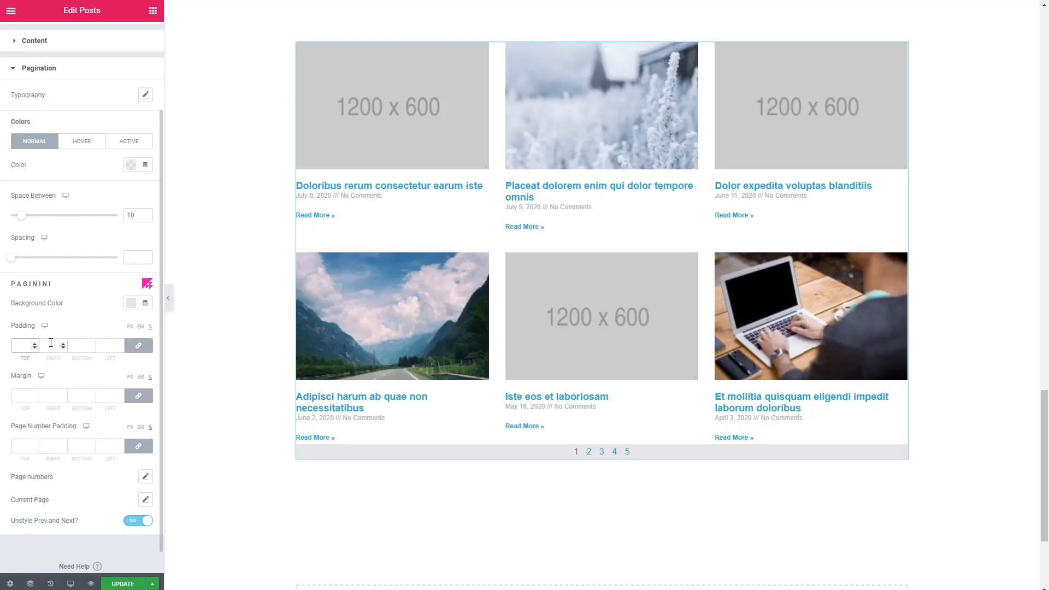
left_click(144, 477)
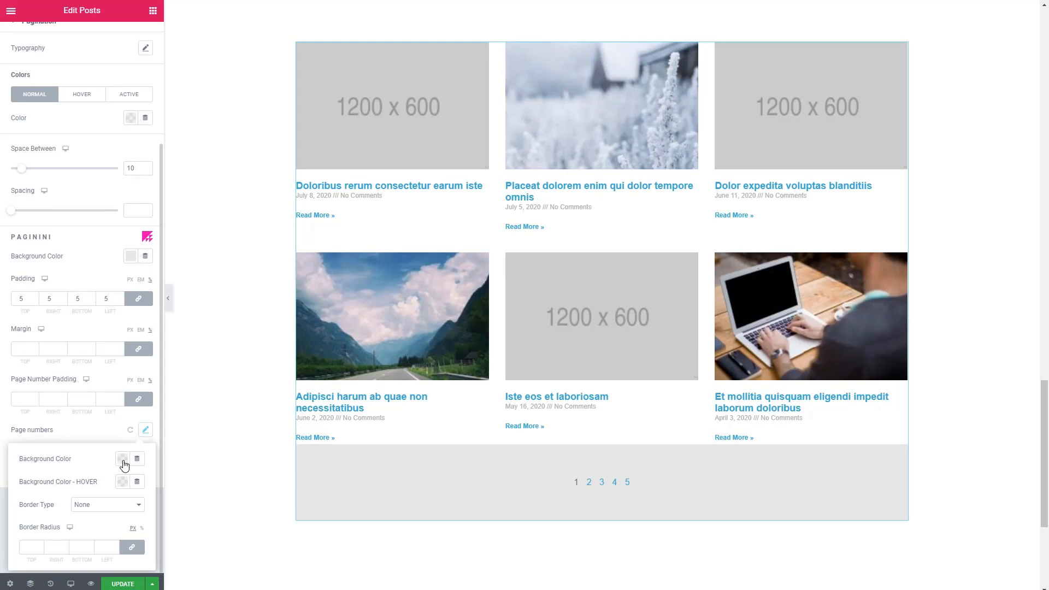
left_click(123, 459)
type("4")
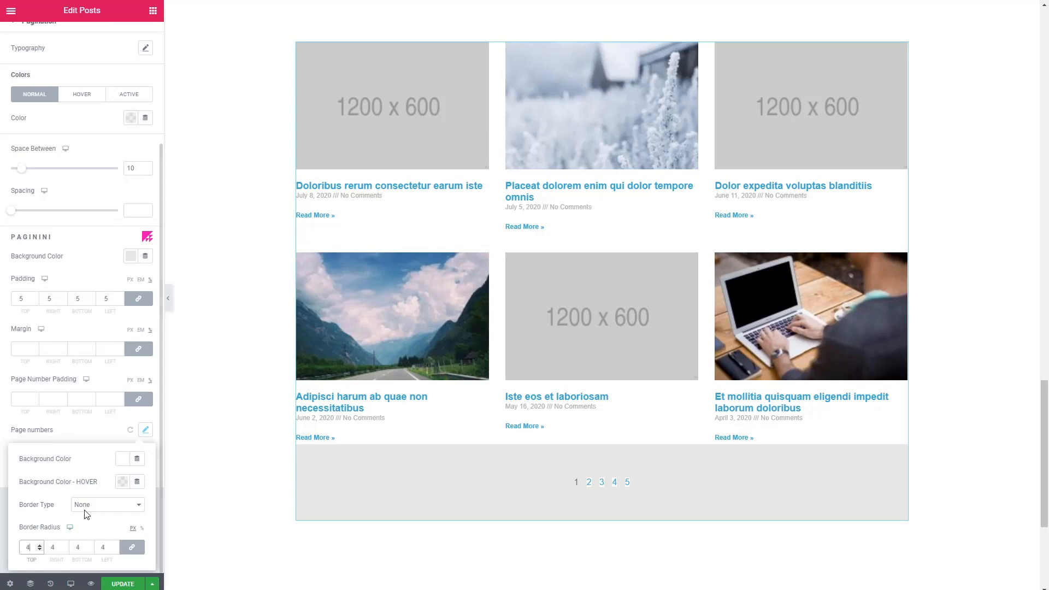
left_click(107, 504)
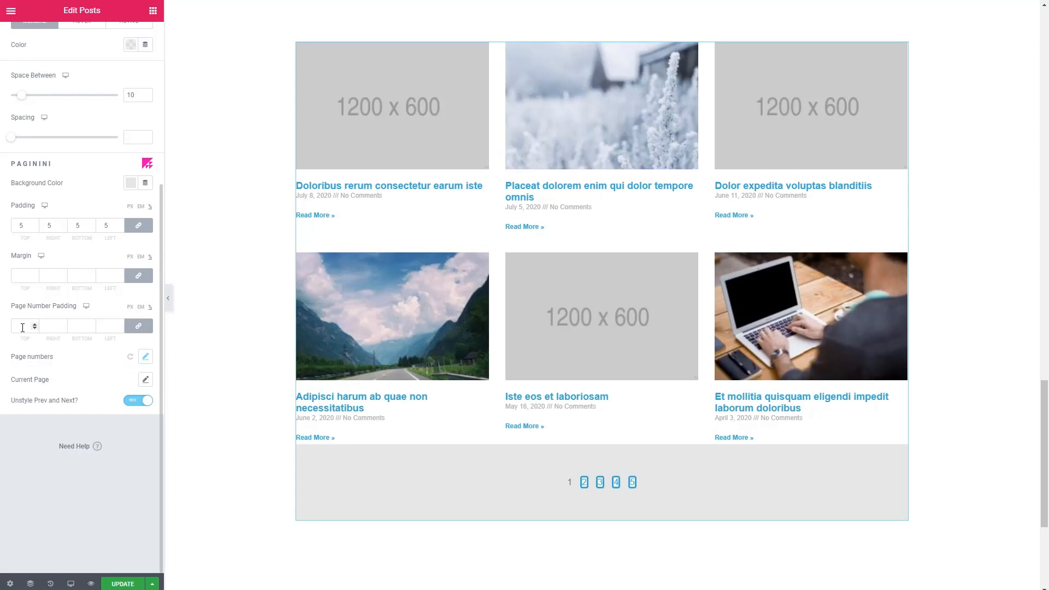
Set page-number padding to 1 and give the current page a pale fill and thick blue border.
left_click(25, 326)
type("1")
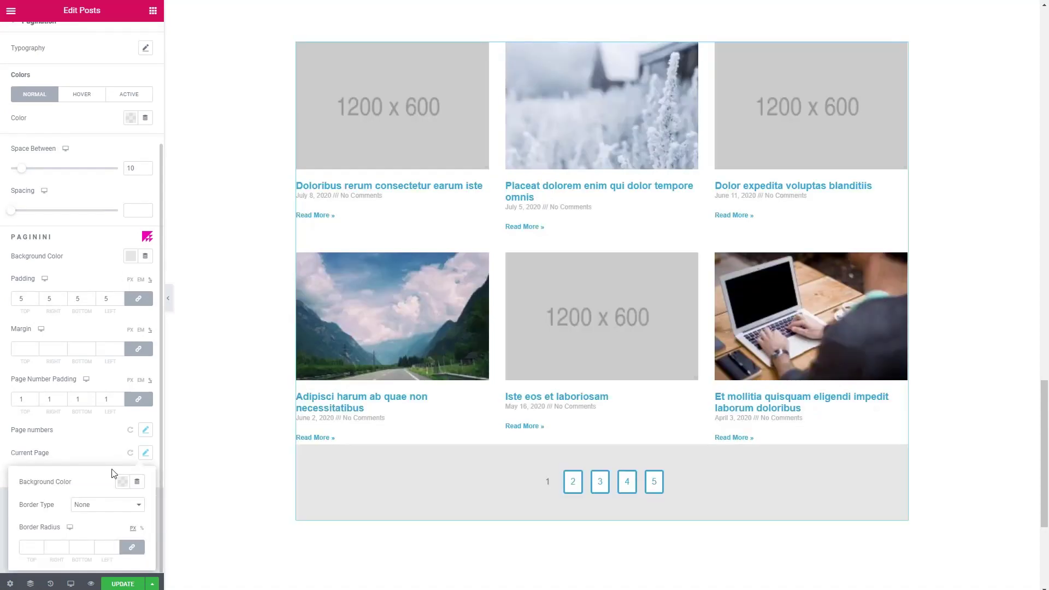
left_click(122, 481)
type("5")
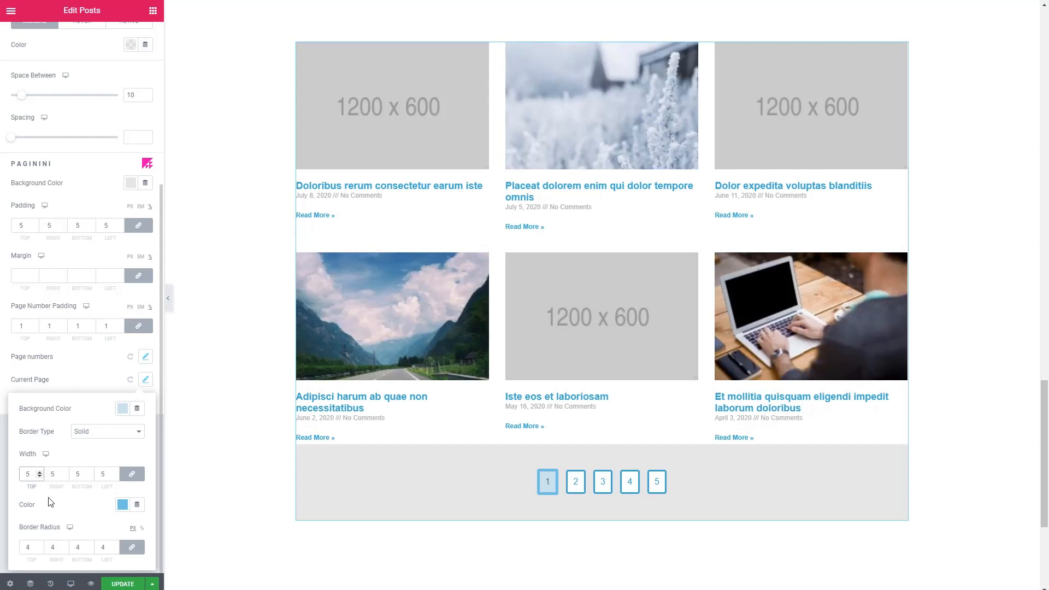
left_click(122, 408)
type("#EFF4F8")
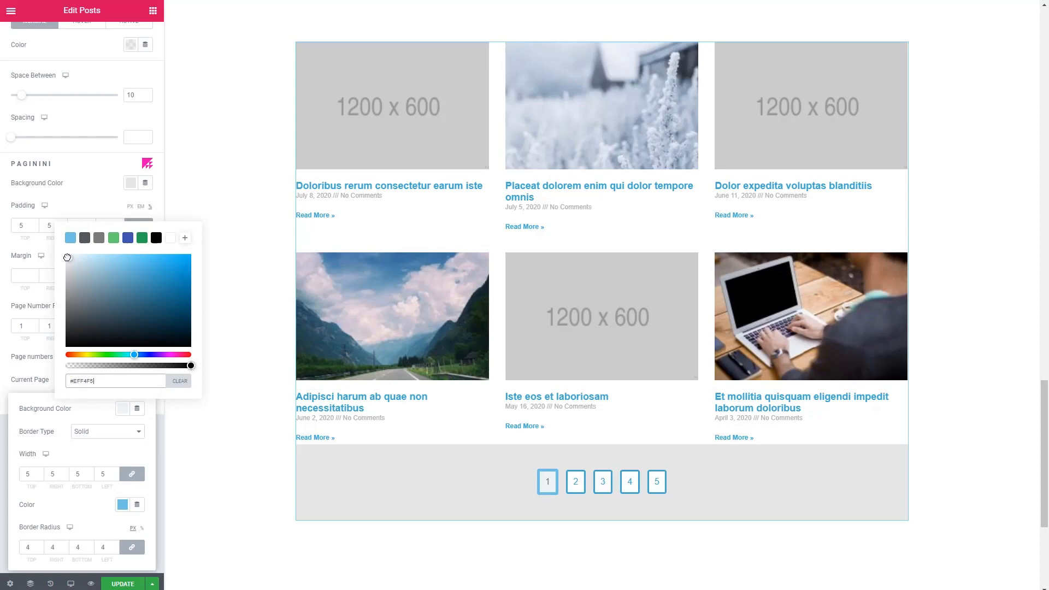
left_click(97, 399)
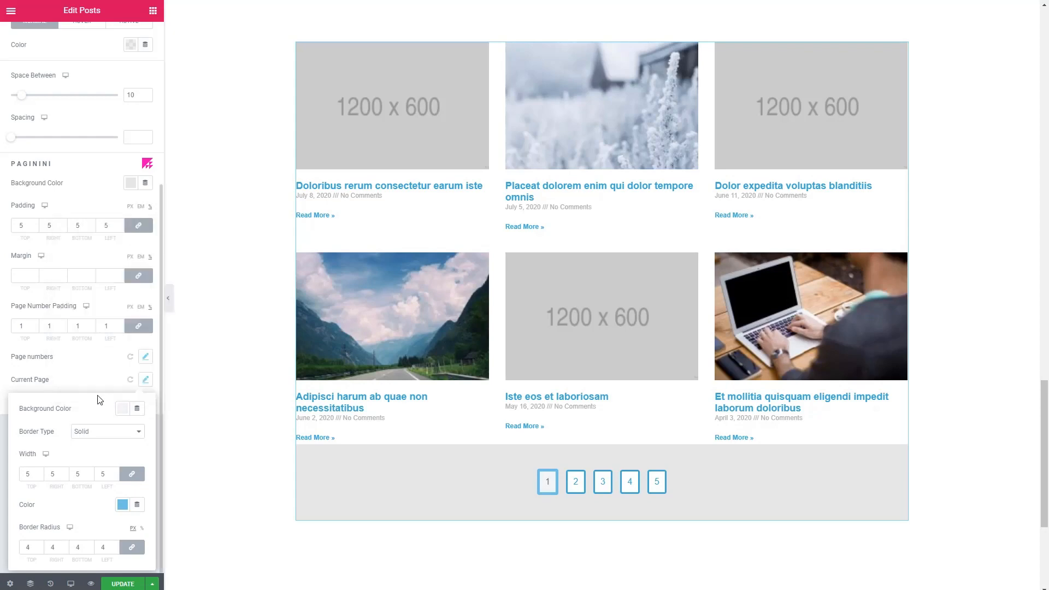
scroll("up", 3)
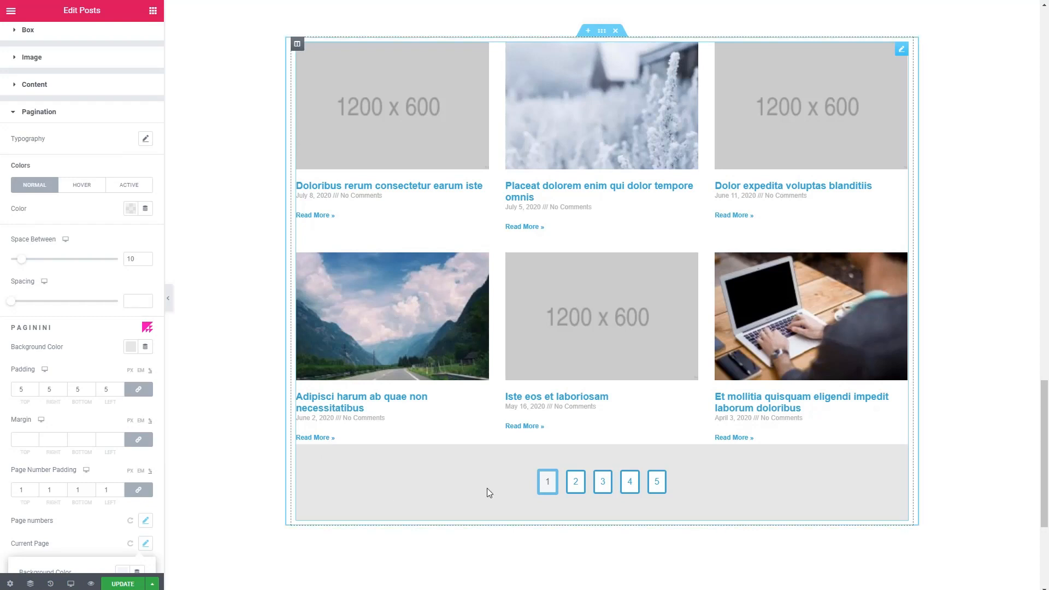
mouse_move(520, 489)
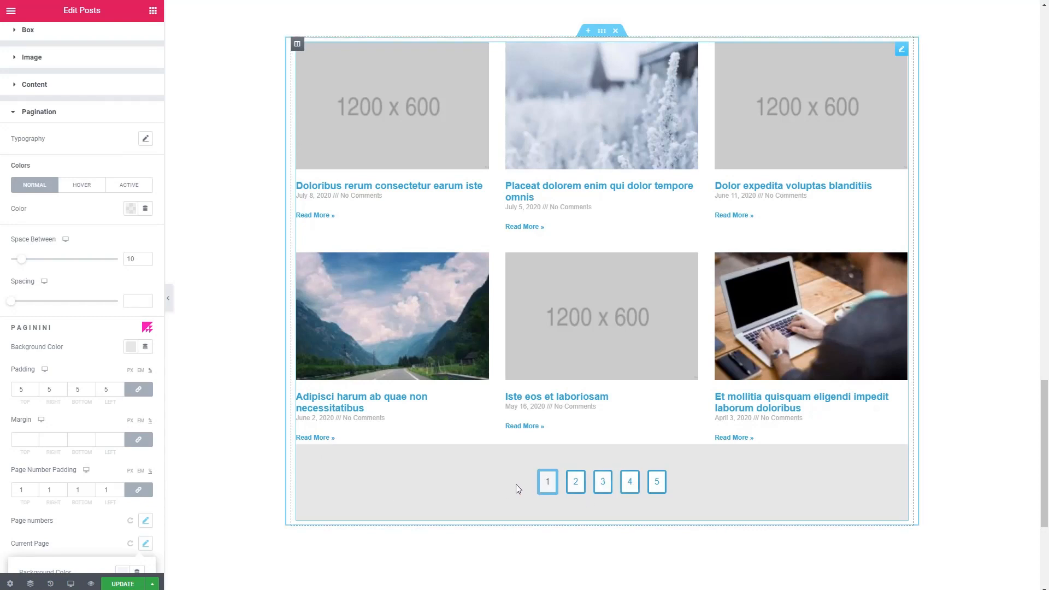
mouse_move(561, 483)
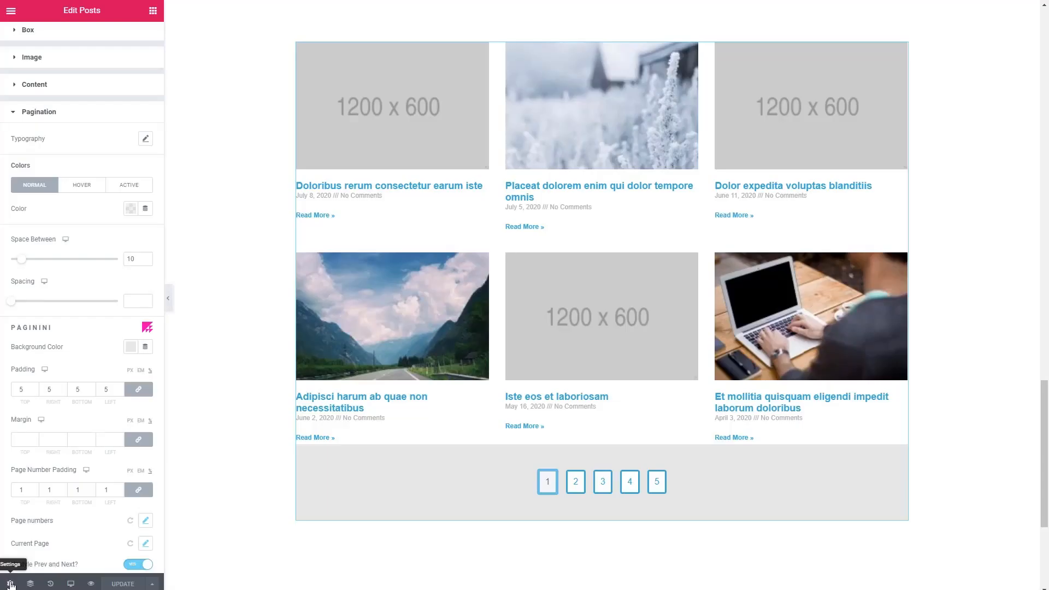
Turn on the page's Baseline Grid with a pinkish colour and size 20.
left_click(10, 584)
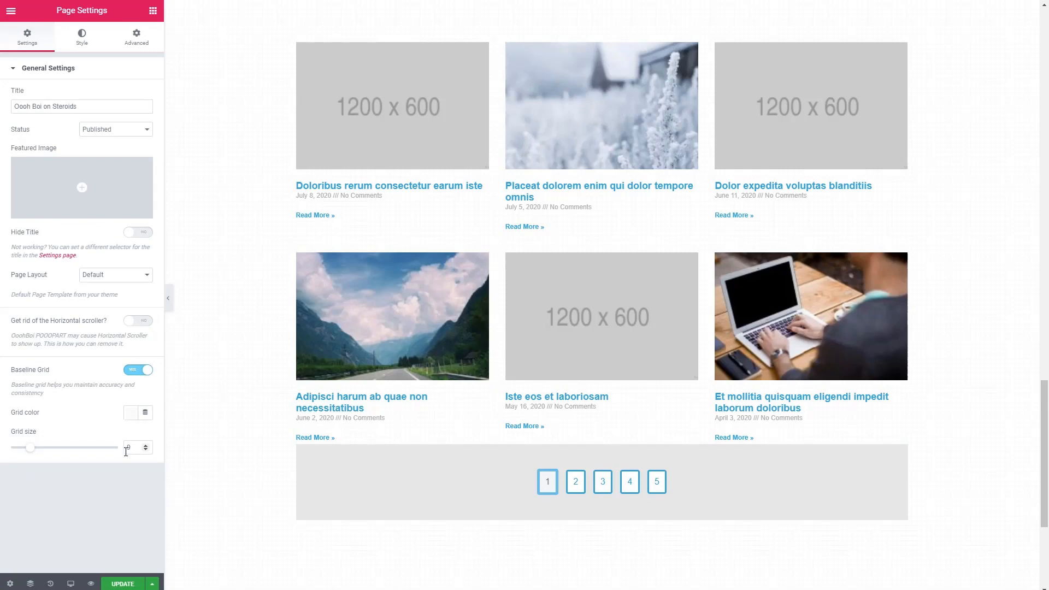
left_click(133, 412)
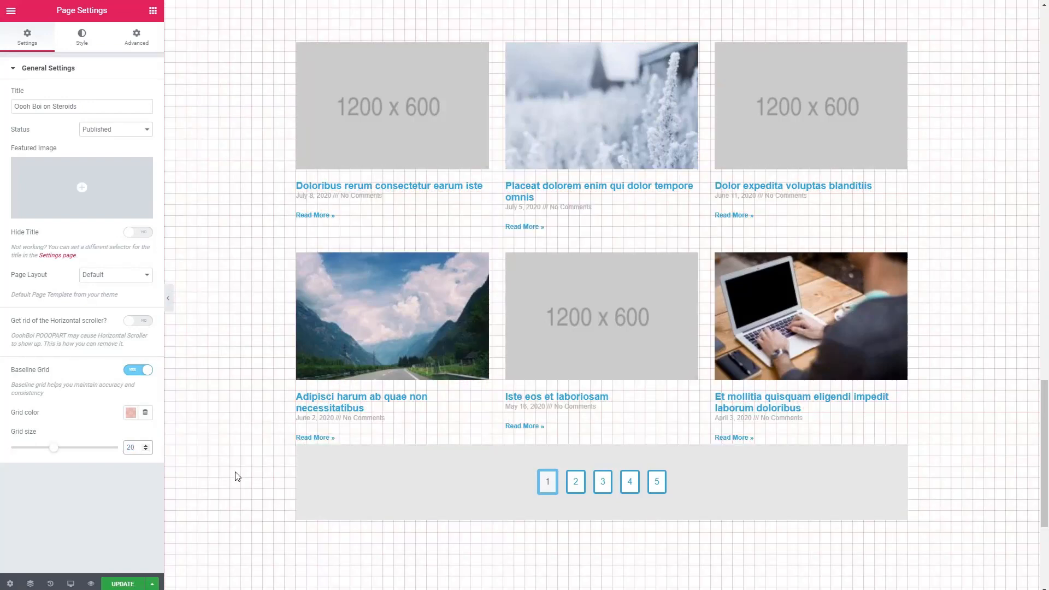
mouse_move(235, 390)
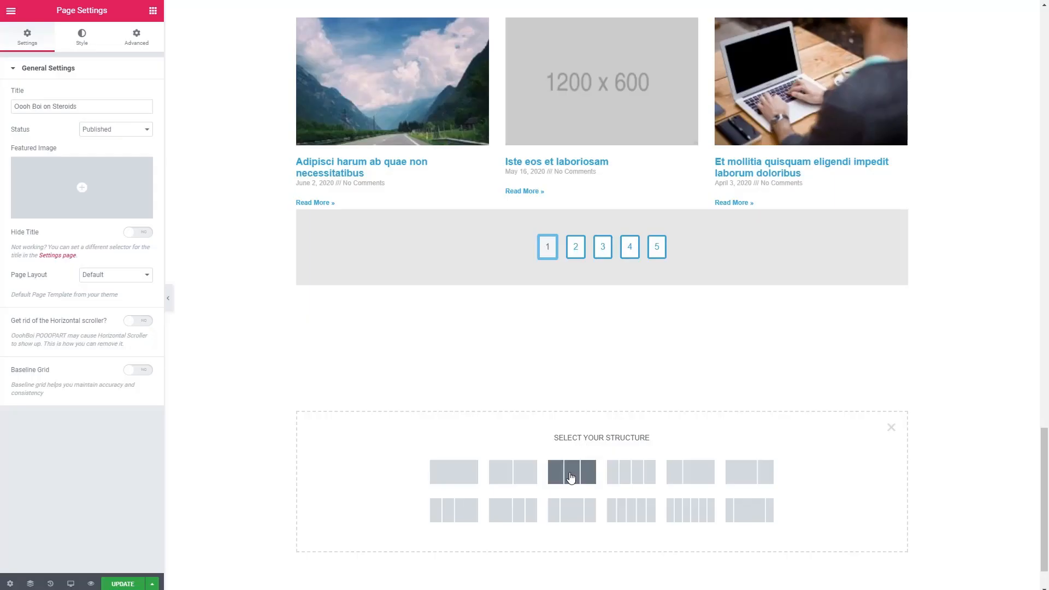
Create a three-column section with team_4.jpg, a Text Editor, and the red-haired woman's photo.
left_click(571, 471)
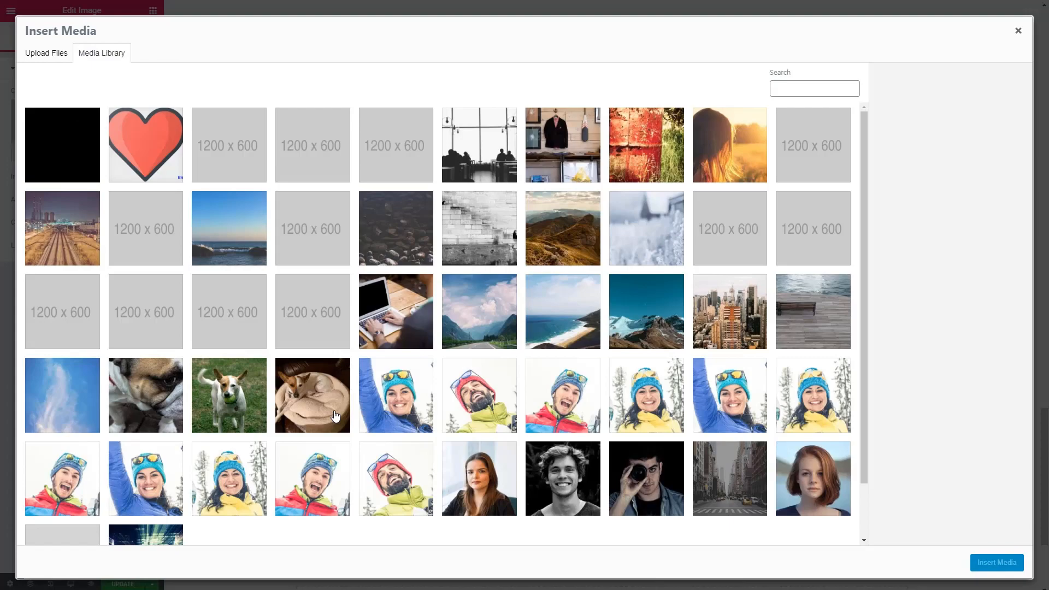
left_click(562, 478)
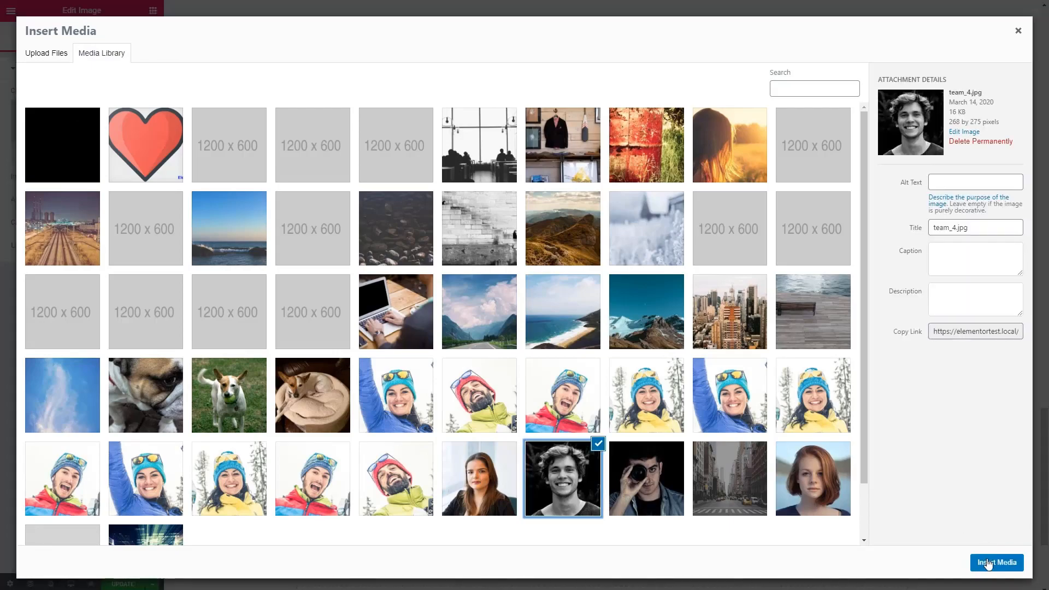
left_click(997, 563)
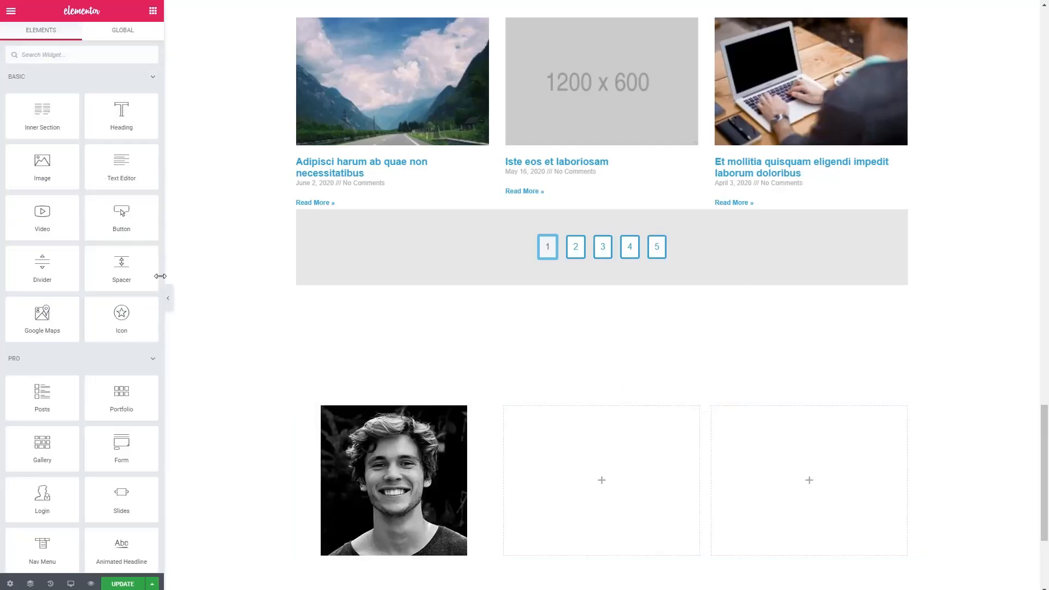
left_click(808, 481)
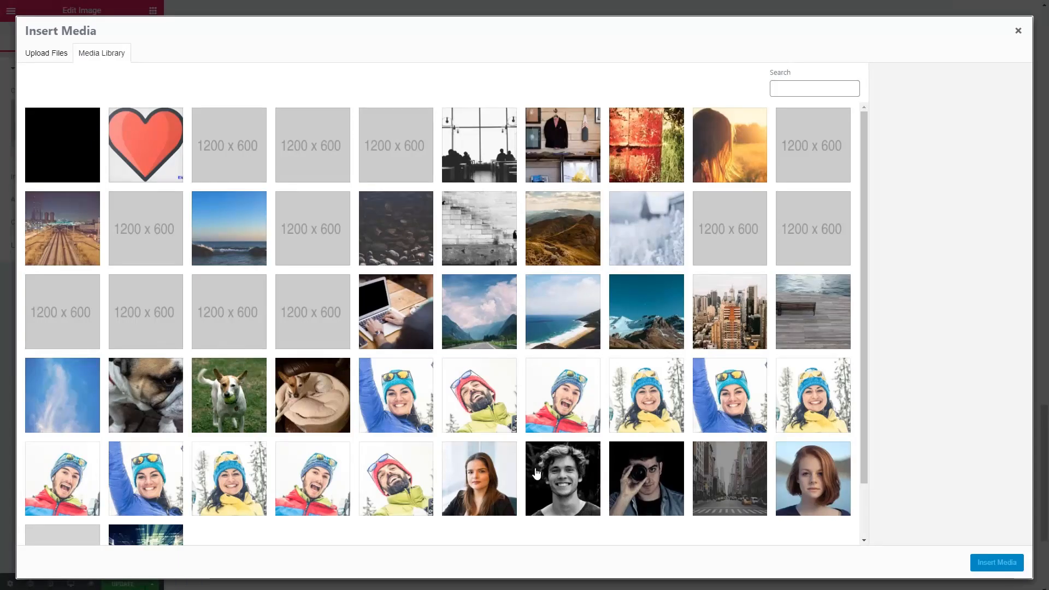
left_click(1018, 31)
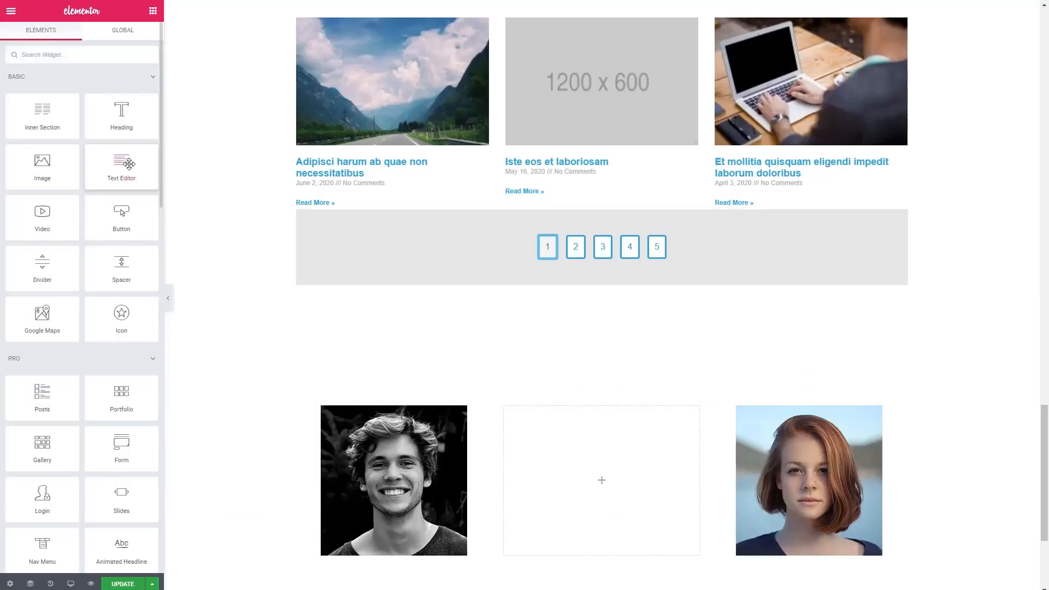
left_click(601, 480)
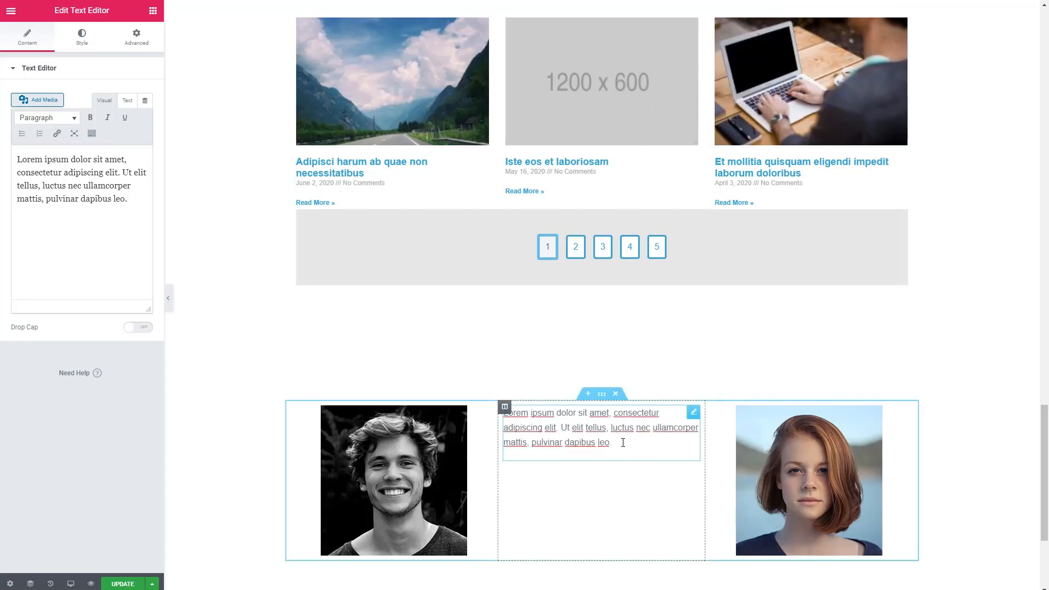
Make the middle column scrollable at 286 height and add a two-column section below.
scroll("down", 3)
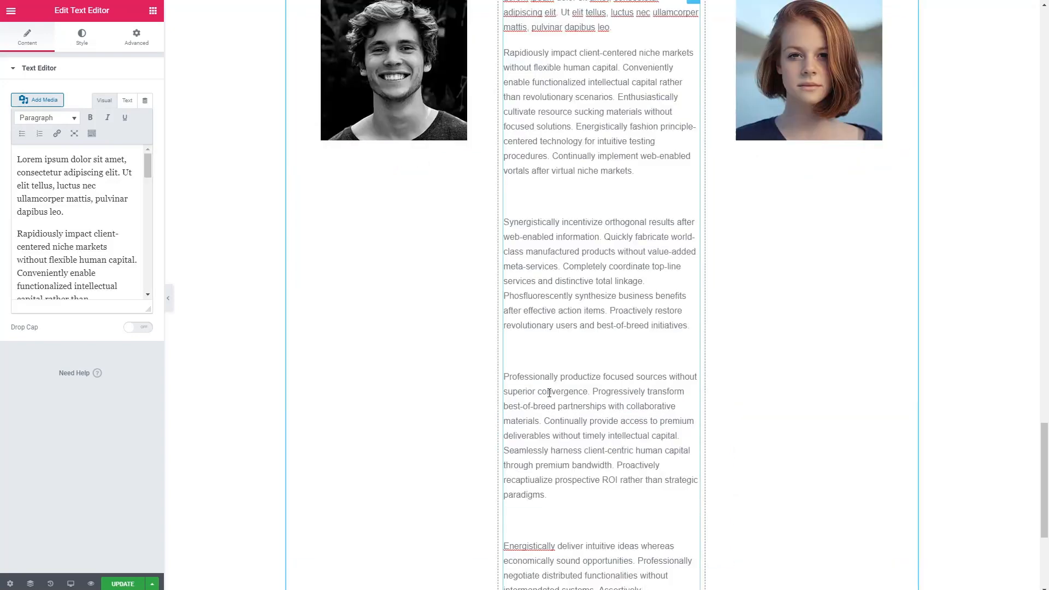
scroll("up", 3)
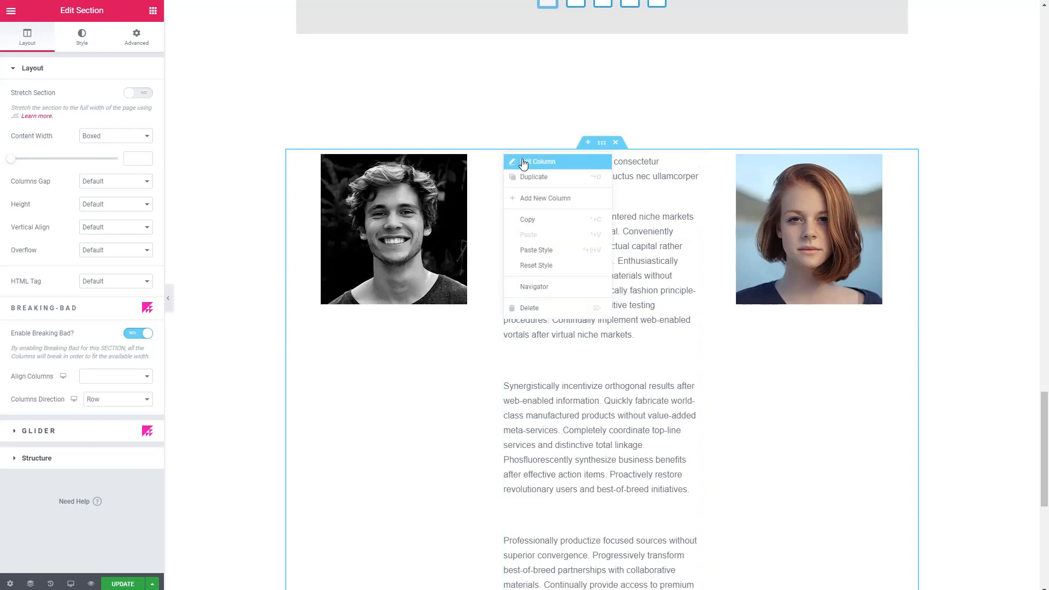
left_click(545, 162)
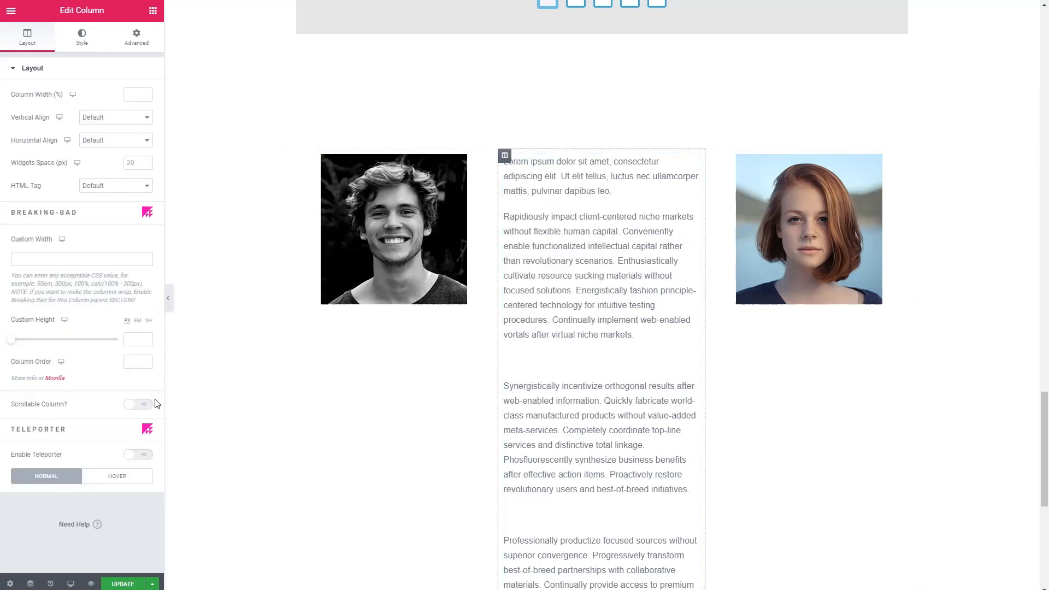
left_click(138, 405)
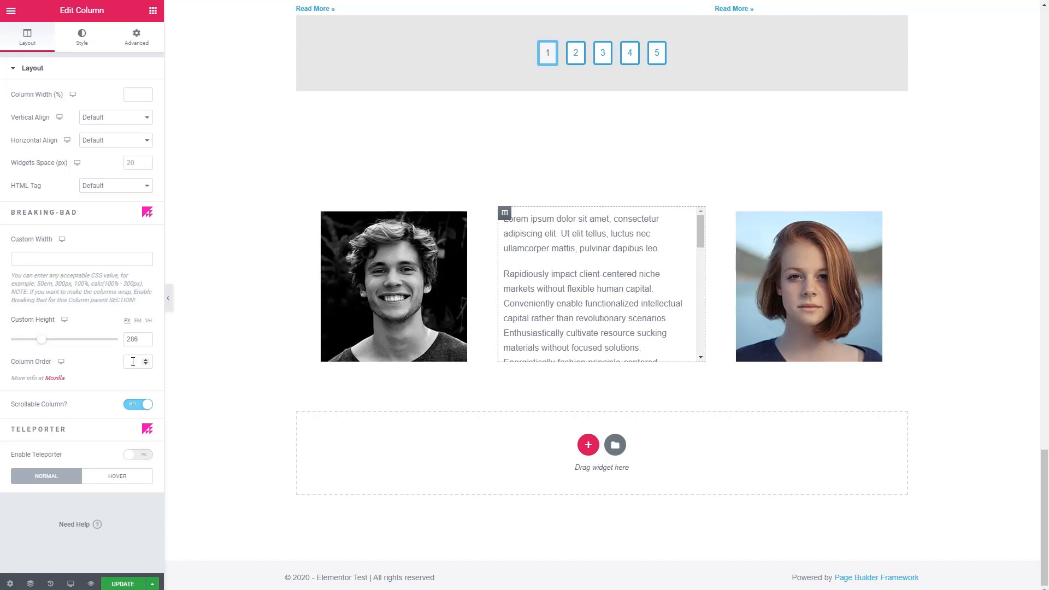
left_click(137, 405)
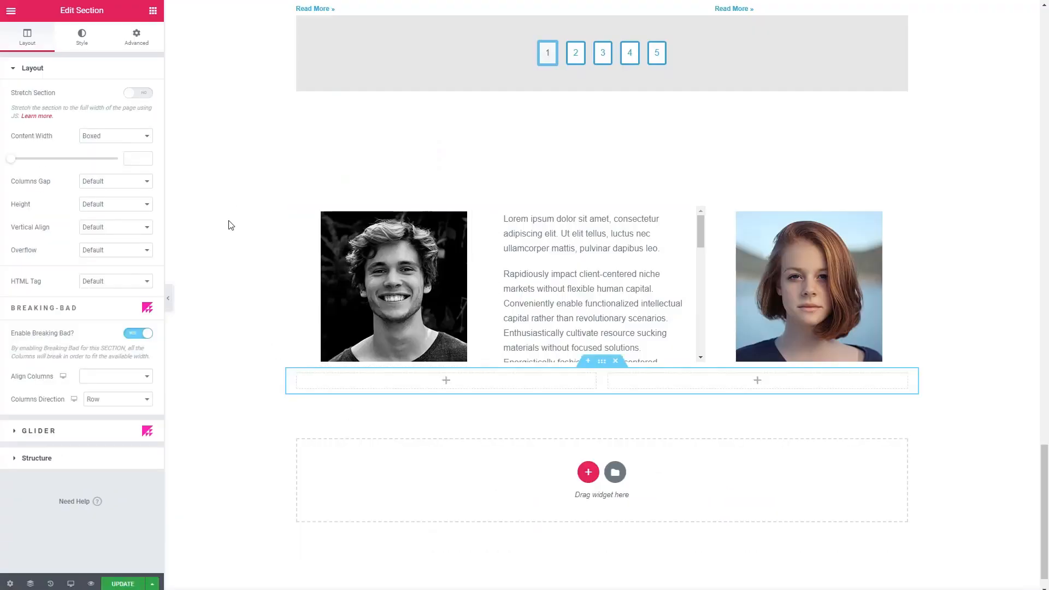
Add the dog-with-tennis-ball photo to the left column, toggling PhotoGiraffe full height on then off.
left_click(136, 36)
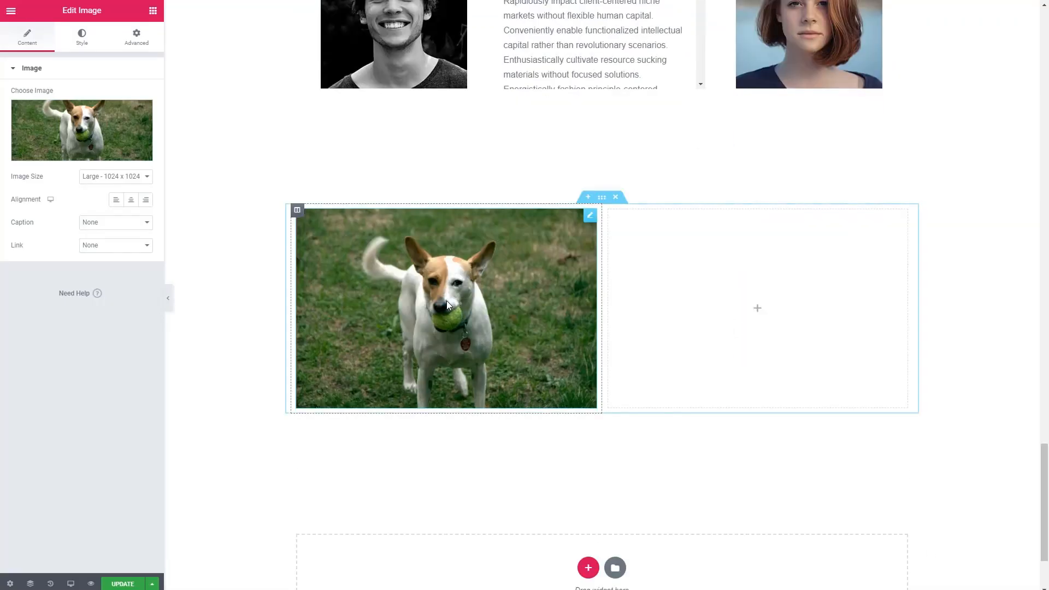
left_click(82, 37)
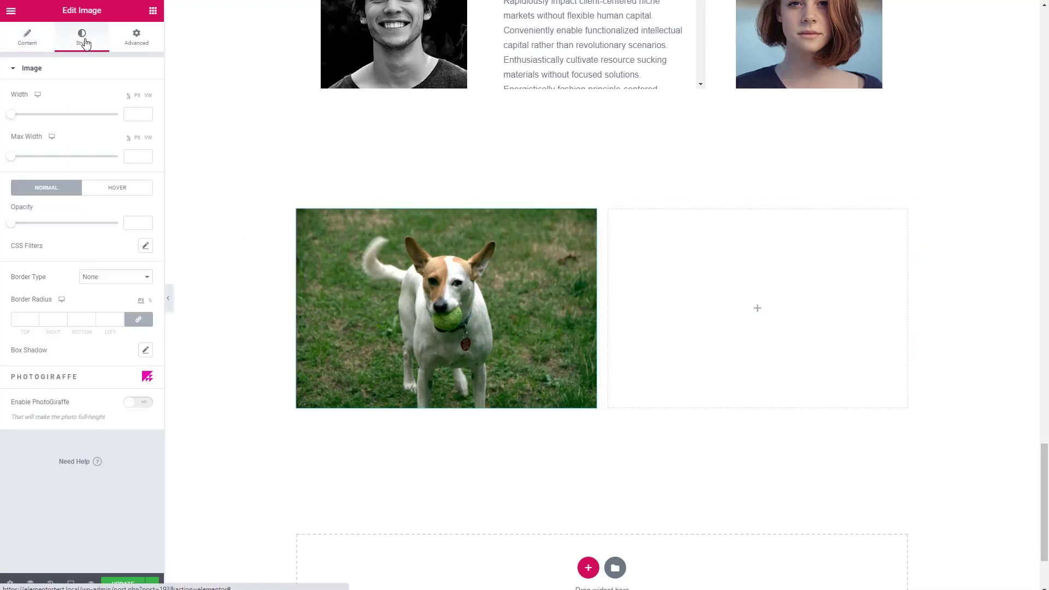
left_click(138, 402)
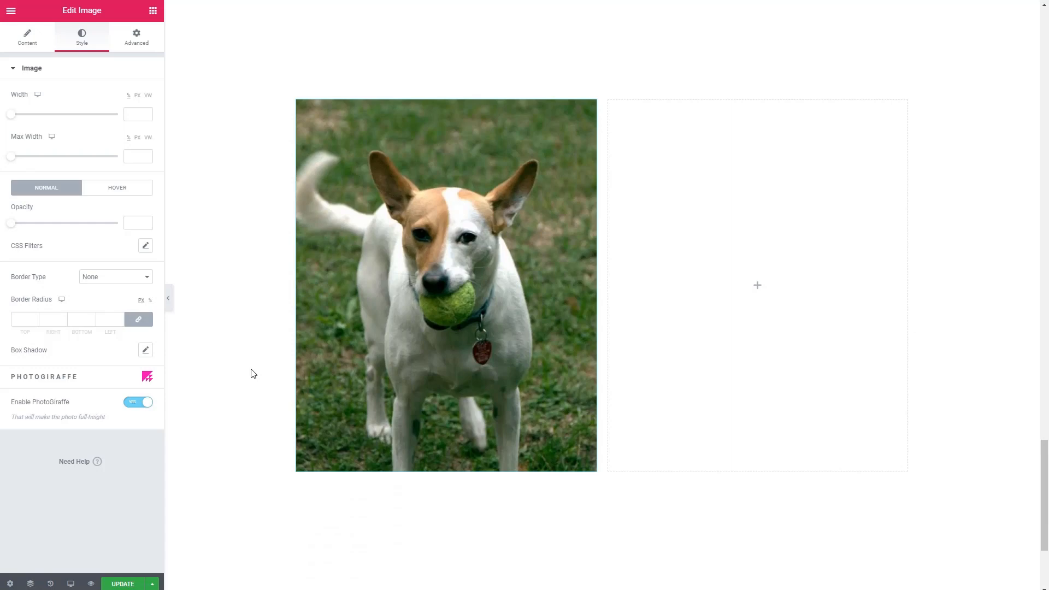
mouse_move(69, 204)
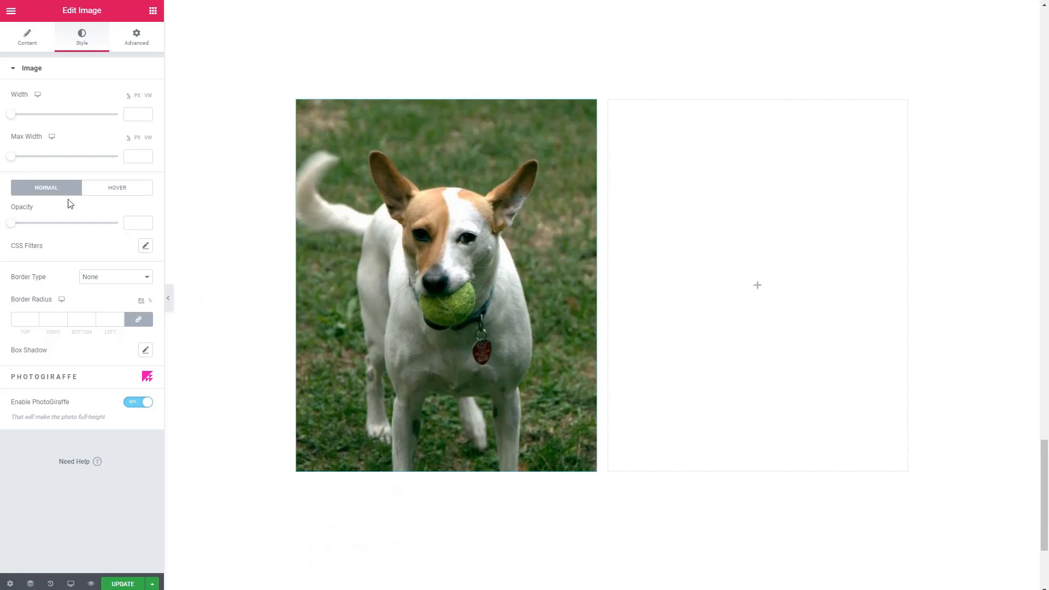
mouse_move(72, 259)
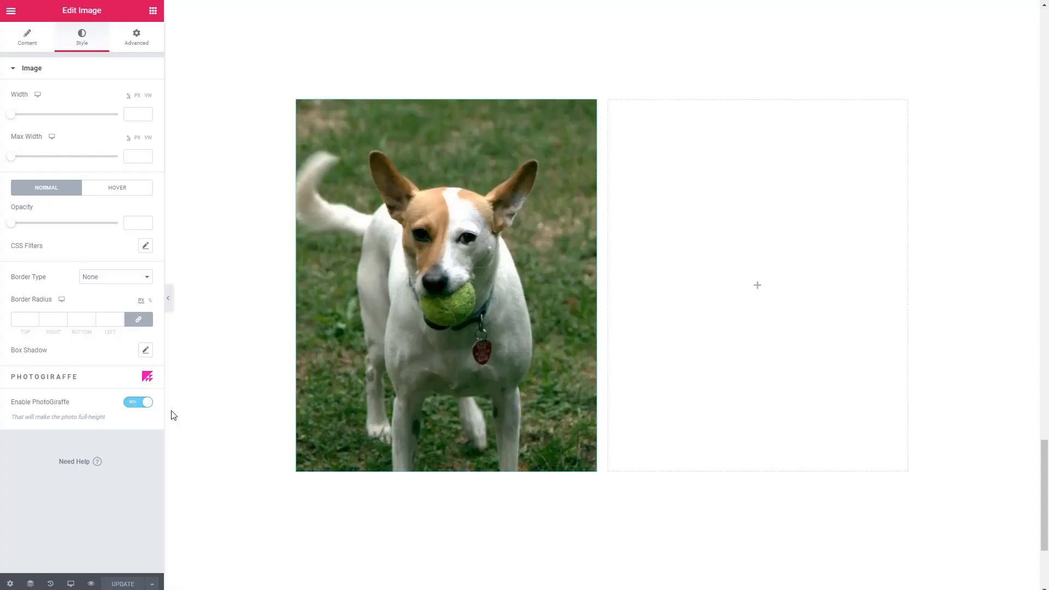
left_click(137, 402)
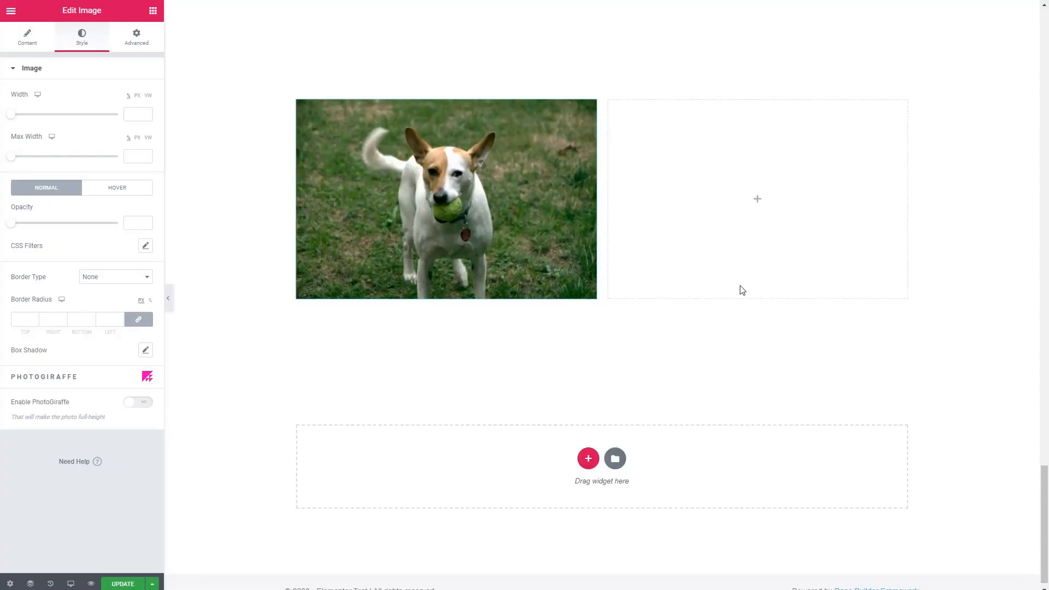
Delete the empty right column and set the dog photo's image size to Medium Large.
right_click(743, 290)
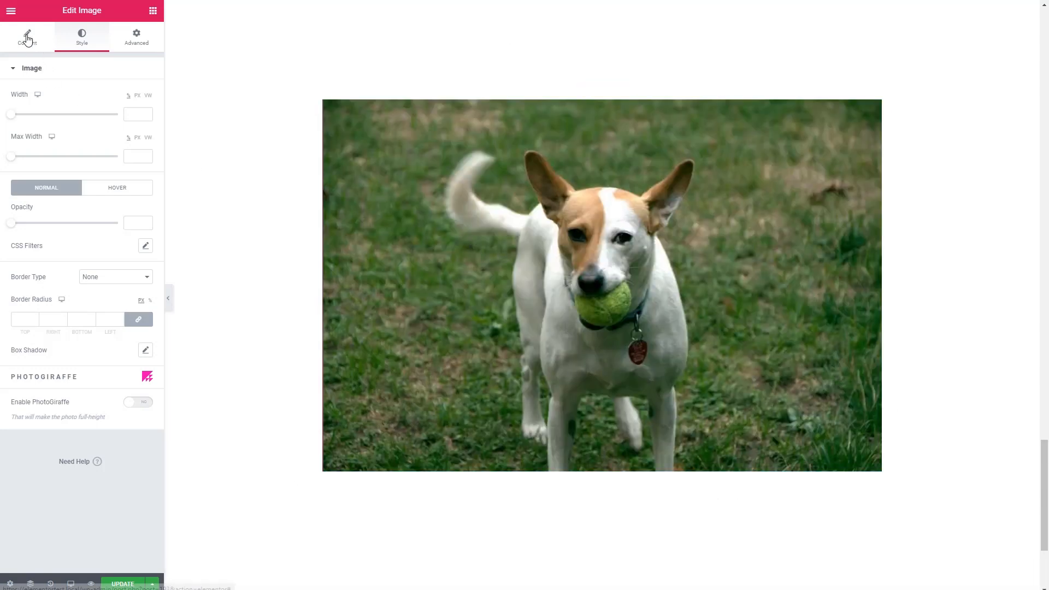
left_click(27, 36)
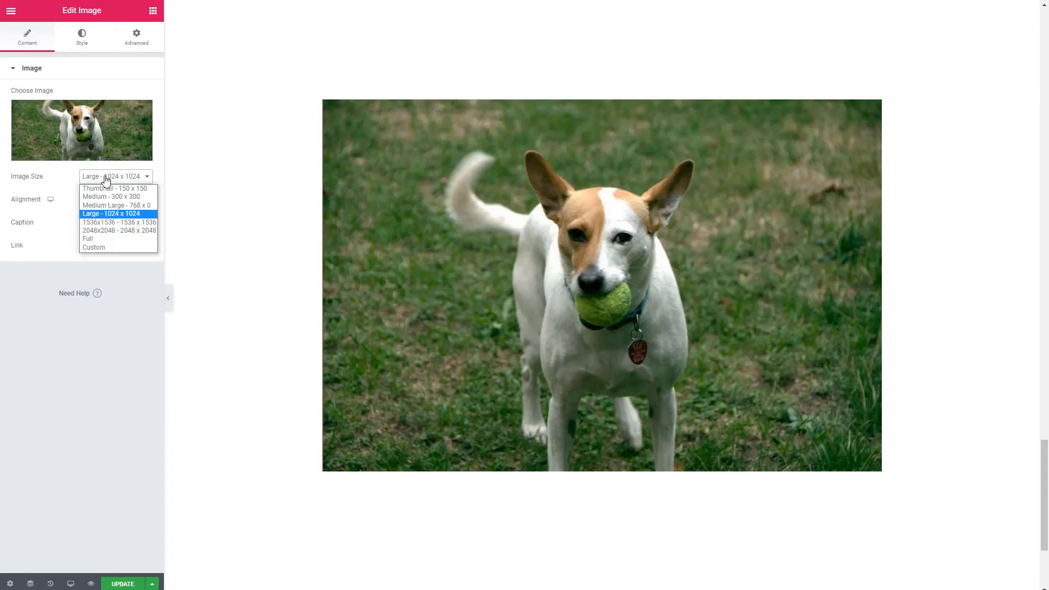
left_click(117, 205)
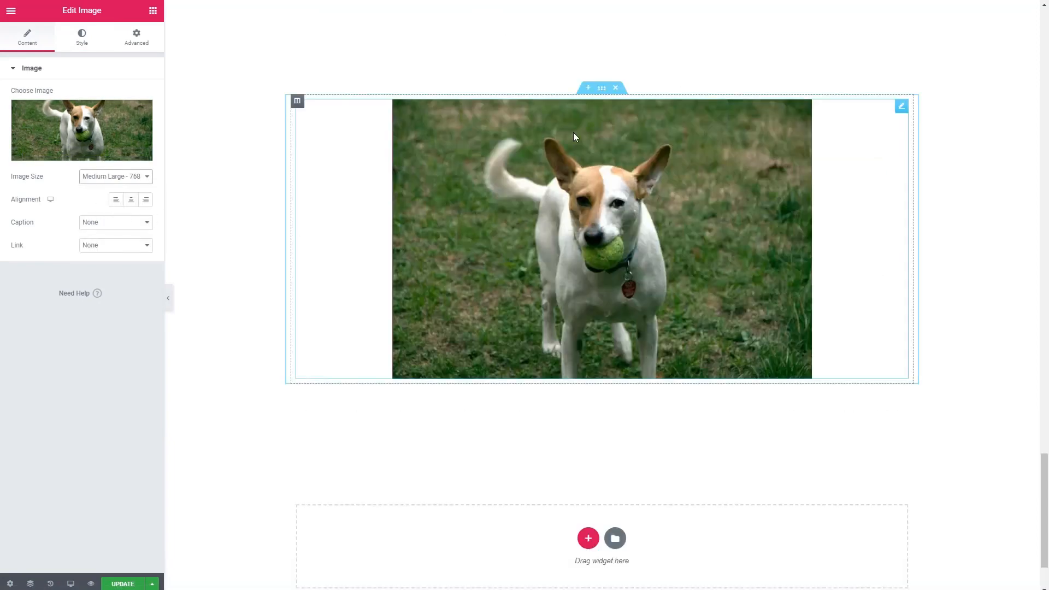
Check the dog section's options and background settings, then reselect the dog photo.
left_click(602, 87)
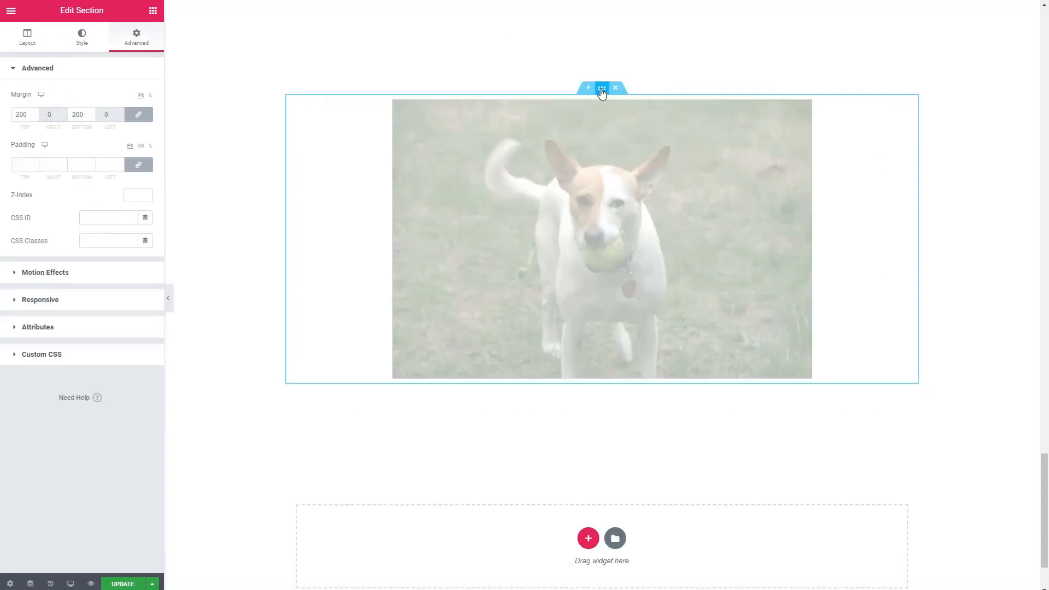
right_click(601, 88)
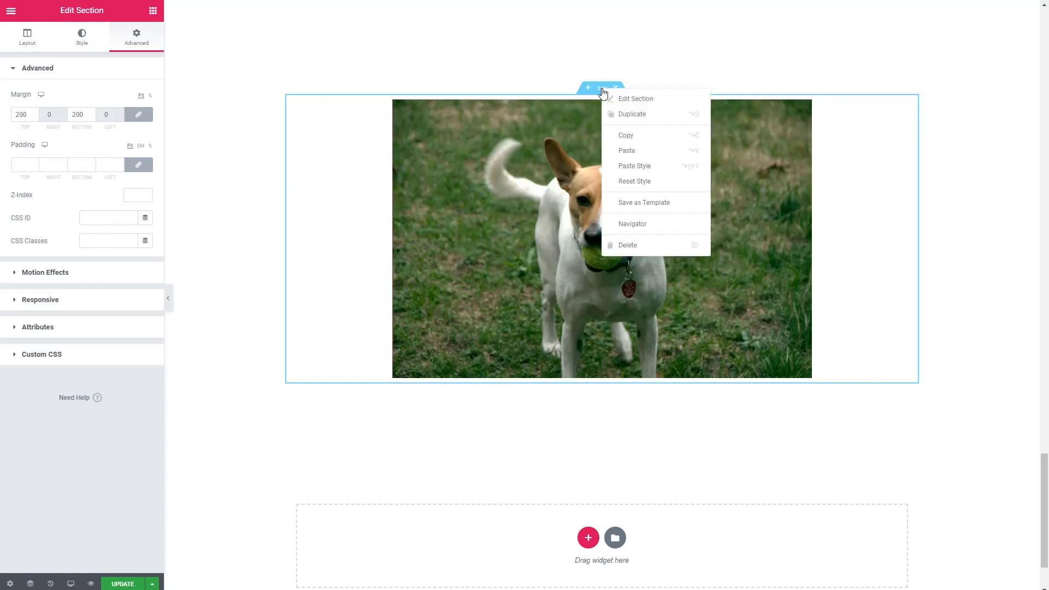
left_click(82, 36)
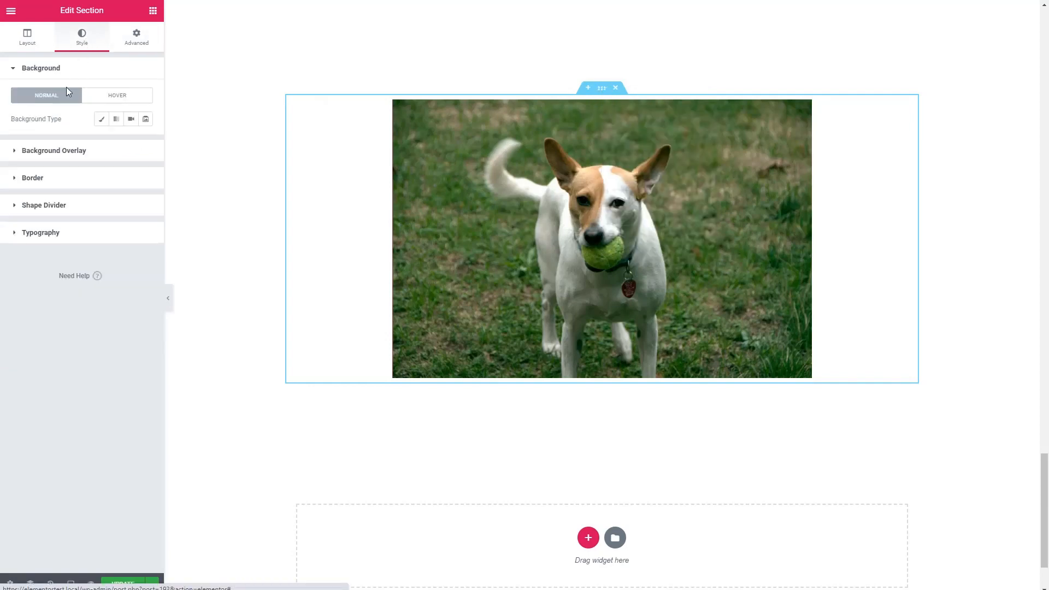
left_click(101, 118)
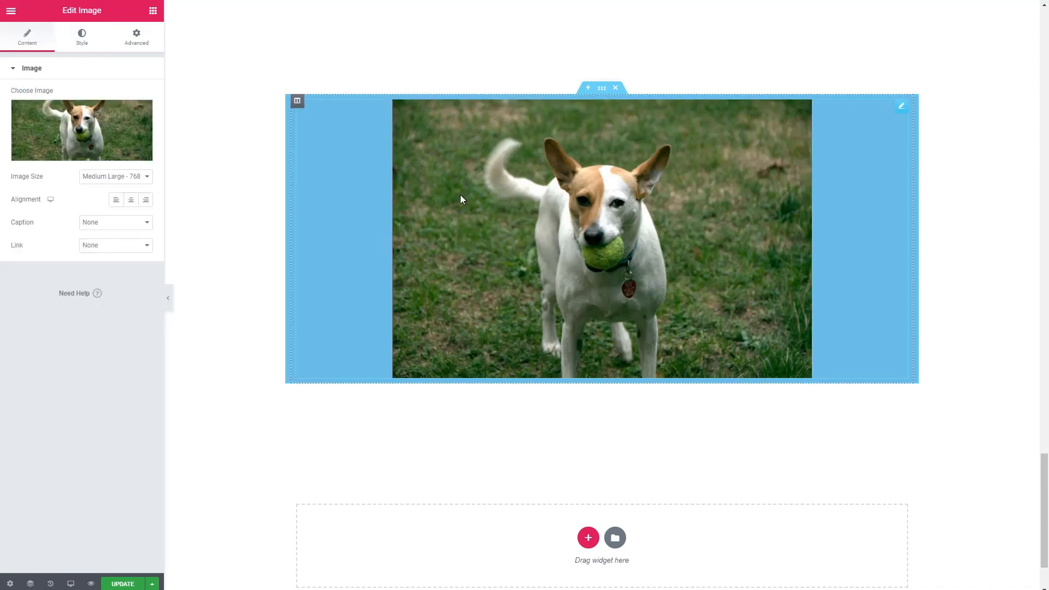
mouse_move(469, 209)
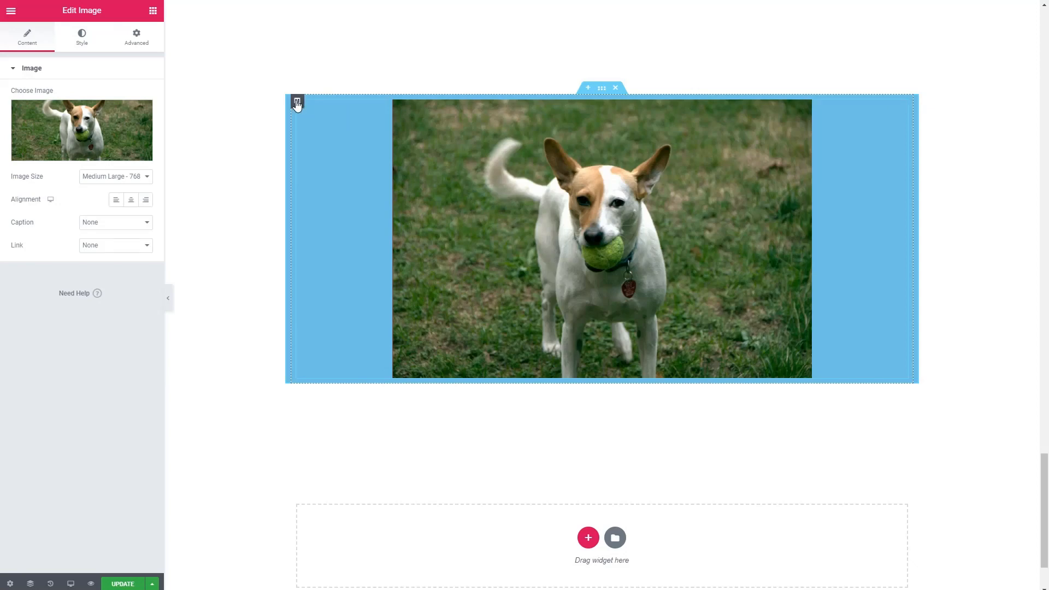
Switch on Teleporter for the dog photo's column and view its hover-state options.
left_click(296, 102)
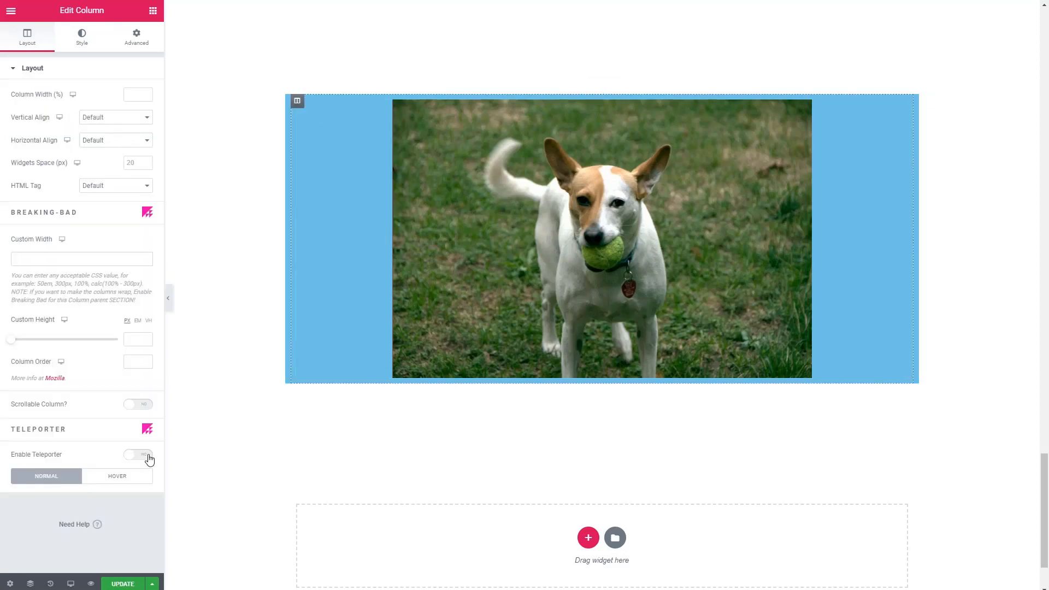
left_click(137, 458)
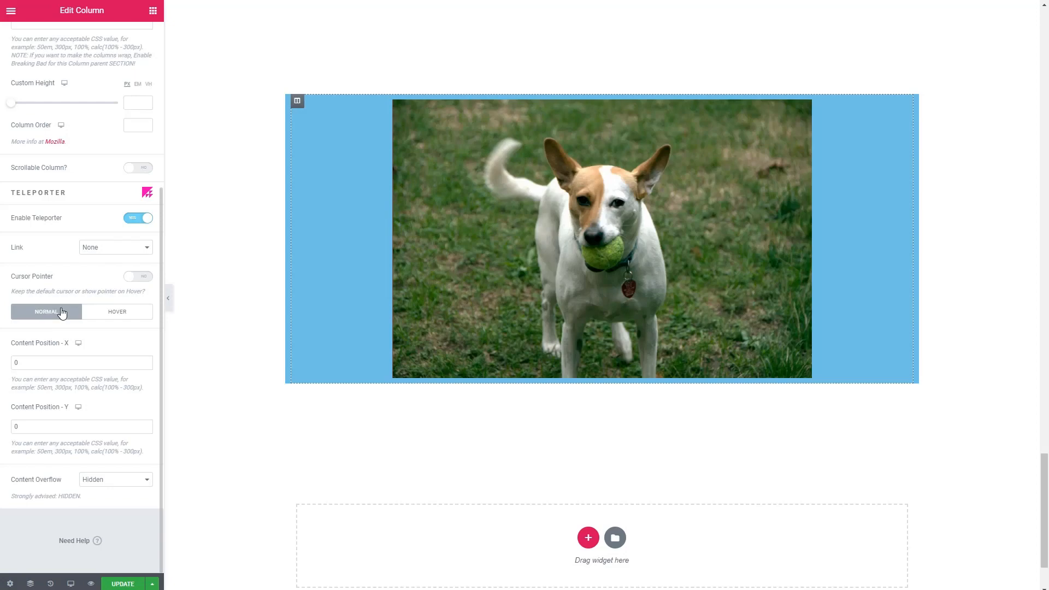
mouse_move(76, 306)
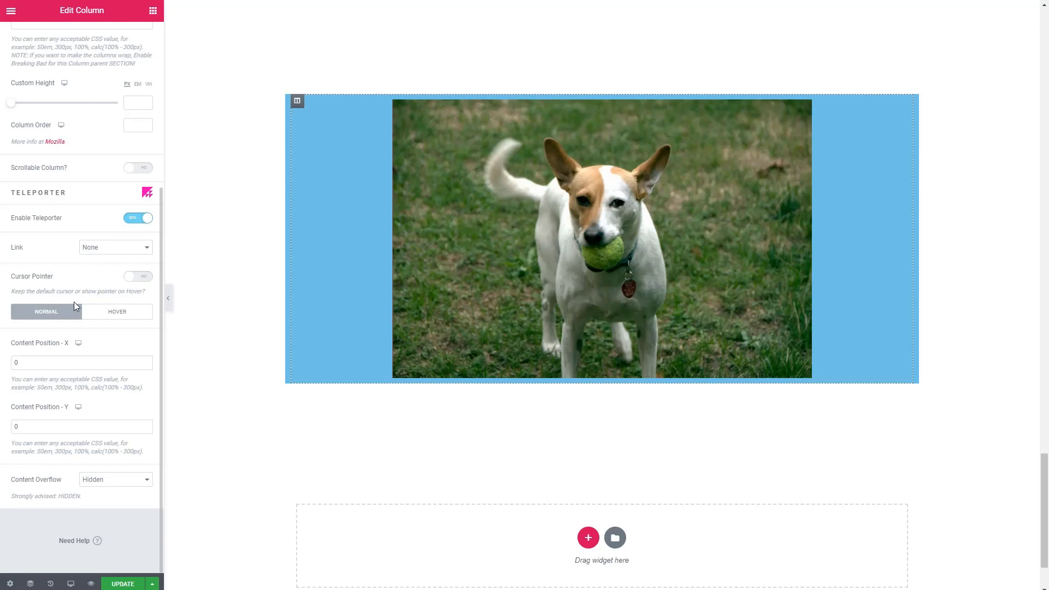
mouse_move(89, 307)
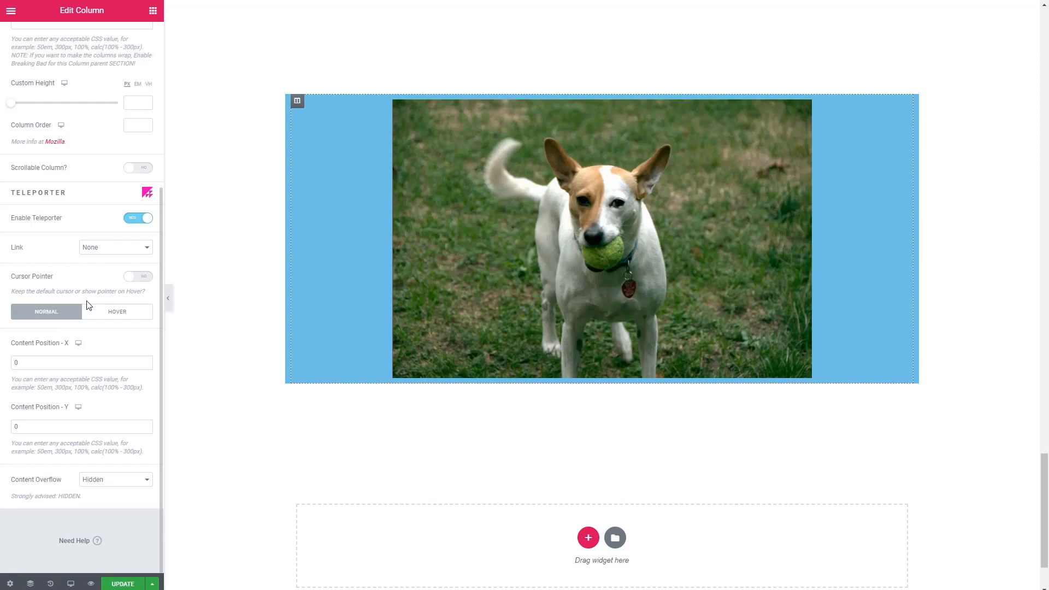
scroll("up", 3)
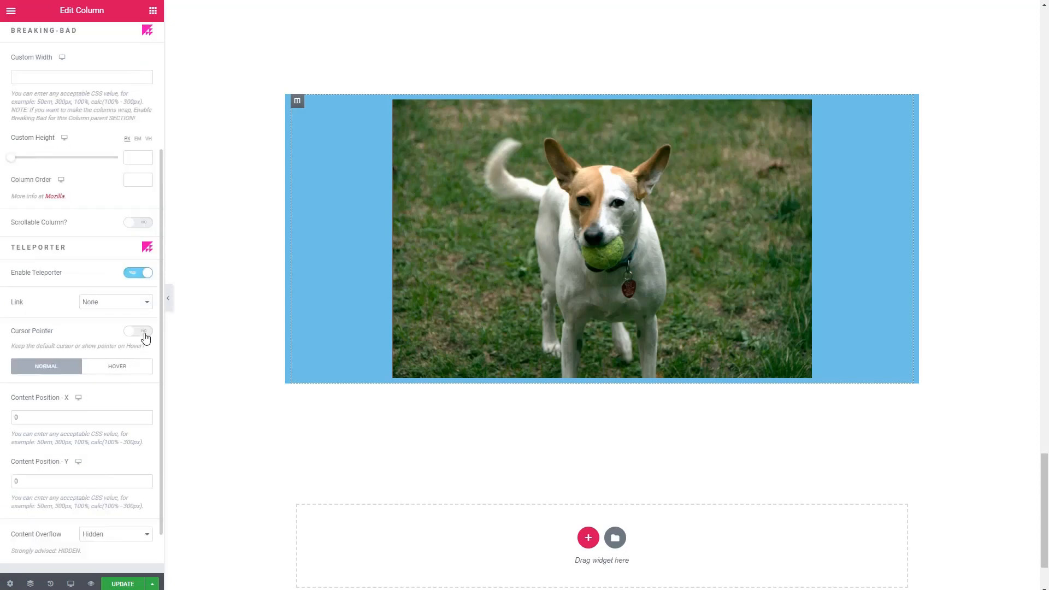
scroll("down", 3)
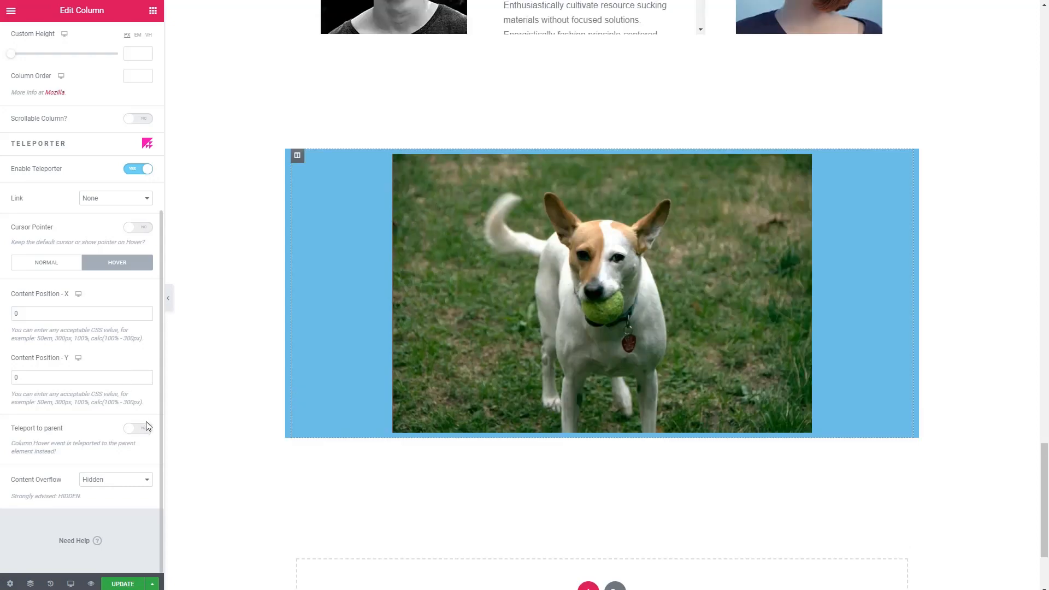
Enable Teleport to parent (Section) and set a blue-to-red gradient hover background.
left_click(138, 428)
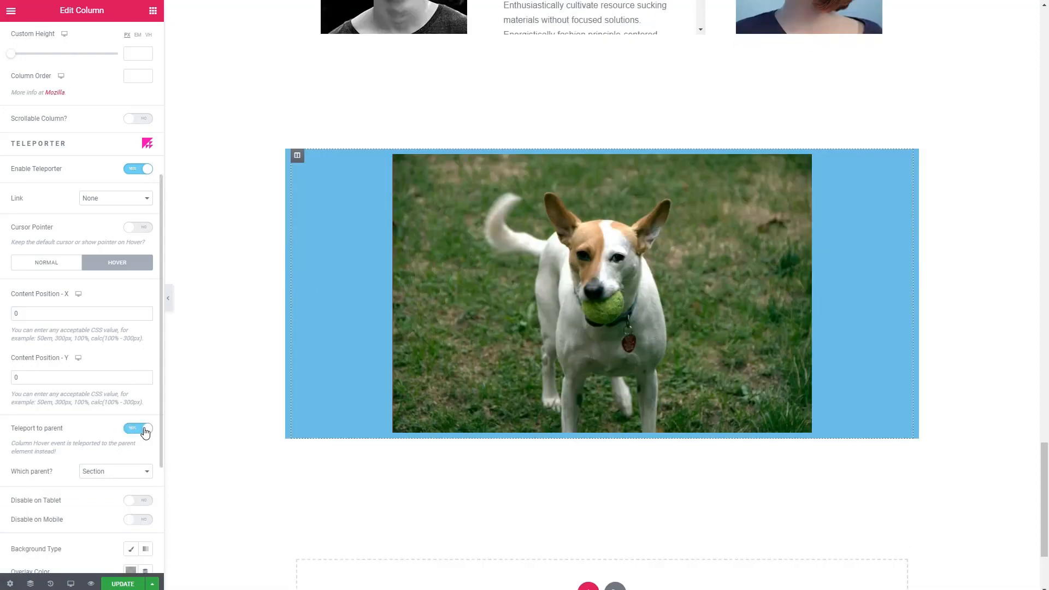
mouse_move(95, 435)
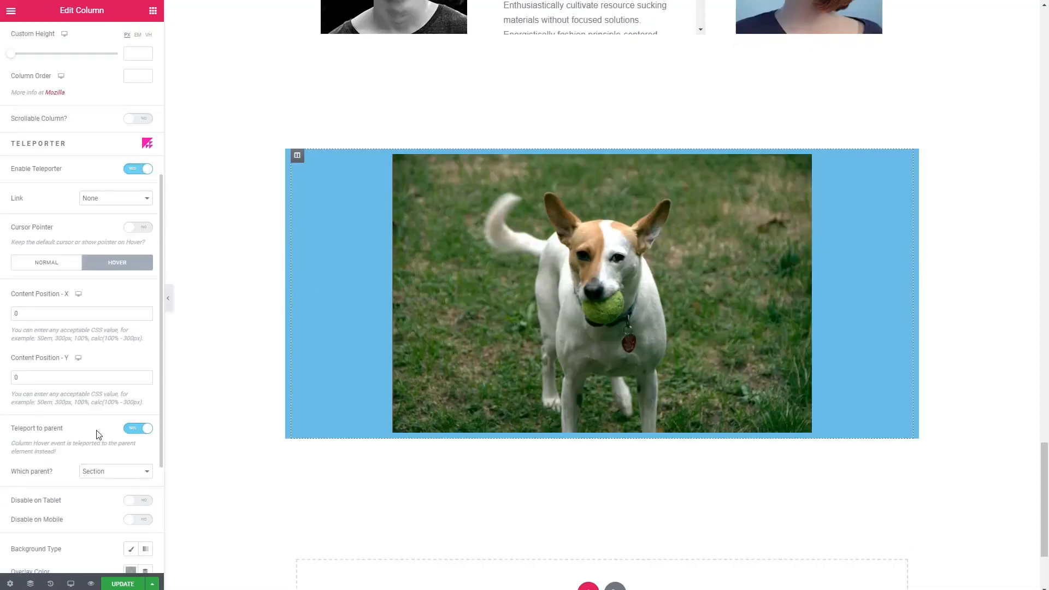
scroll("down", 3)
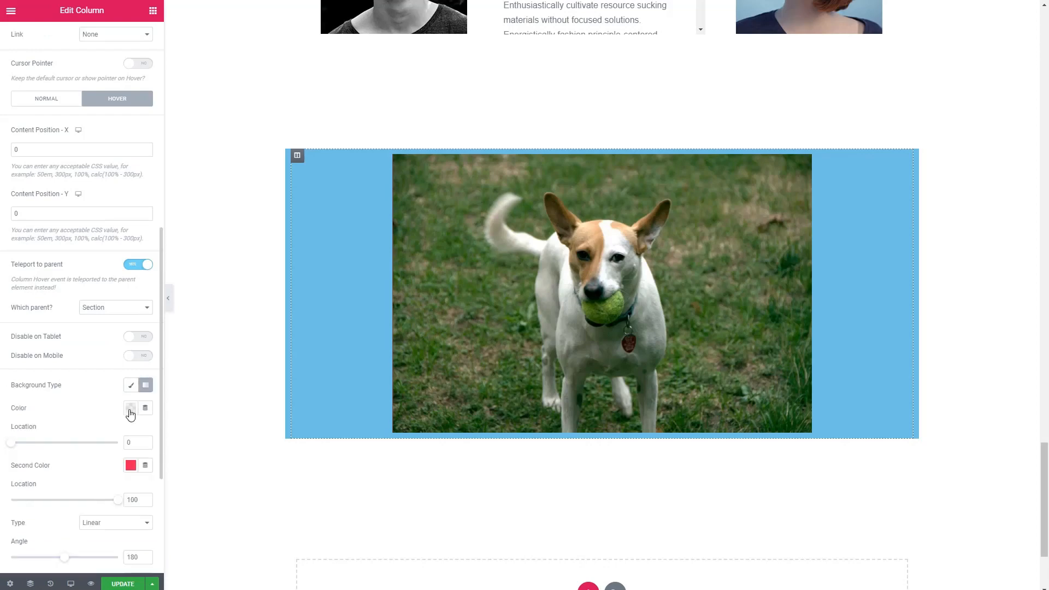
left_click(131, 409)
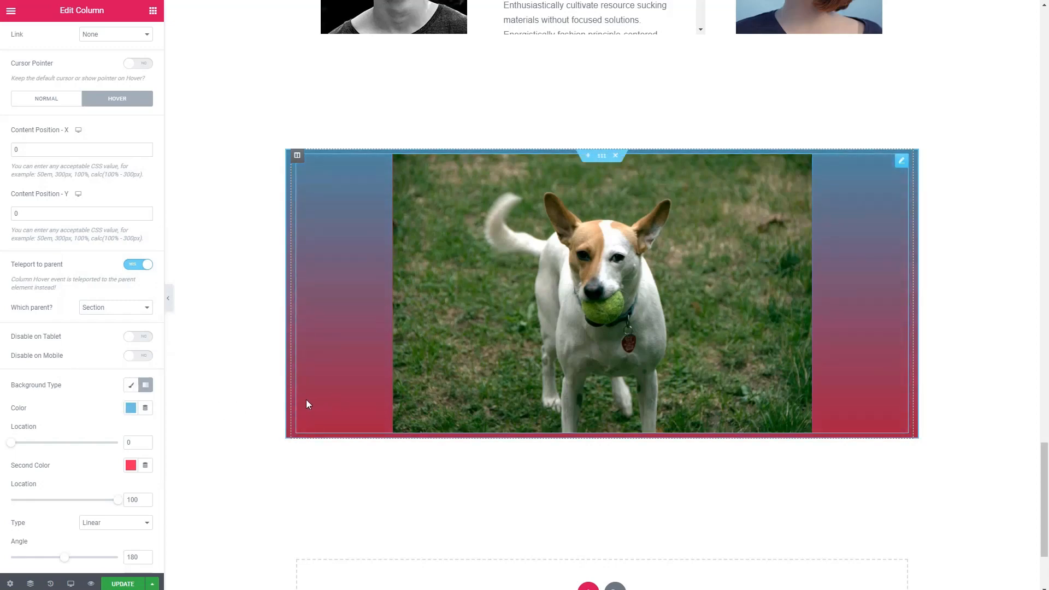
left_click(132, 385)
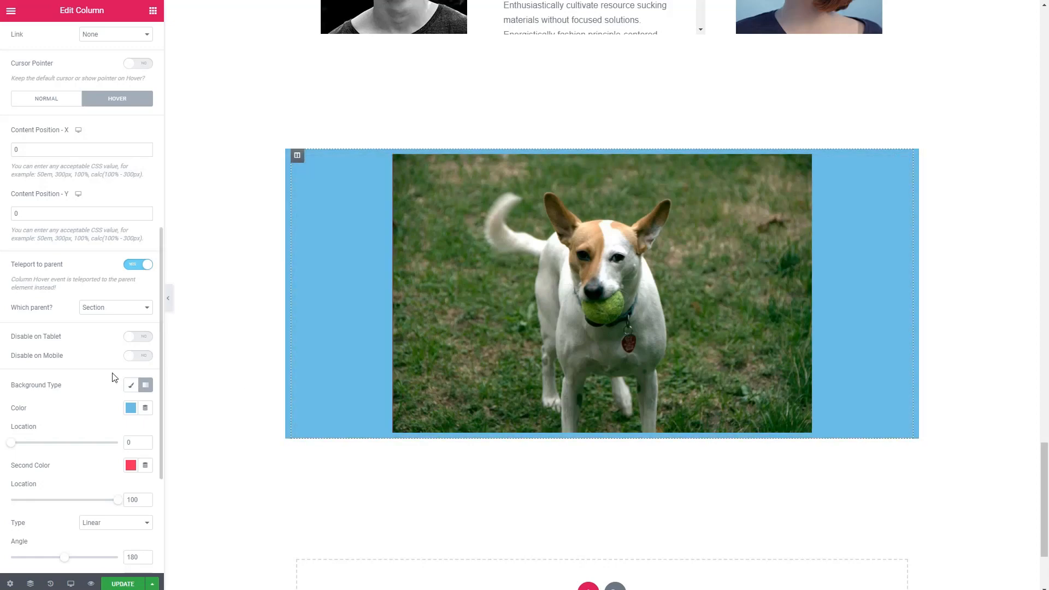
scroll("down", 3)
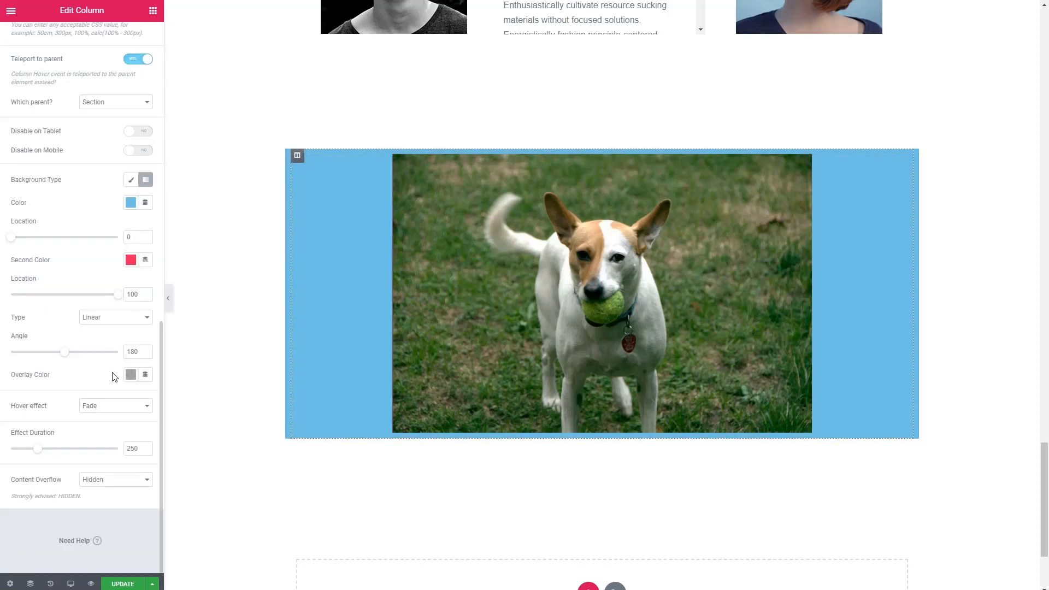
scroll("up", 3)
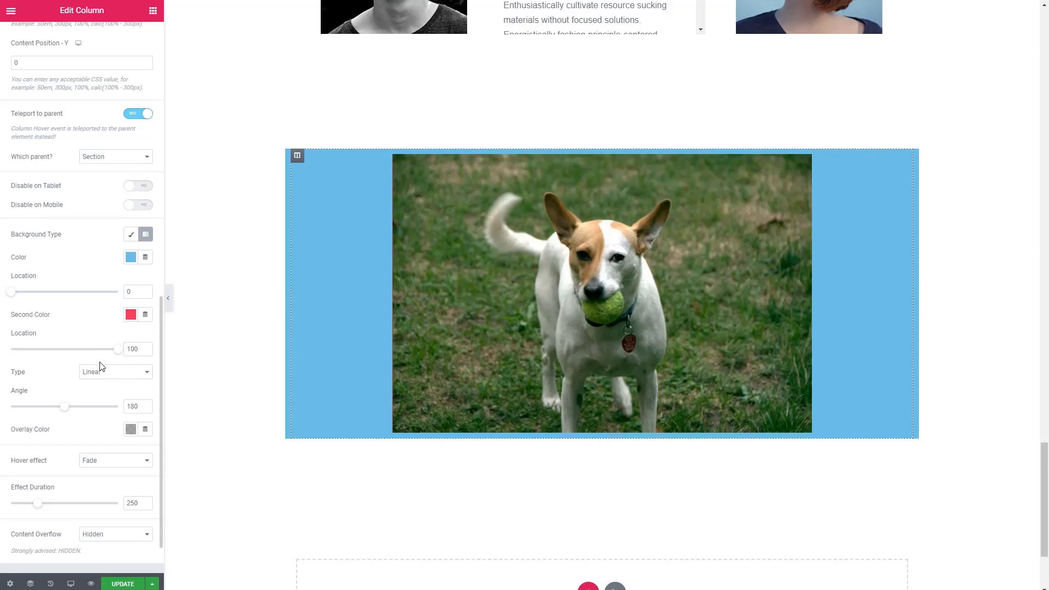
scroll("up", 3)
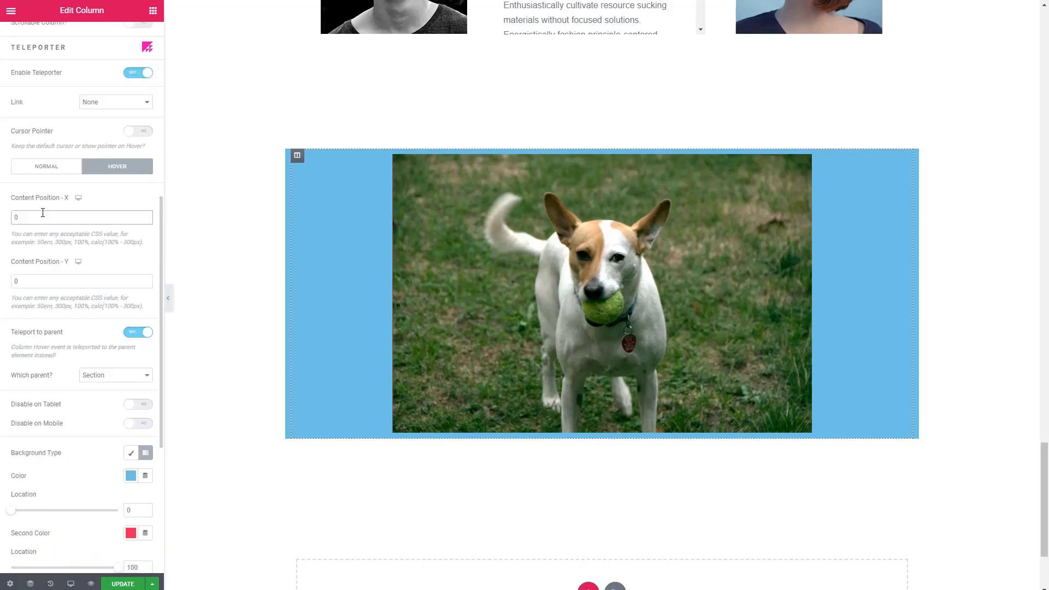
Set the Teleporter Content Position X to 200px.
type("200px")
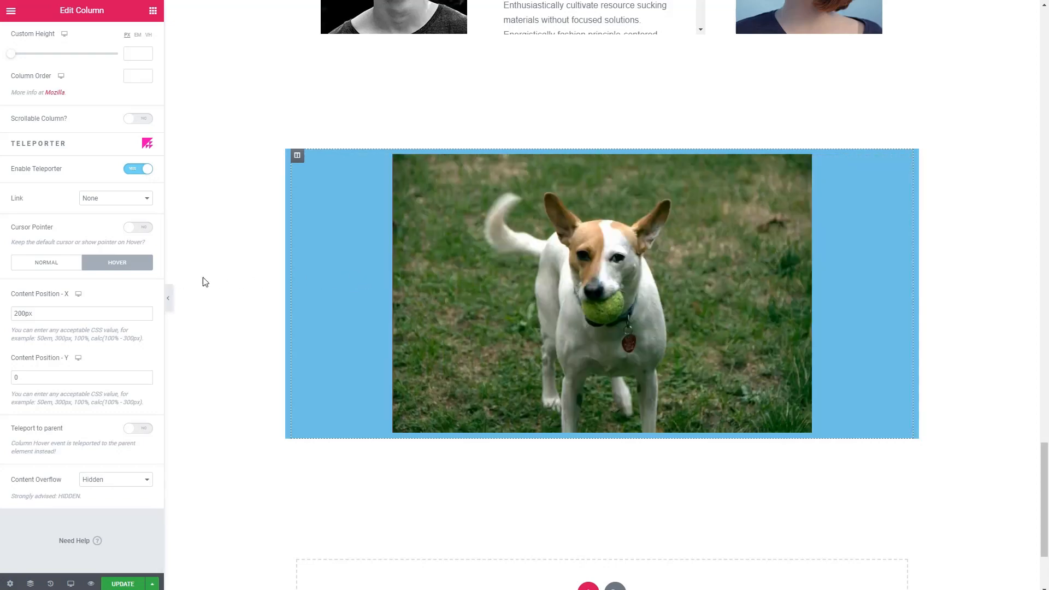
mouse_move(203, 291)
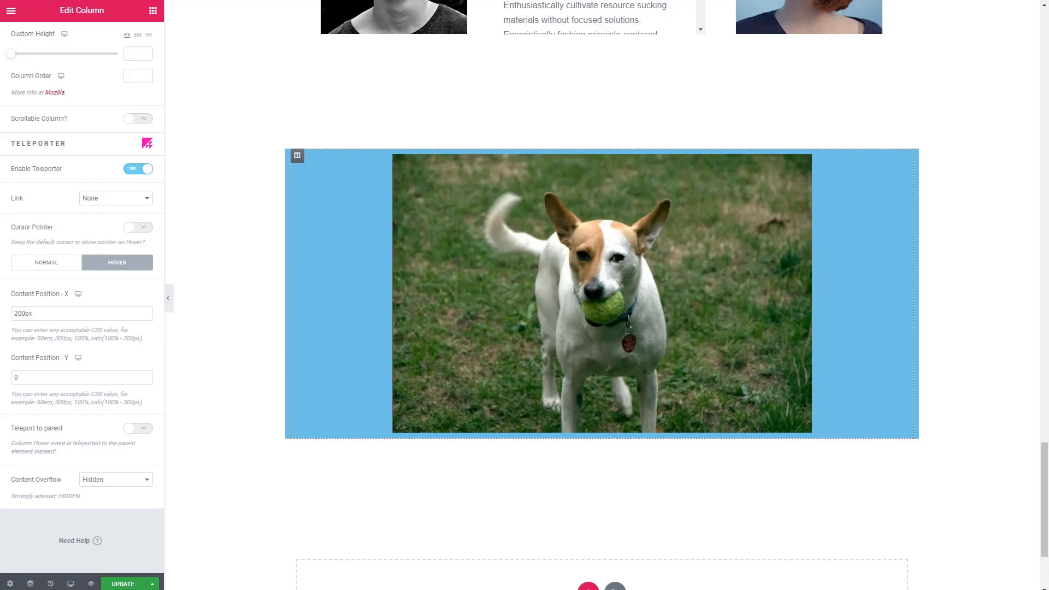
Stretch the empty section below to full width and switch its background to Video.
left_click(602, 393)
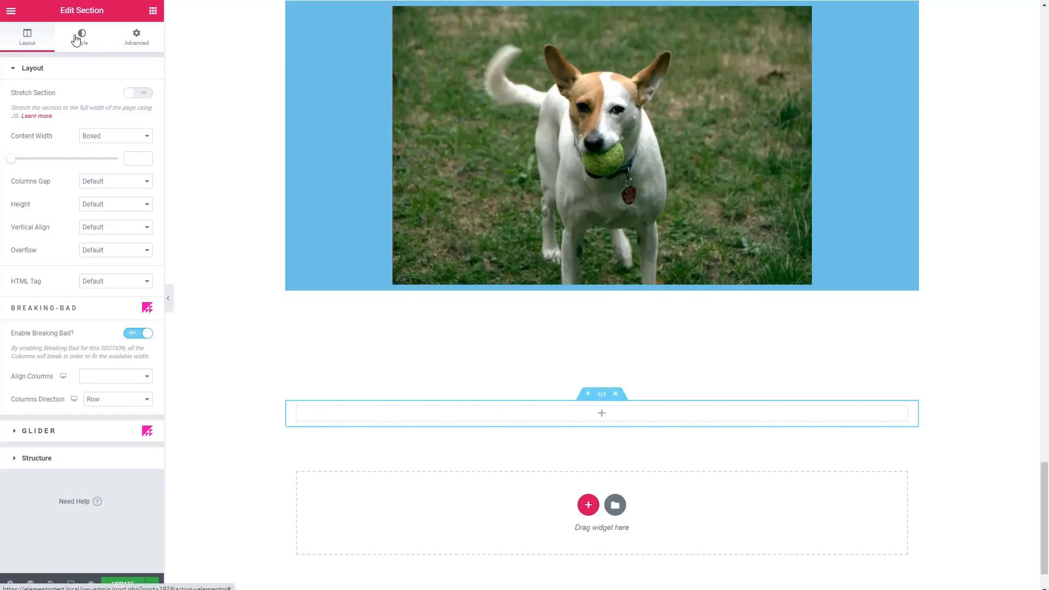
mouse_move(145, 99)
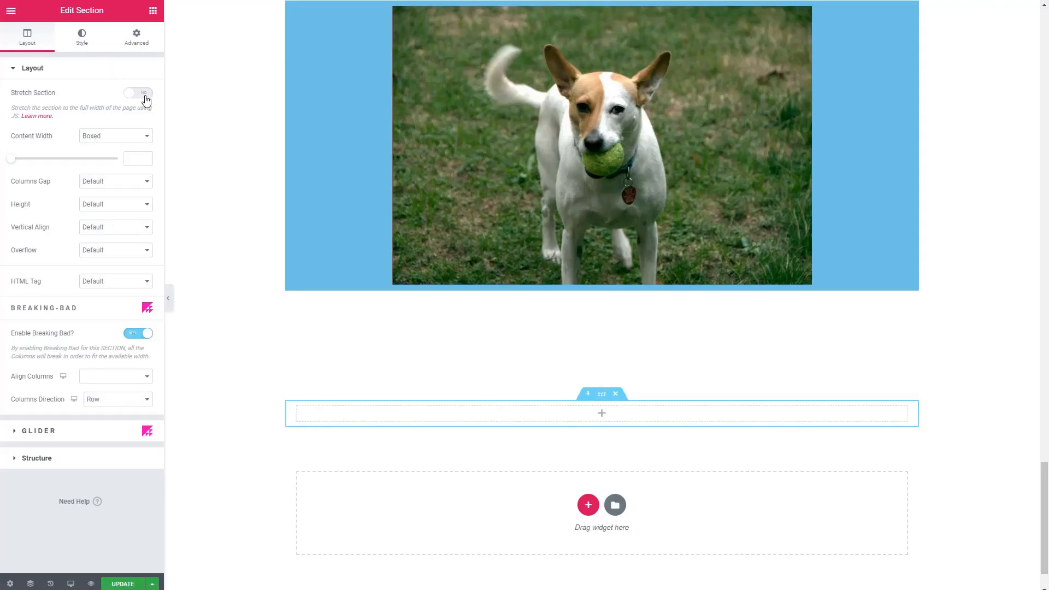
left_click(139, 92)
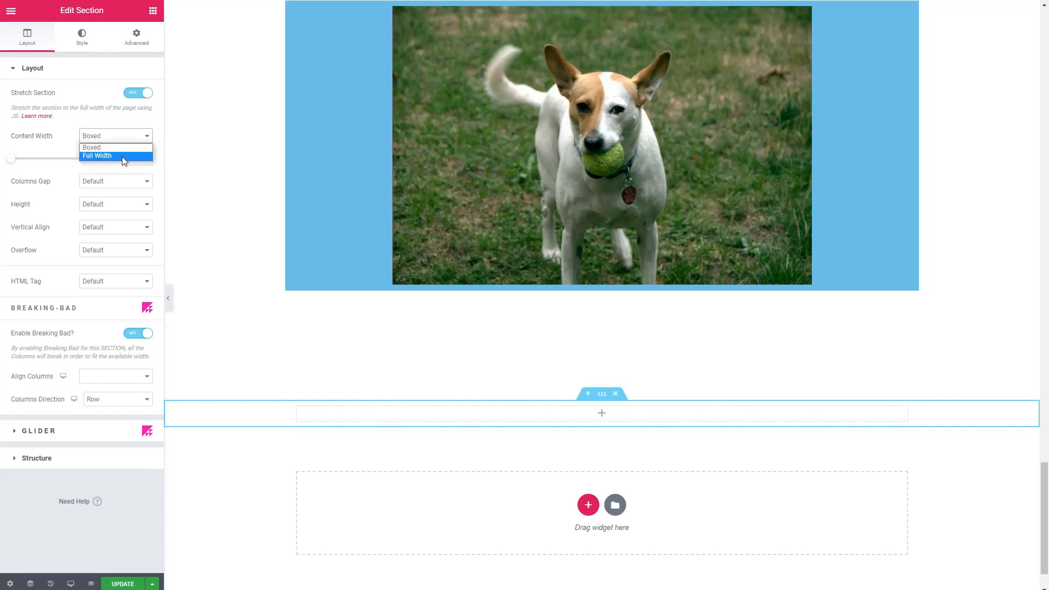
left_click(82, 37)
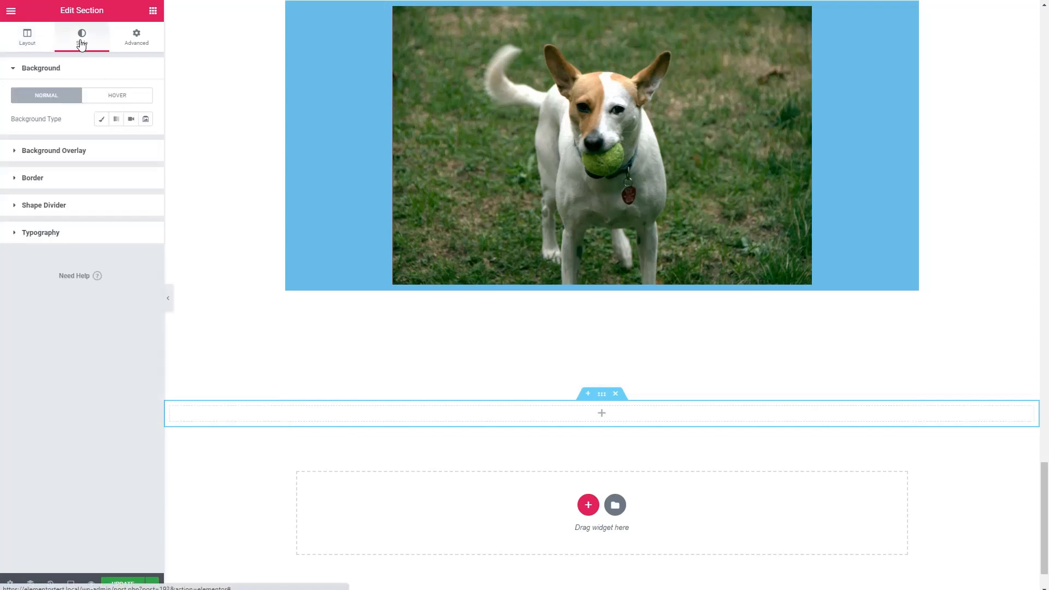
mouse_move(131, 119)
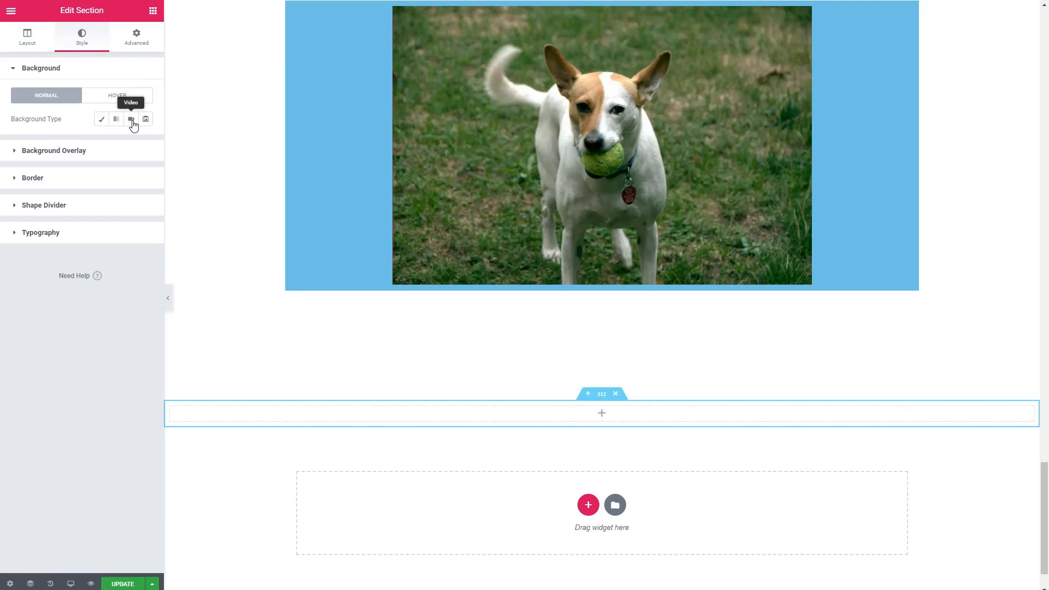
left_click(130, 119)
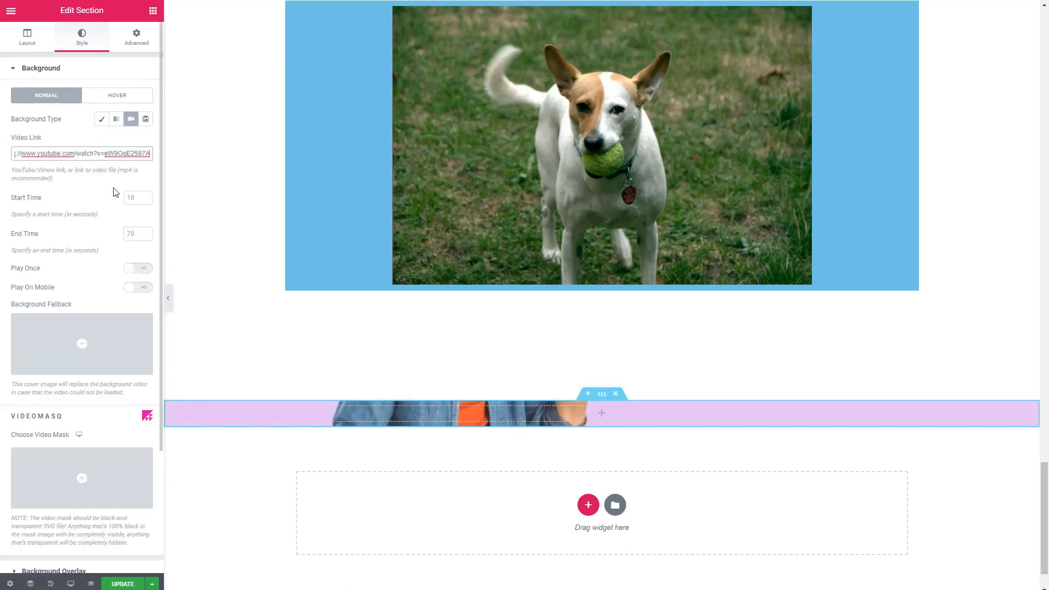
mouse_move(136, 37)
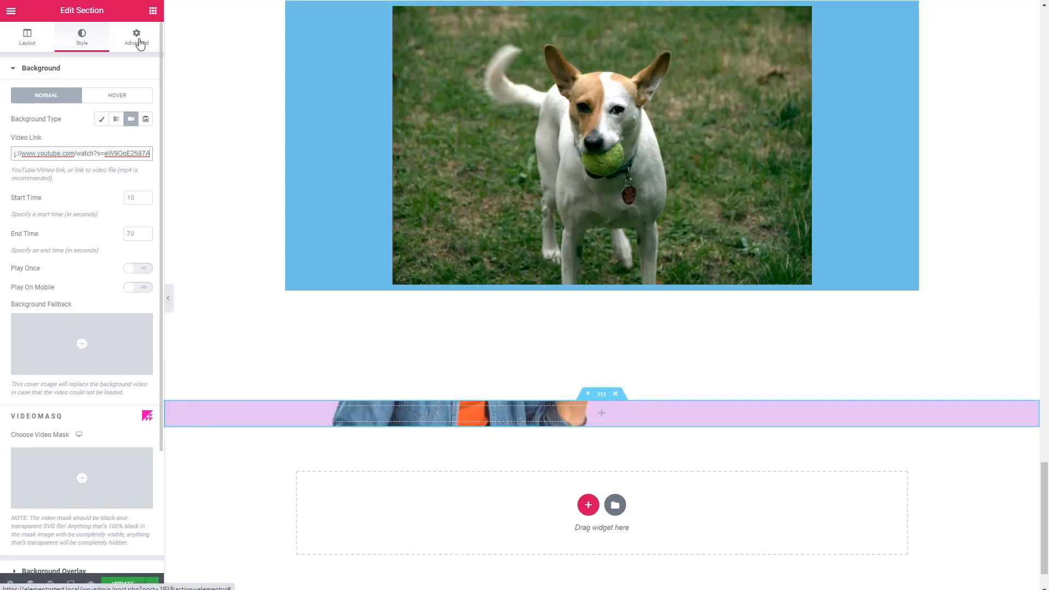
Turn on Play Once, apply the heart image as the VideoMasq mask, and replay the video.
left_click(137, 36)
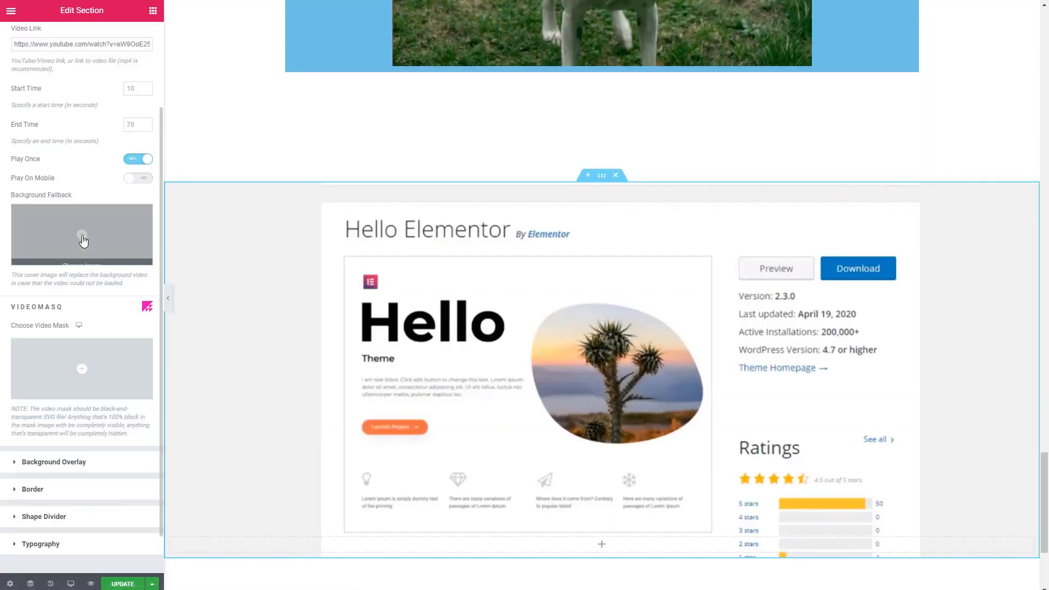
scroll("down", 3)
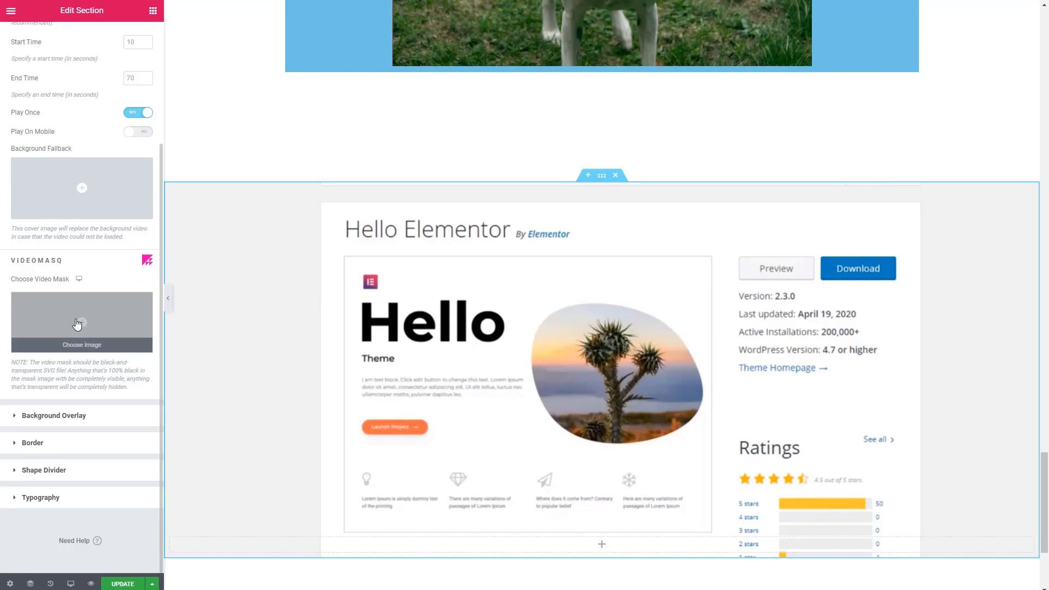
left_click(81, 345)
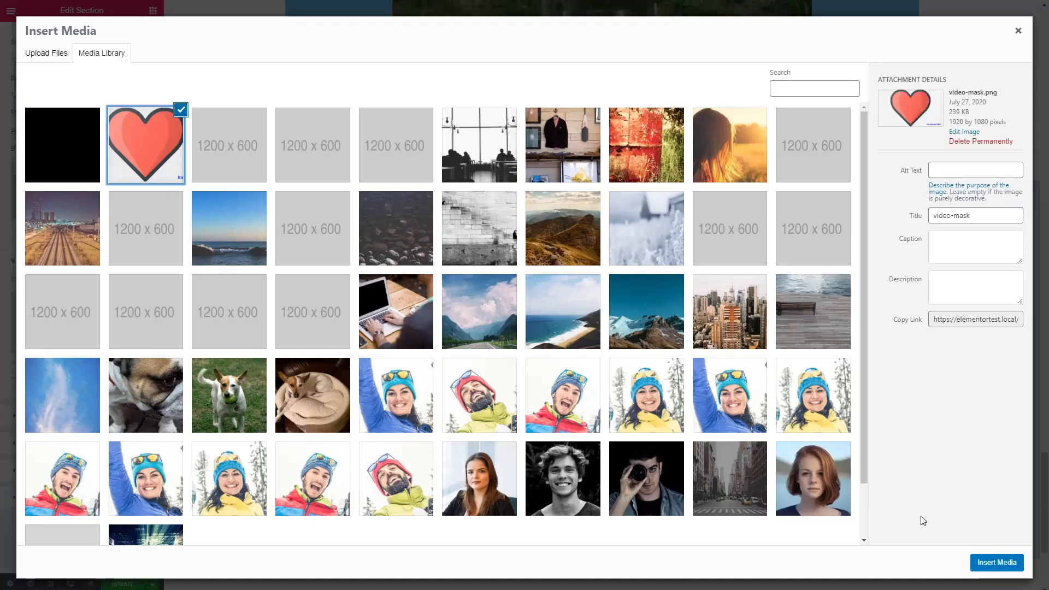
left_click(996, 563)
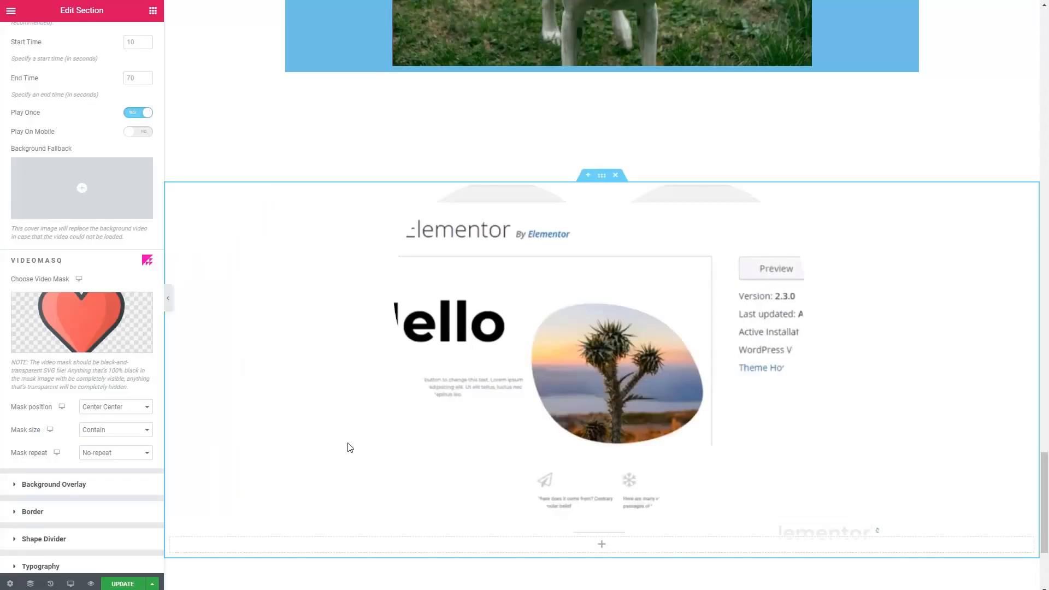
left_click(138, 111)
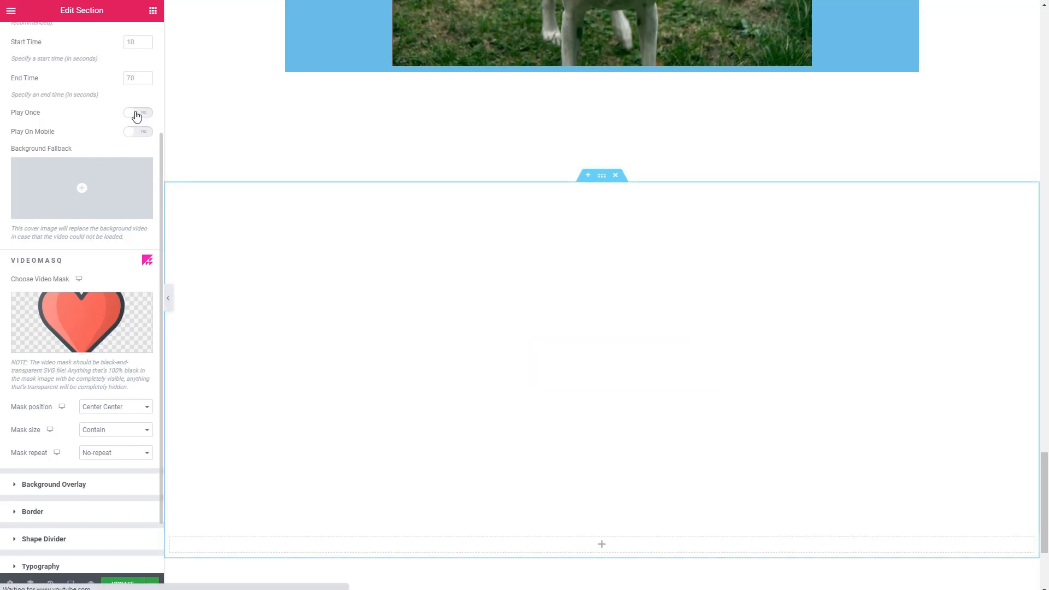
left_click(137, 111)
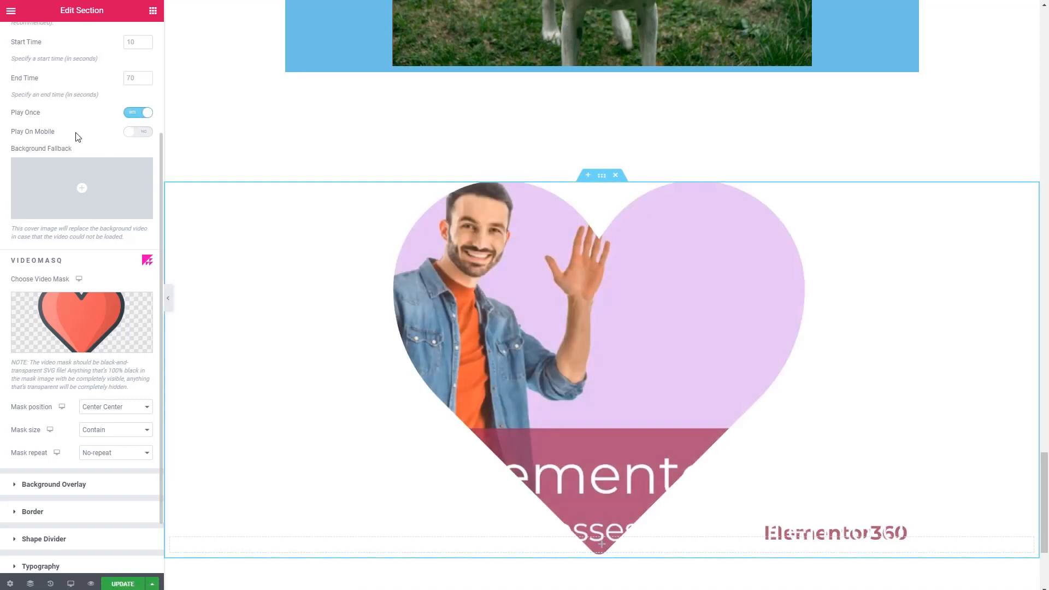
mouse_move(65, 325)
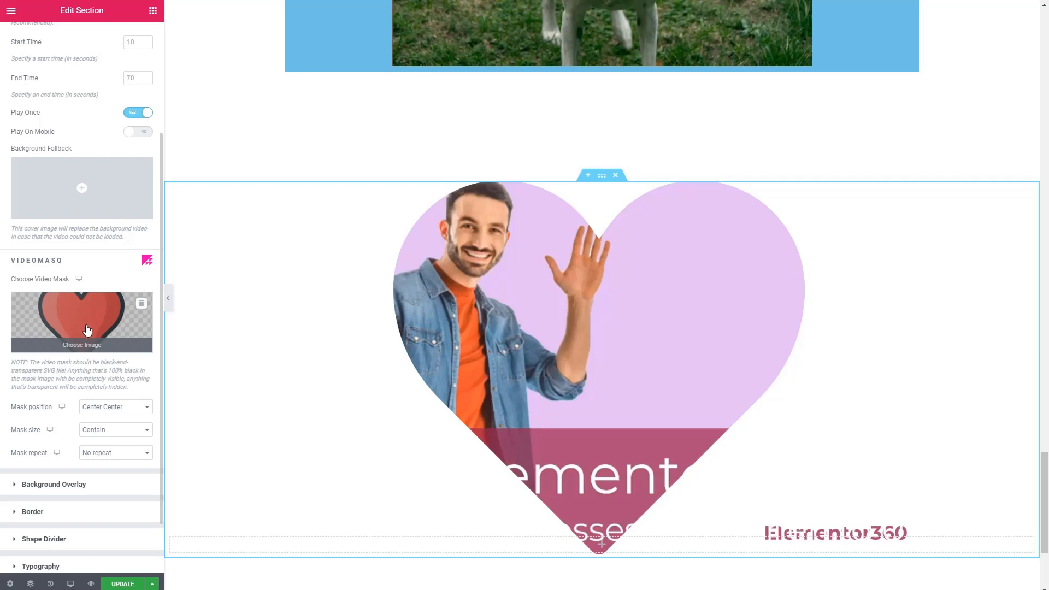
mouse_move(156, 325)
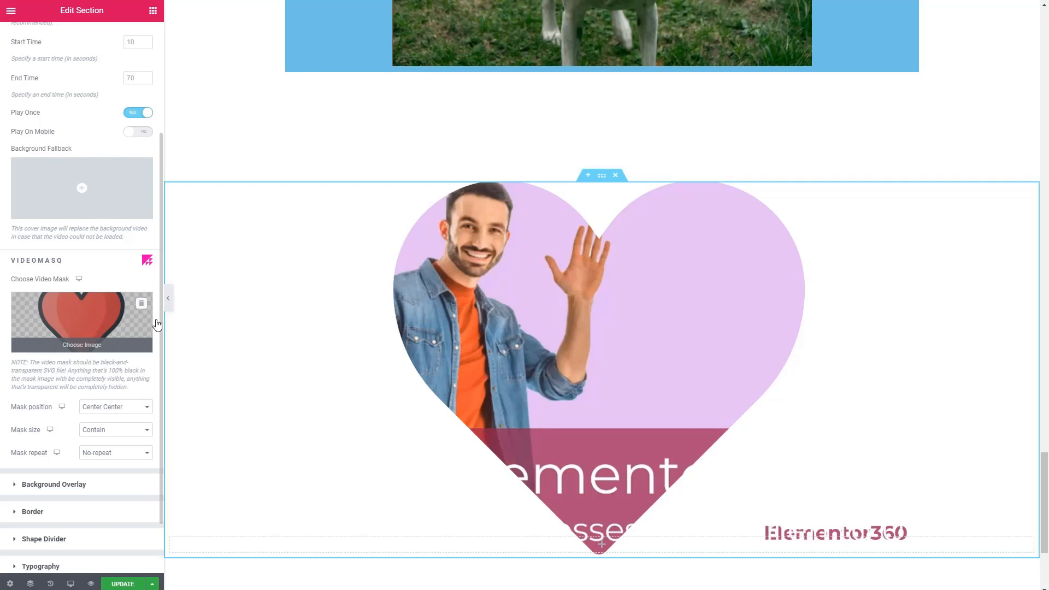
mouse_move(856, 268)
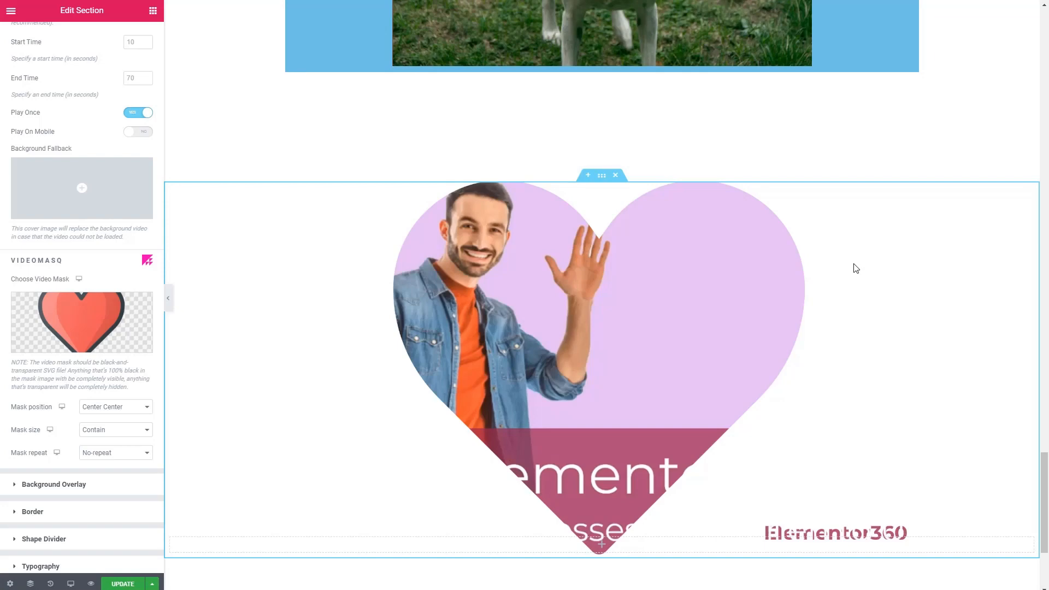
mouse_move(741, 313)
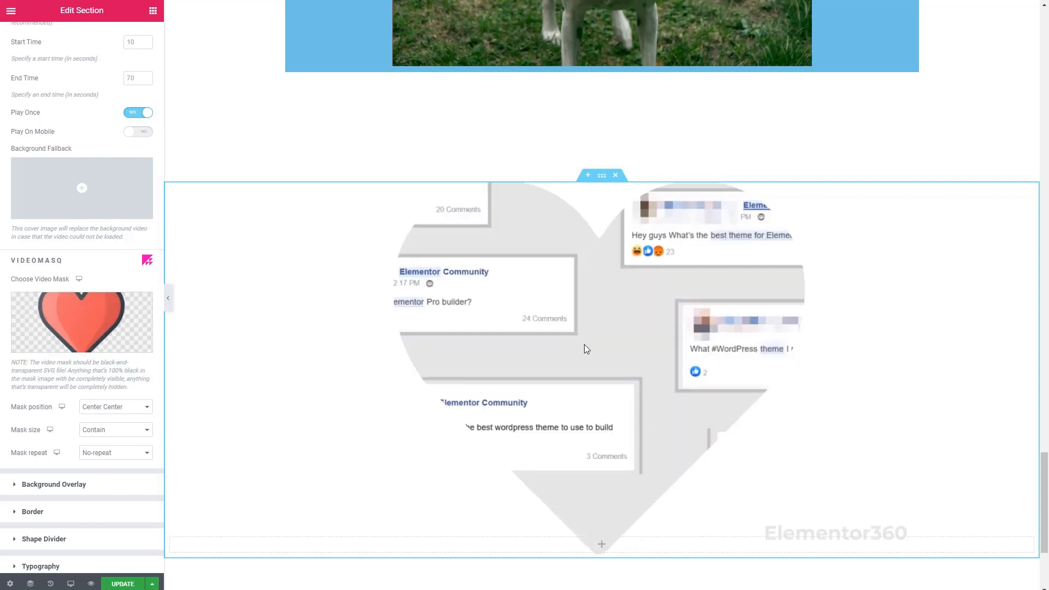
mouse_move(590, 348)
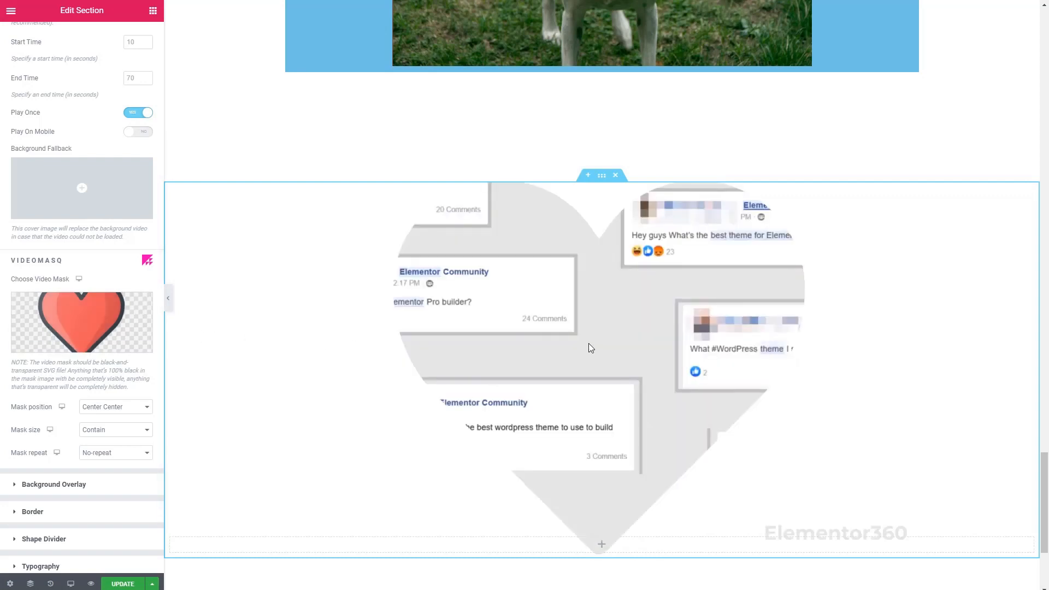